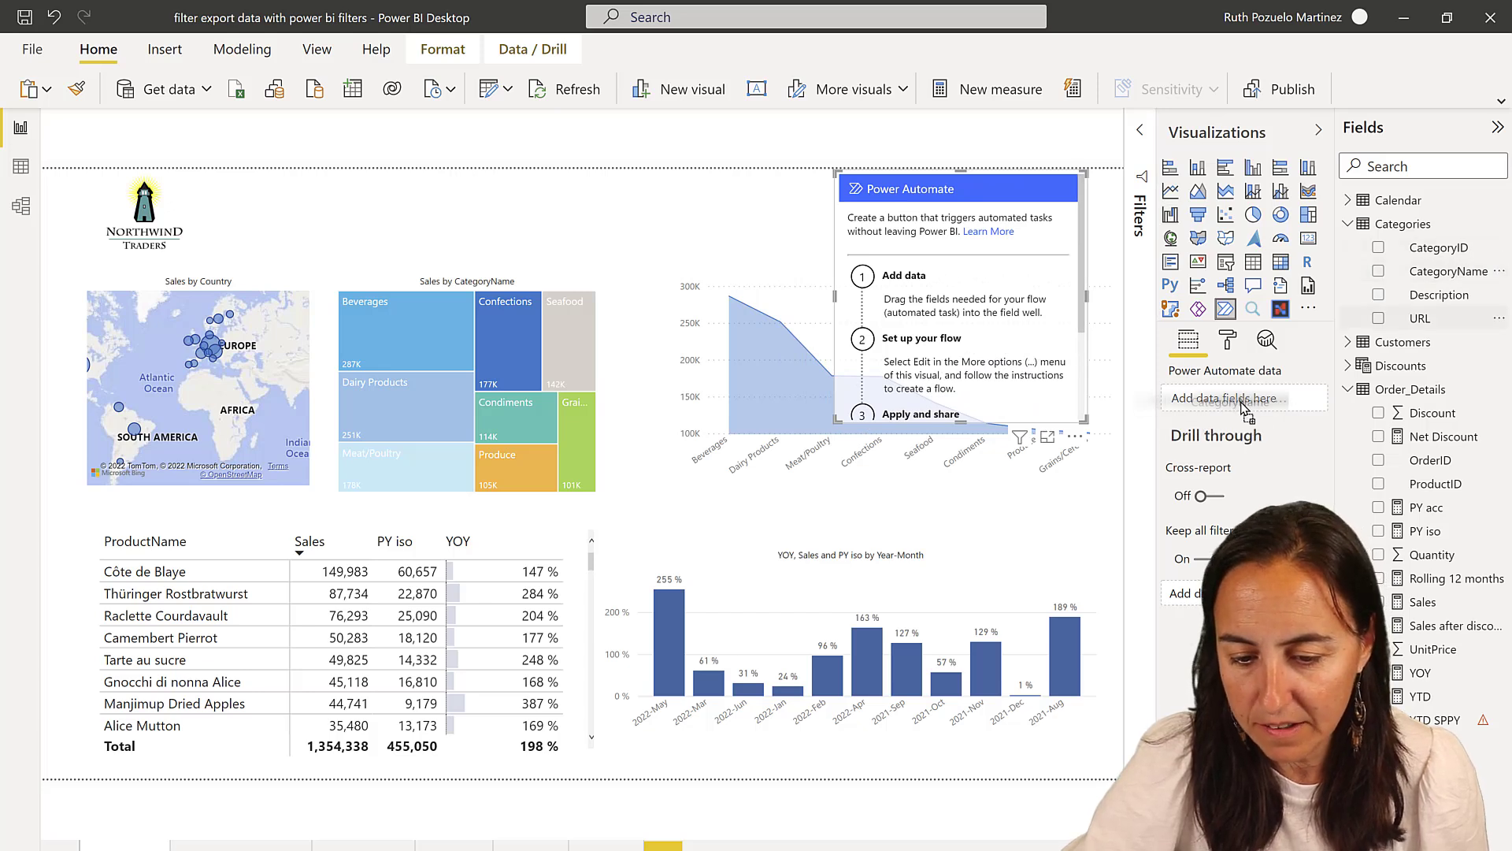
# Add CategoryName and Sales to the Power Automate visual and open its flow editor
pyautogui.click(1378, 271)
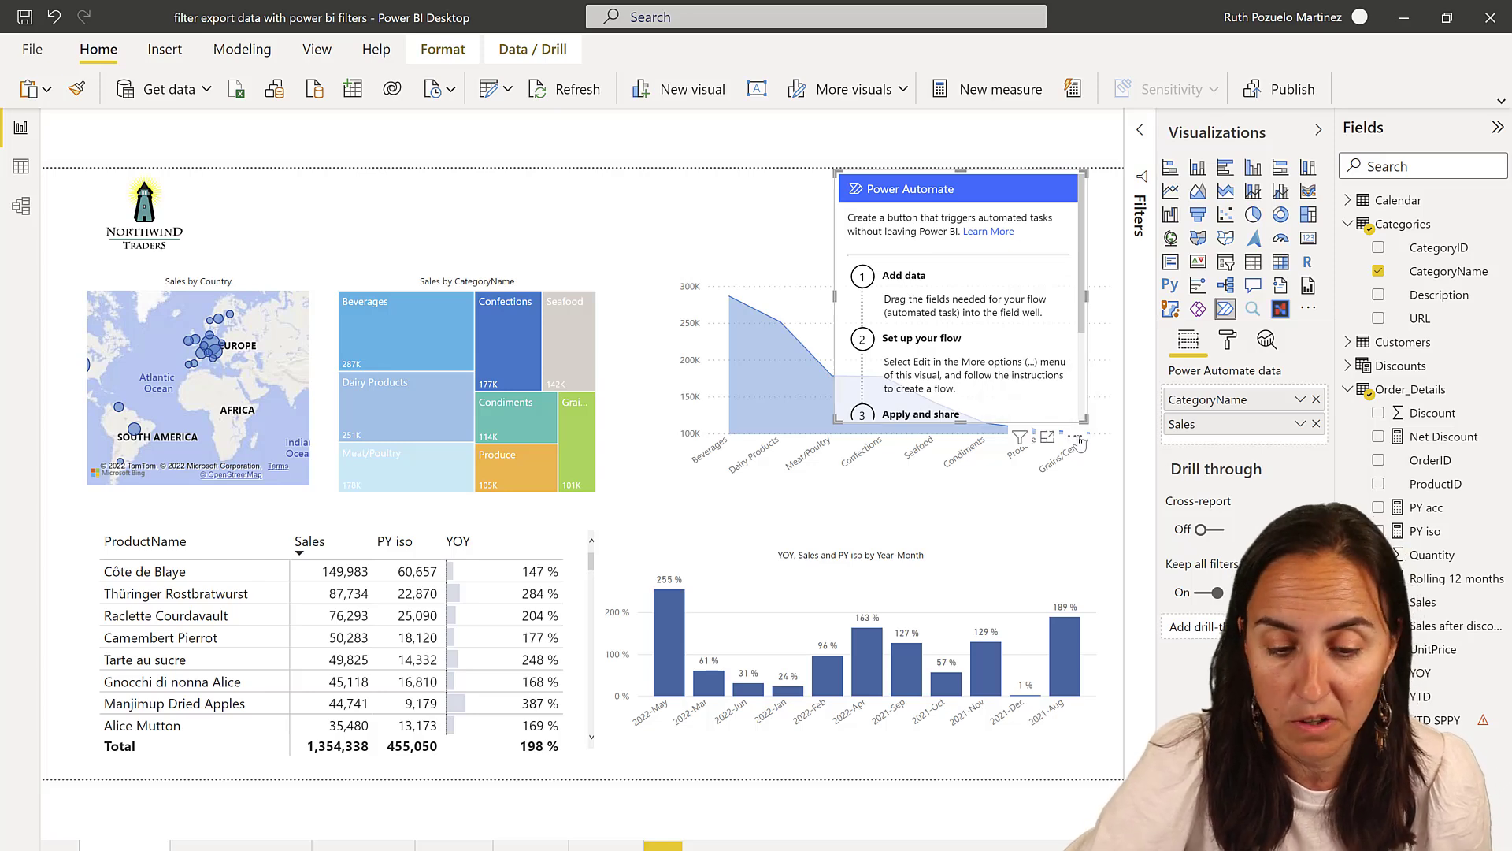
pyautogui.click(1079, 439)
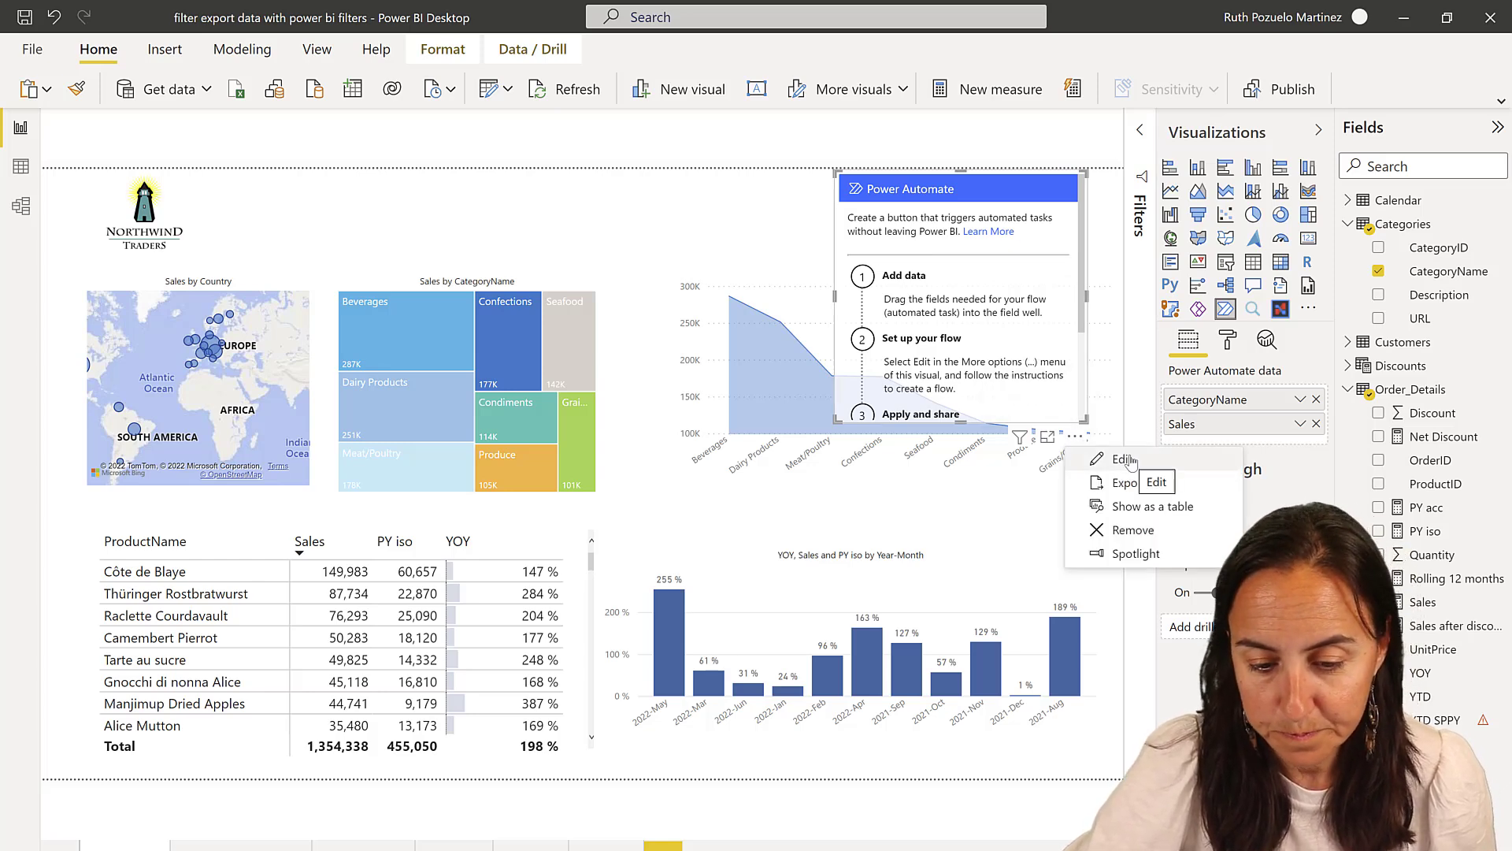
pyautogui.click(1120, 459)
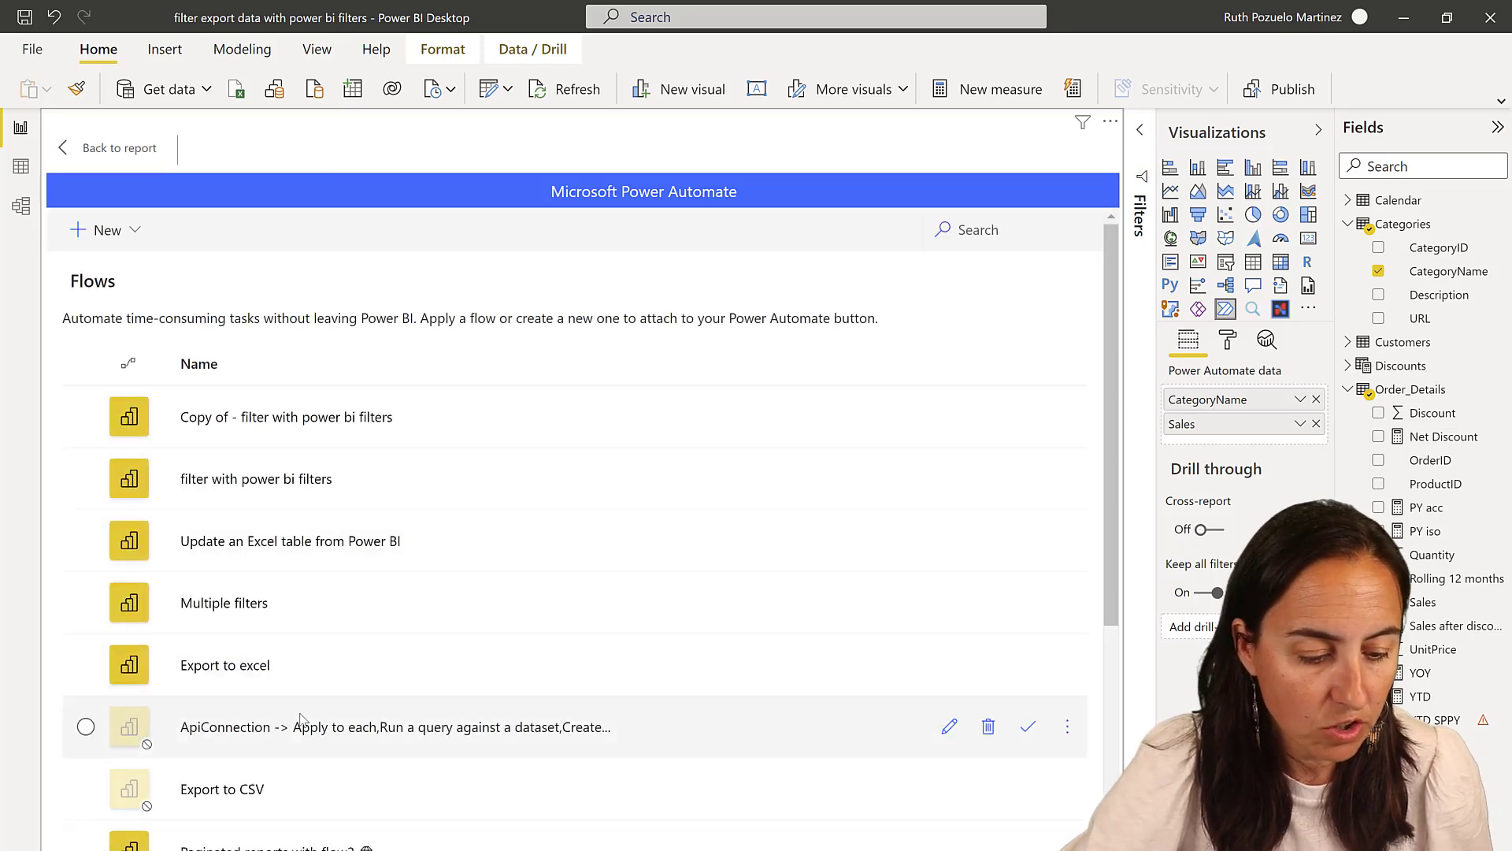
# Open the 'Update an Excel table from Power BI' flow and search new-step actions for 'run a query'
pyautogui.click(289, 541)
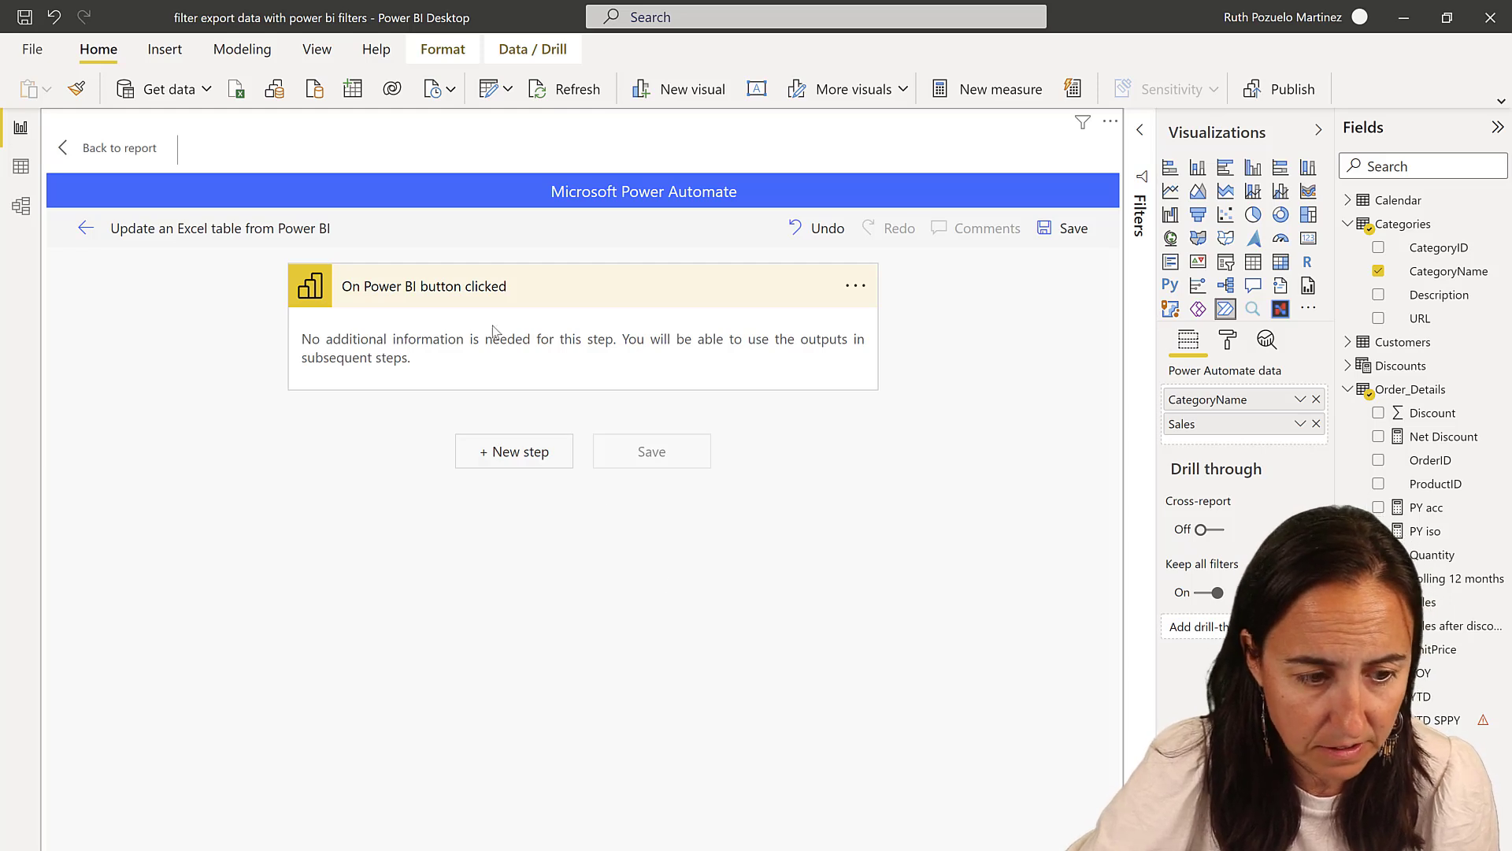
pyautogui.moveTo(574, 377)
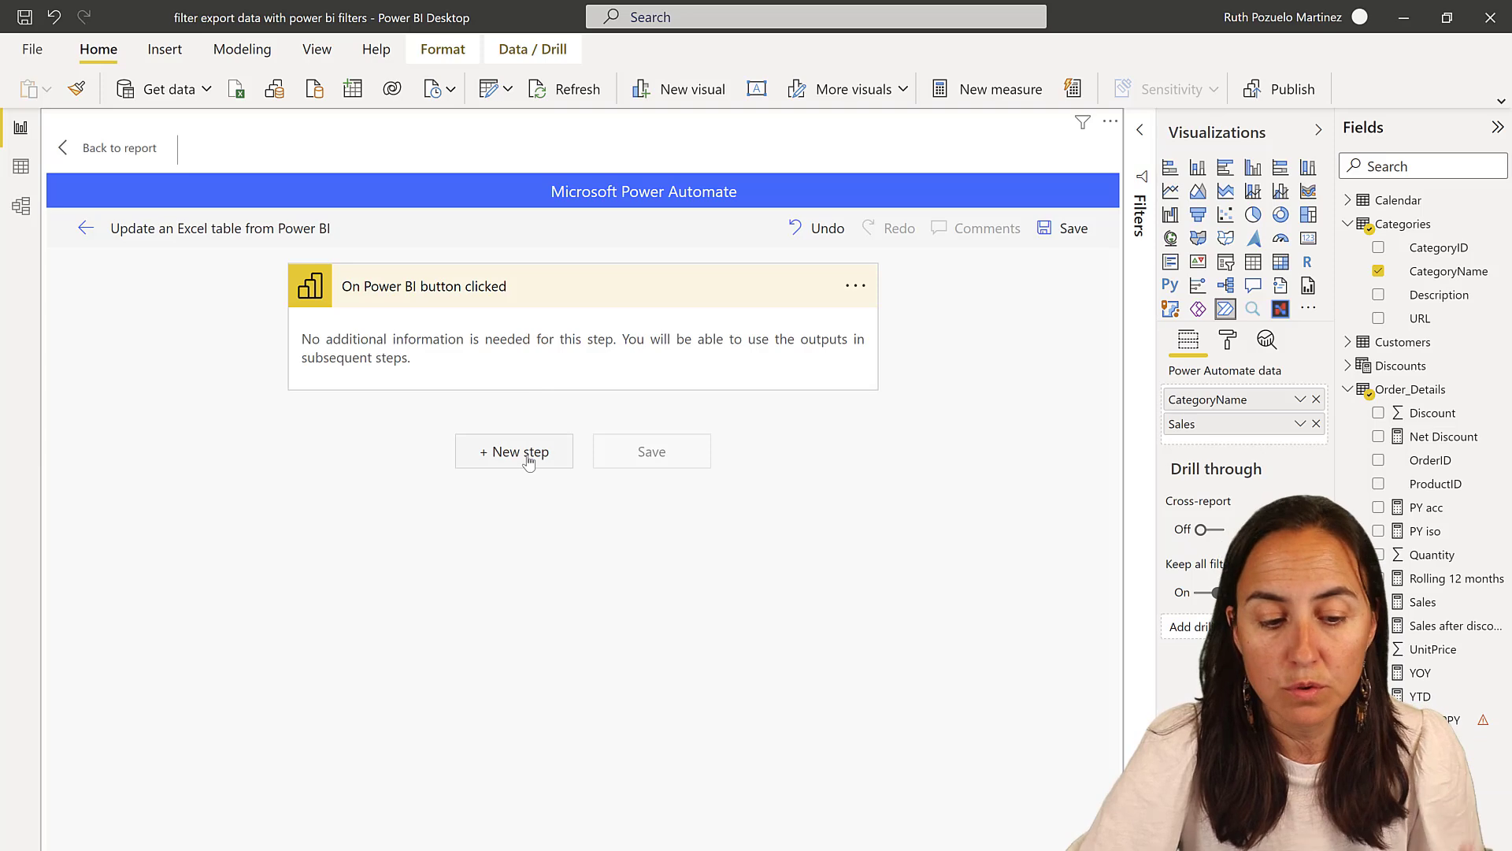
pyautogui.click(514, 452)
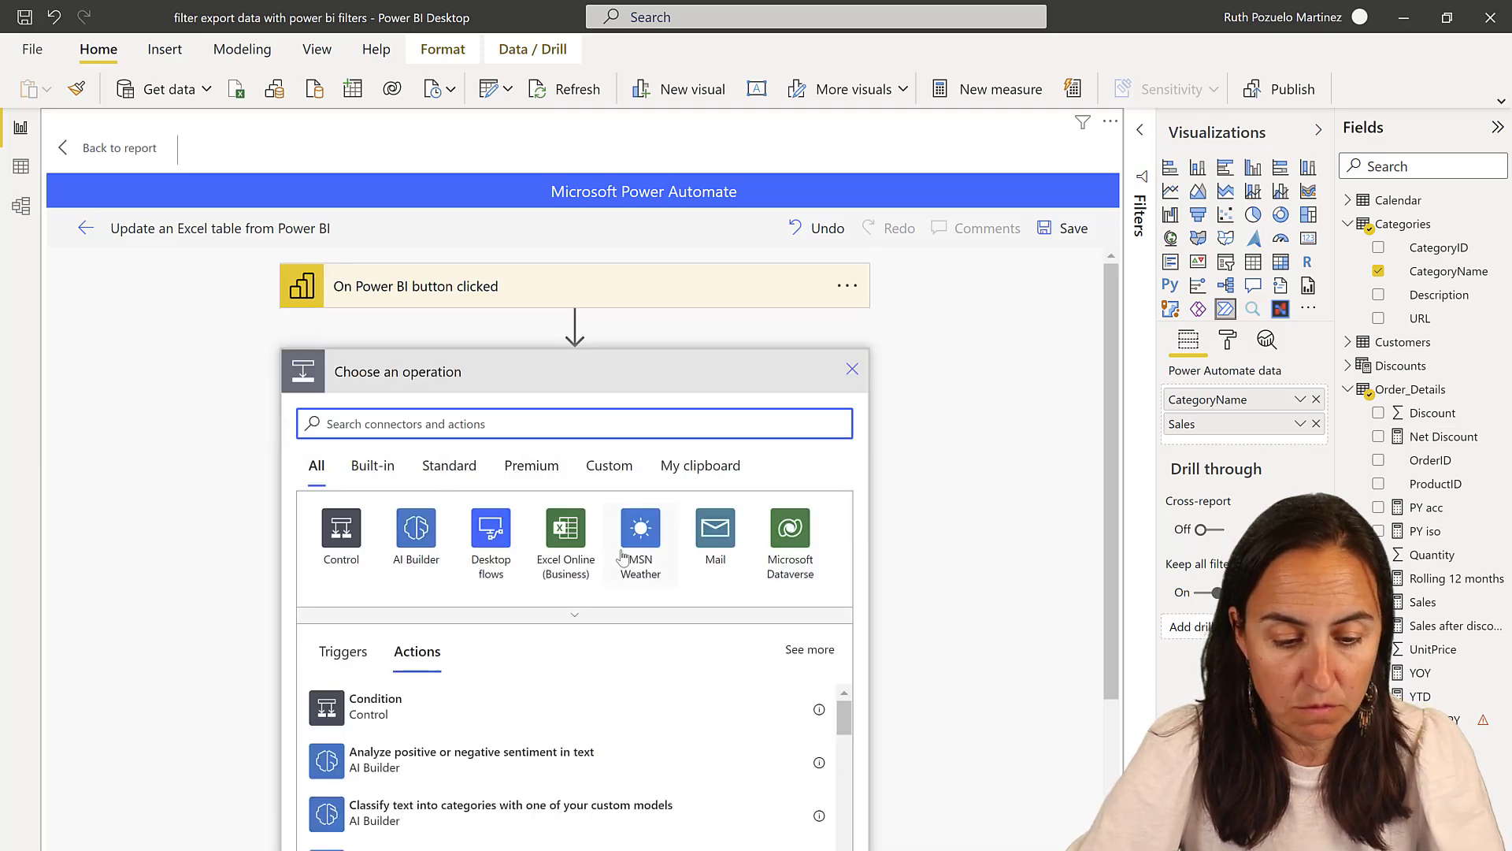
pyautogui.write('runa a query')
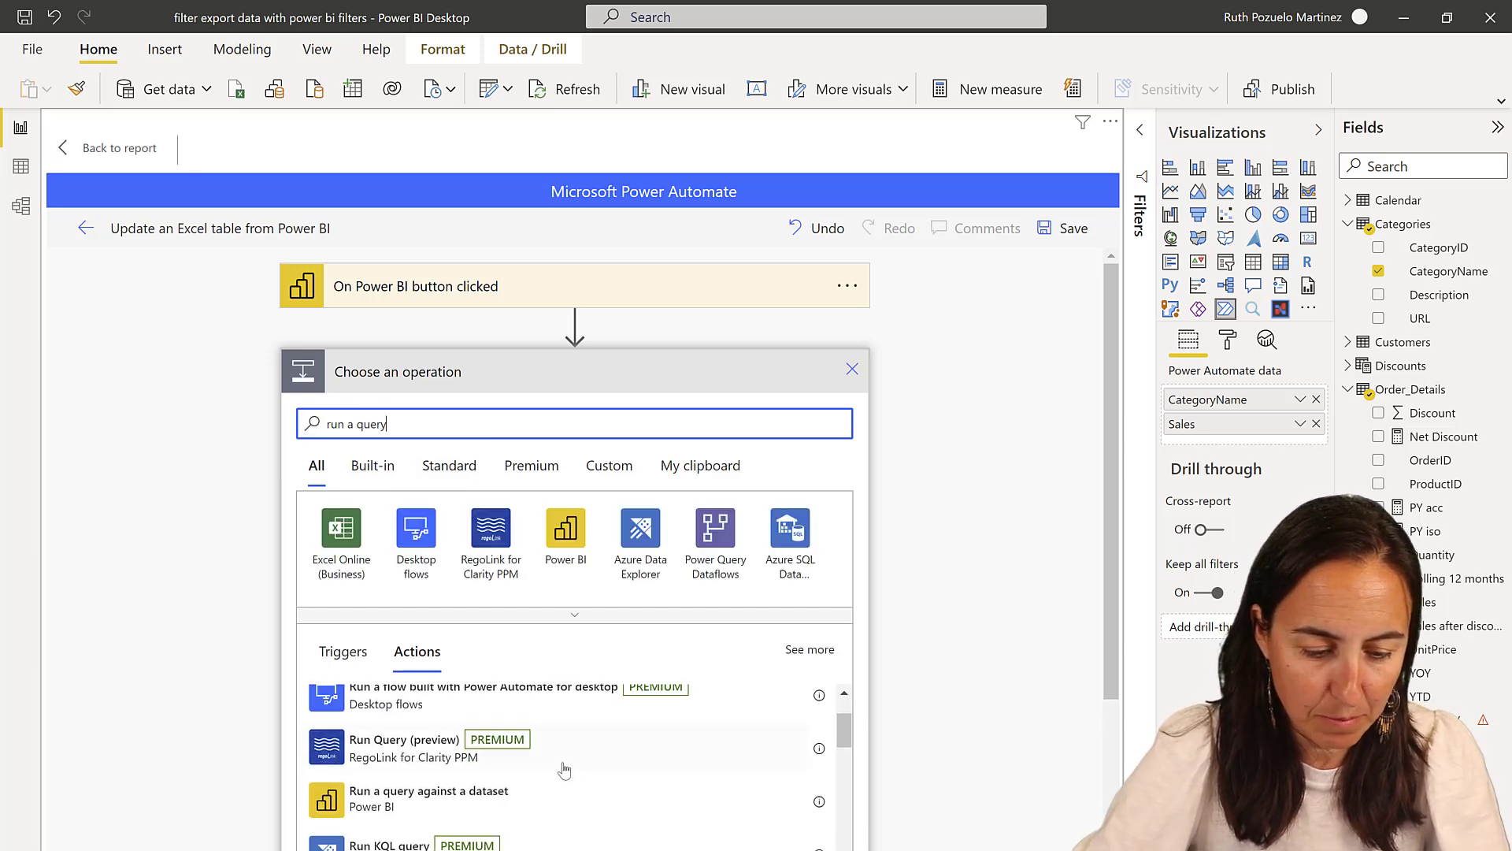
pyautogui.scroll(-3)
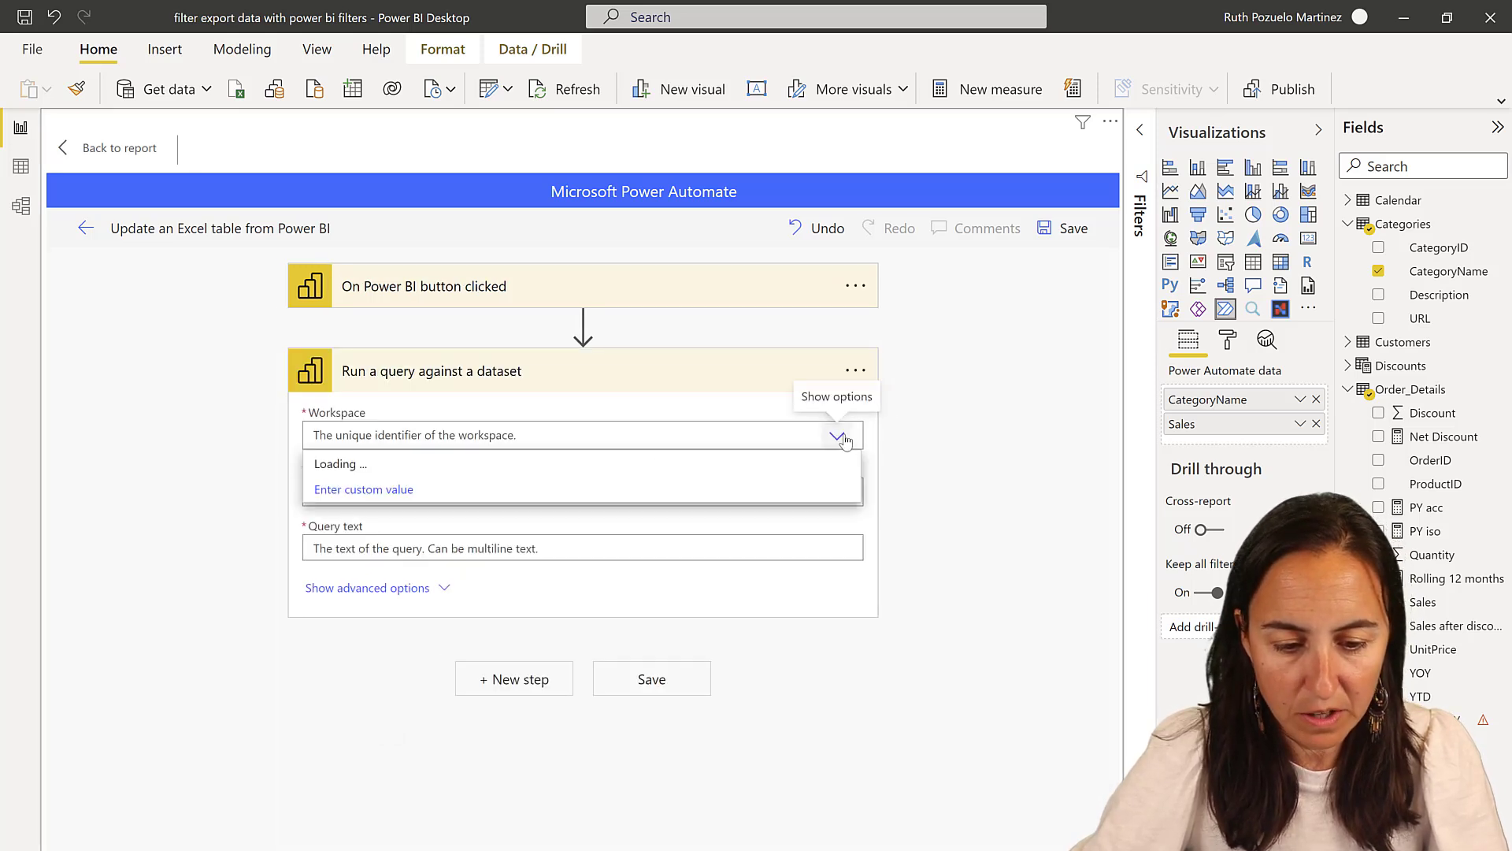
# Target the Northwind workspace and Northwind Power BI final report-2021 dataset, then enter the DAX query
pyautogui.click(838, 434)
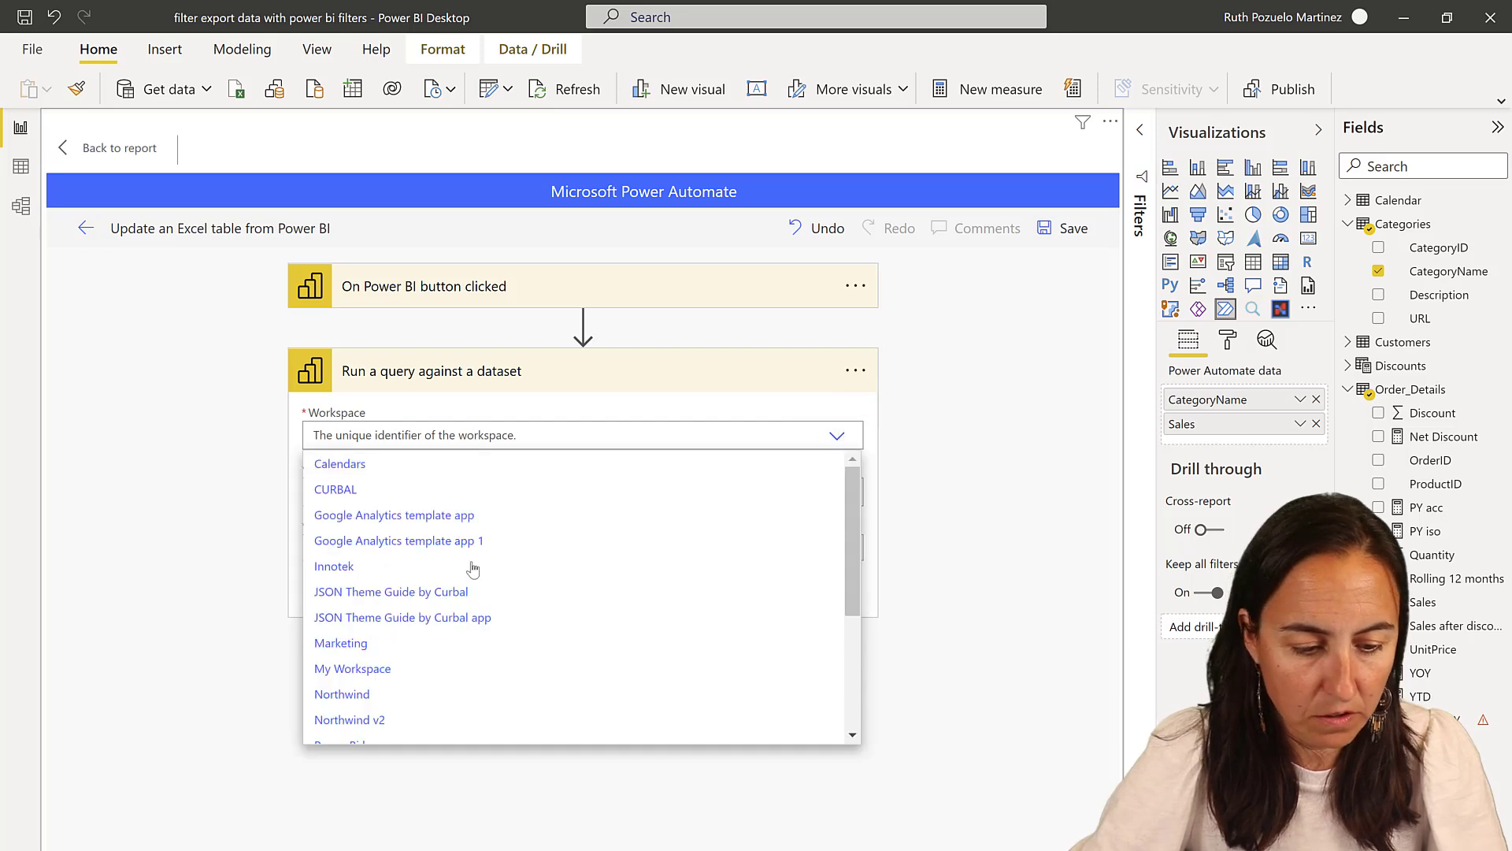
pyautogui.click(341, 693)
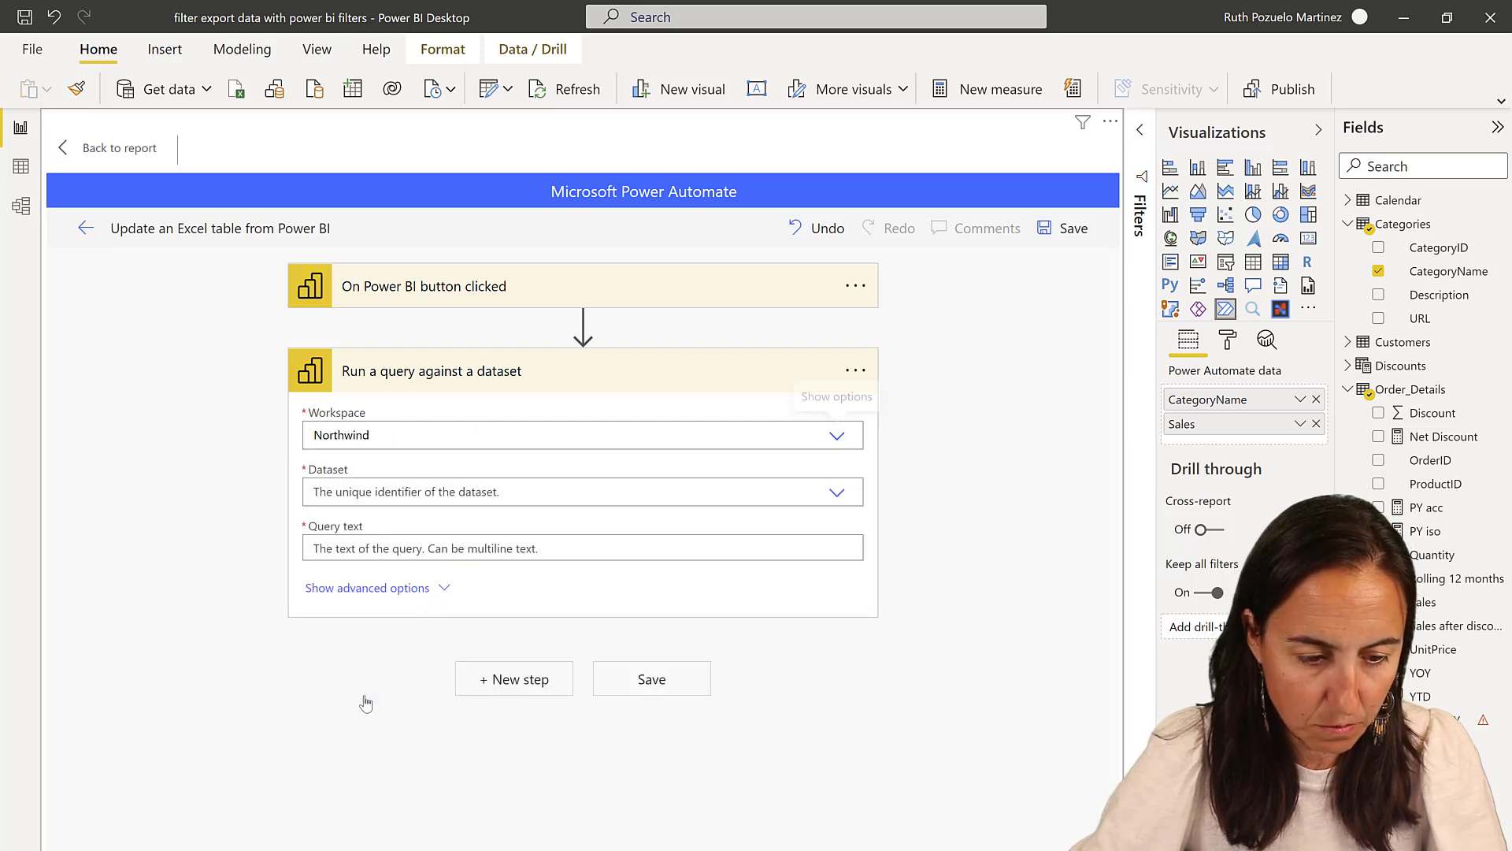
pyautogui.moveTo(837, 495)
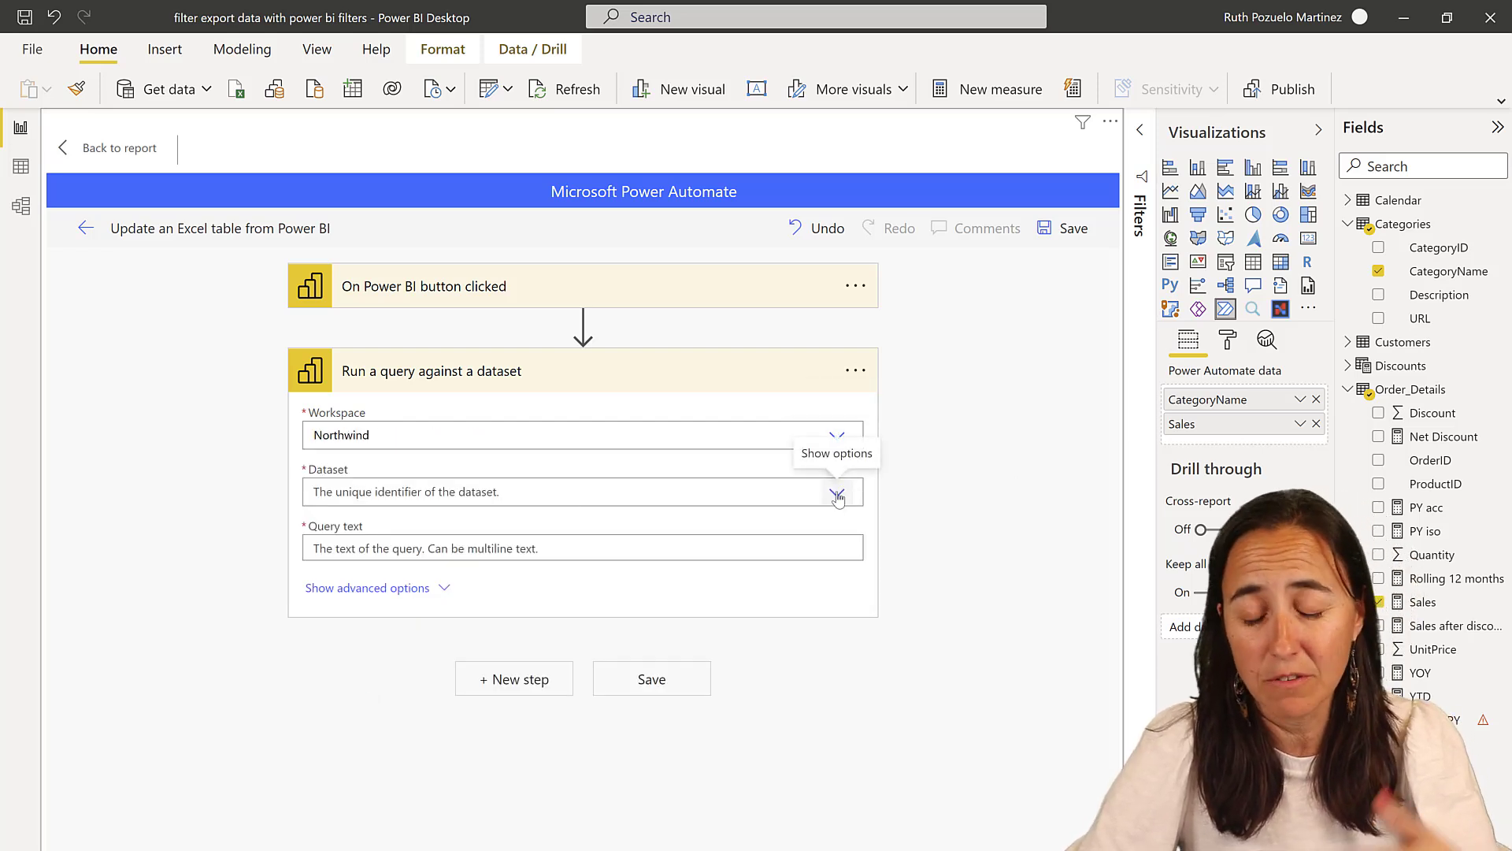
pyautogui.click(838, 491)
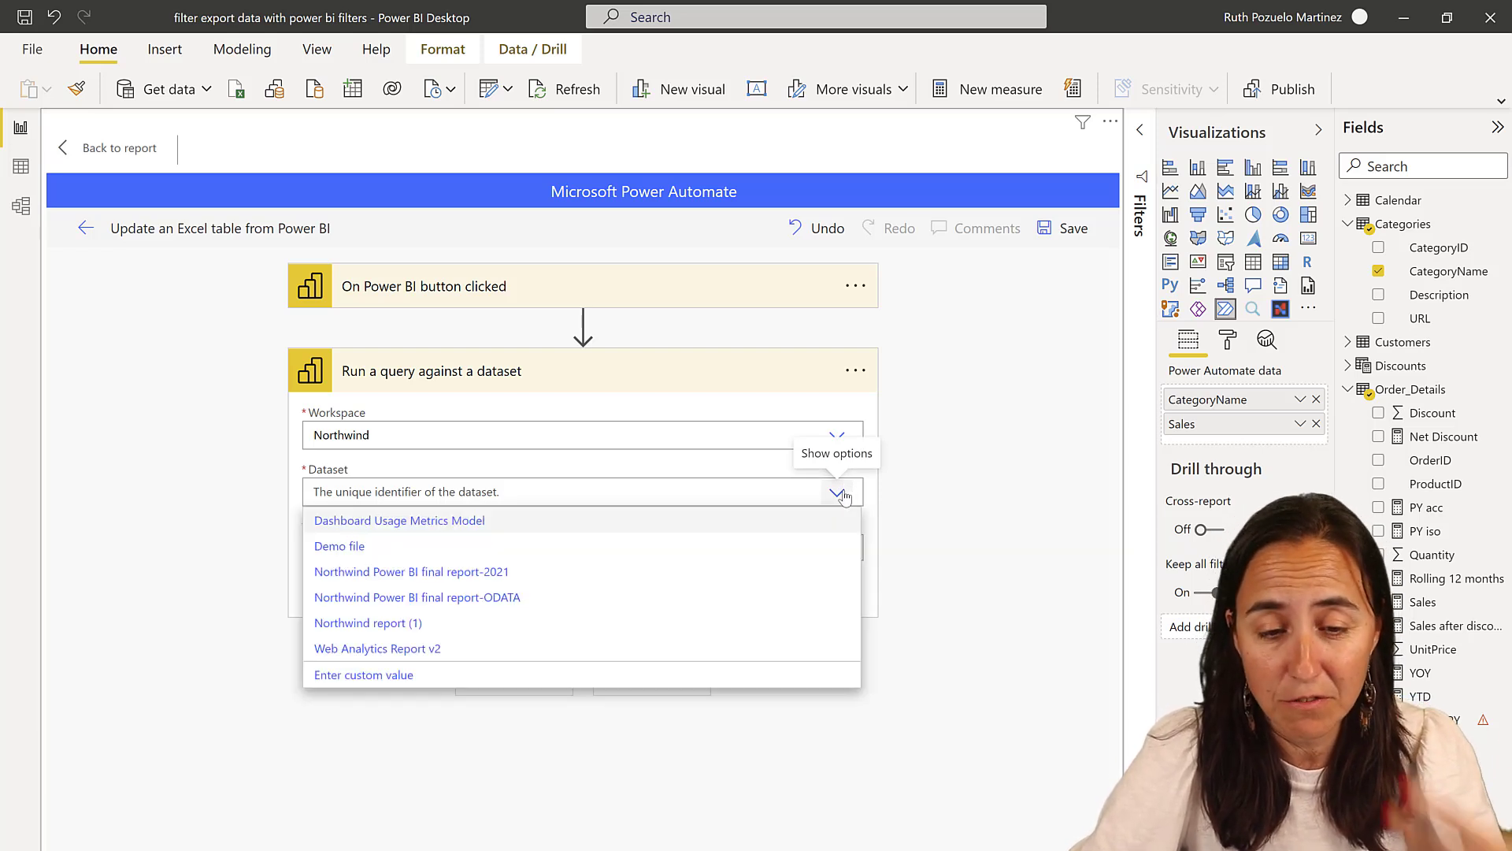
pyautogui.click(411, 571)
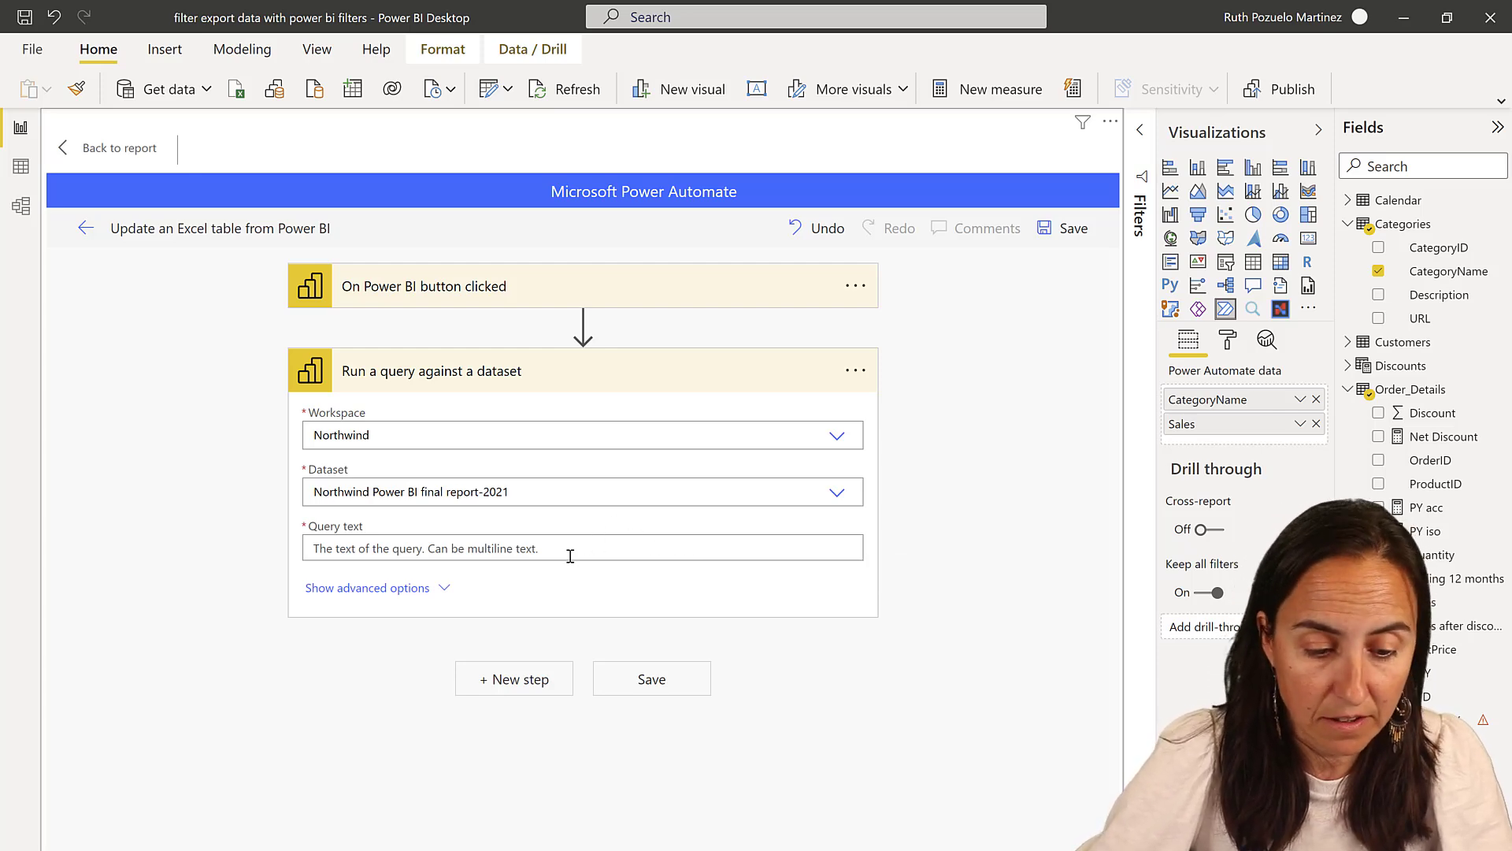
pyautogui.click(582, 548)
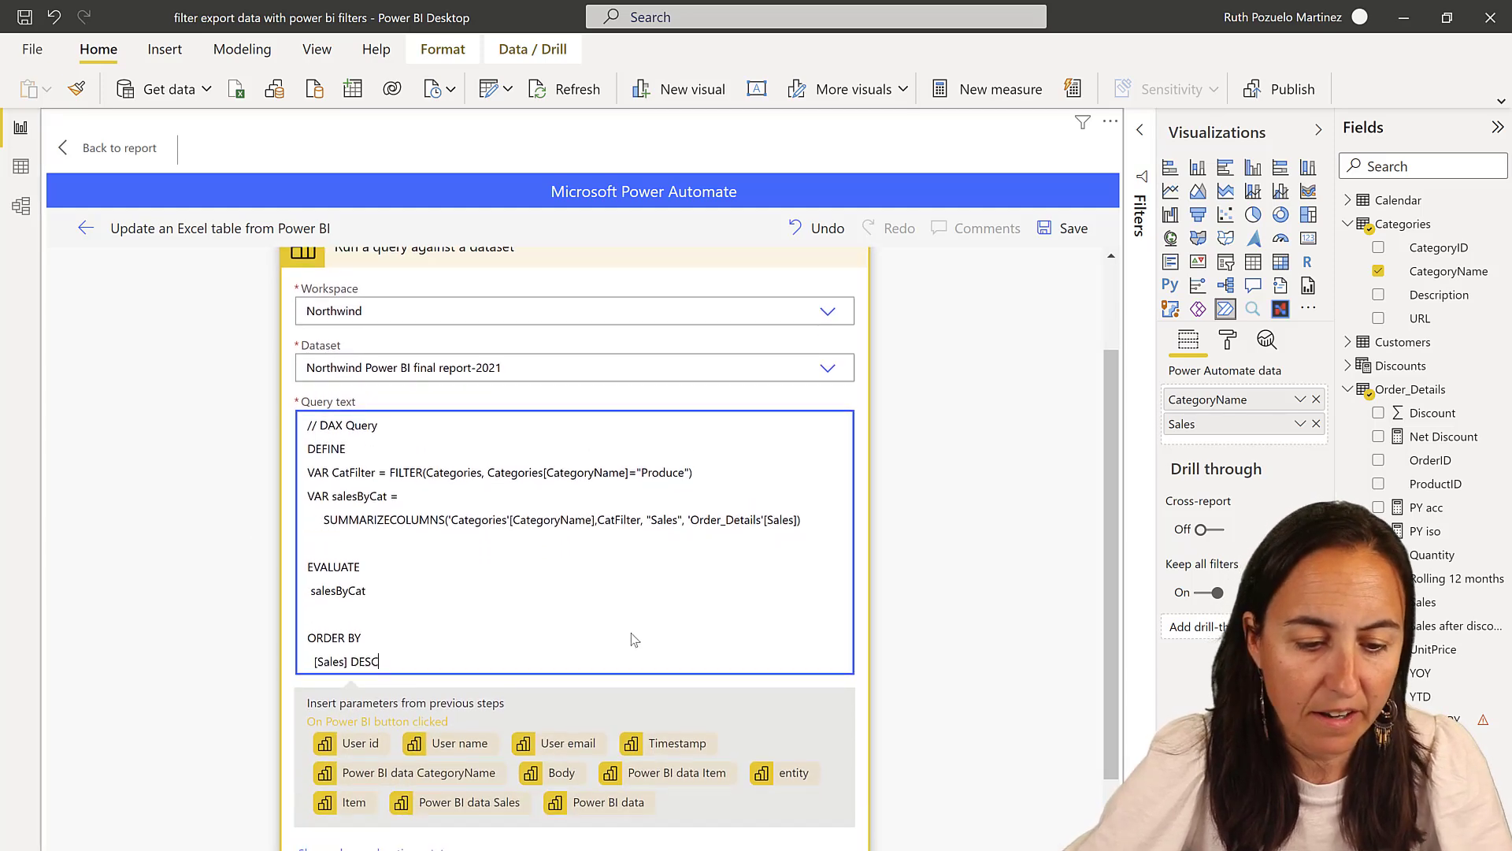
# Select the SUMMARIZECOLUMNS expression and delete the hard-coded Produce category value
pyautogui.scroll(-3)
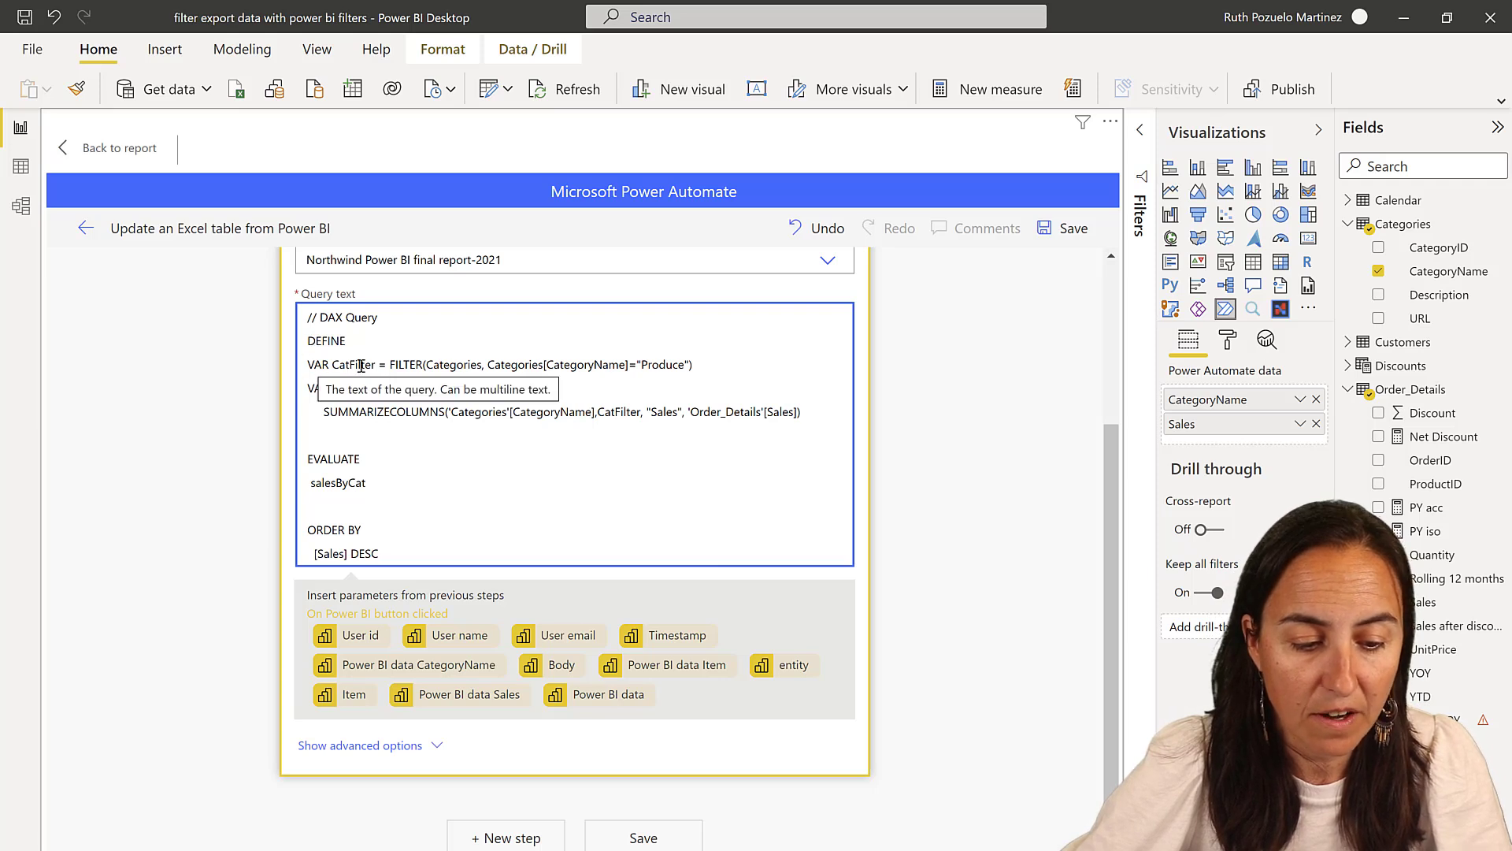
pyautogui.moveTo(506, 361)
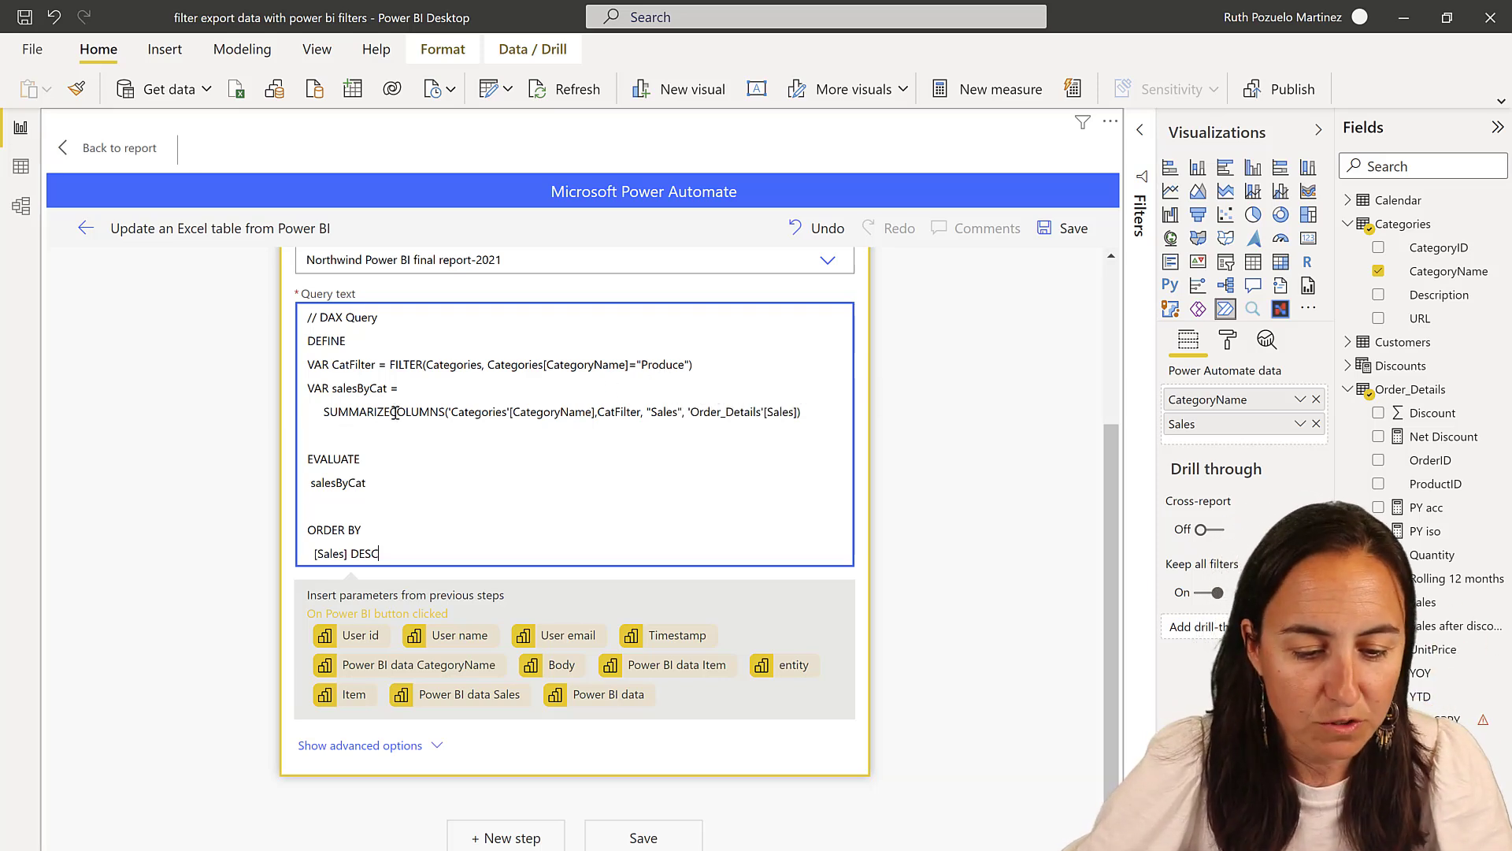
pyautogui.moveTo(327, 412); pyautogui.dragTo(793, 412)
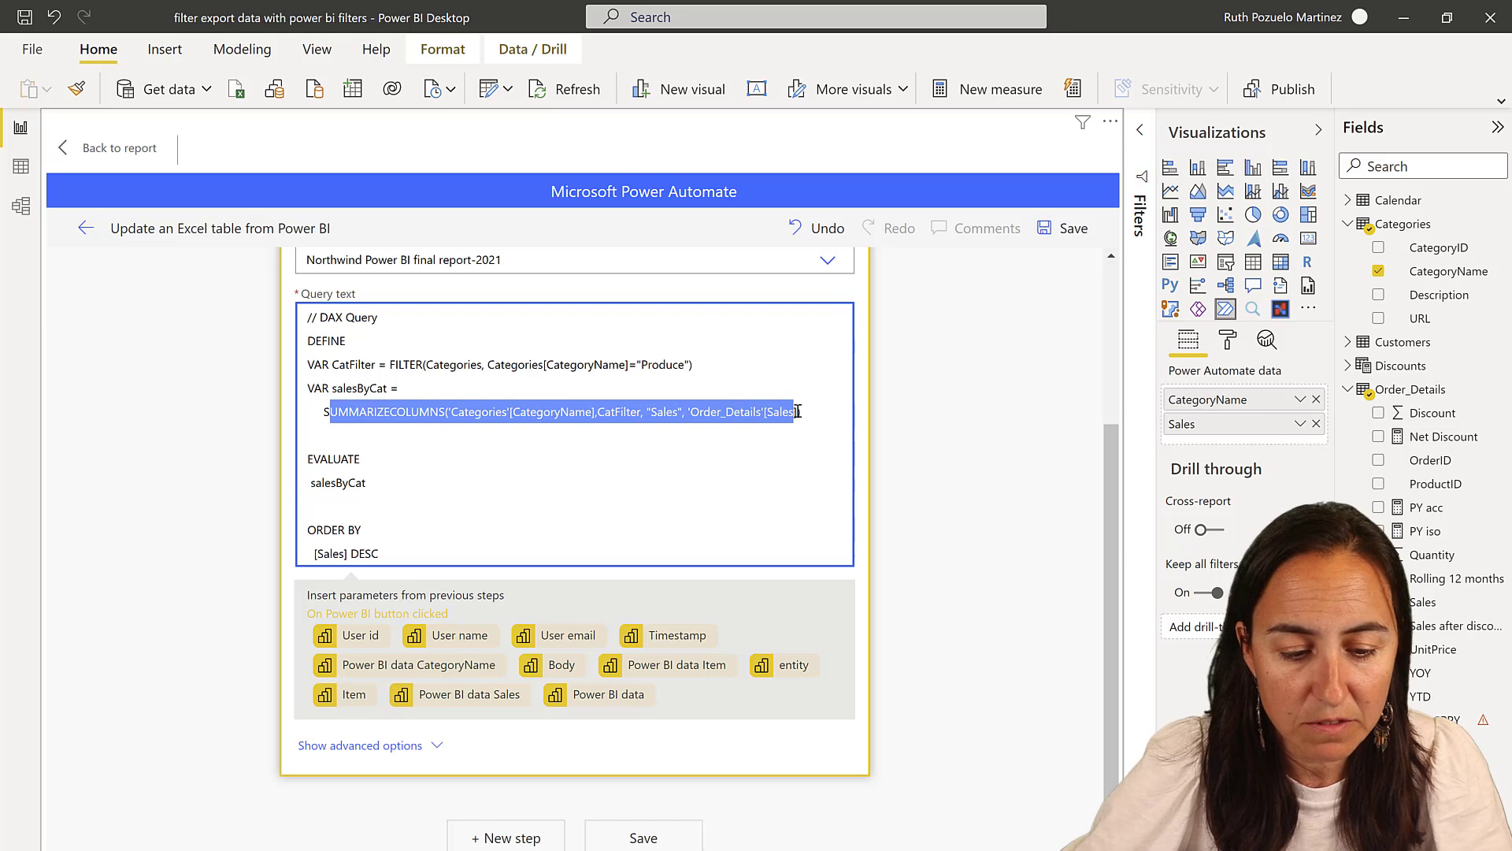
pyautogui.moveTo(811, 410)
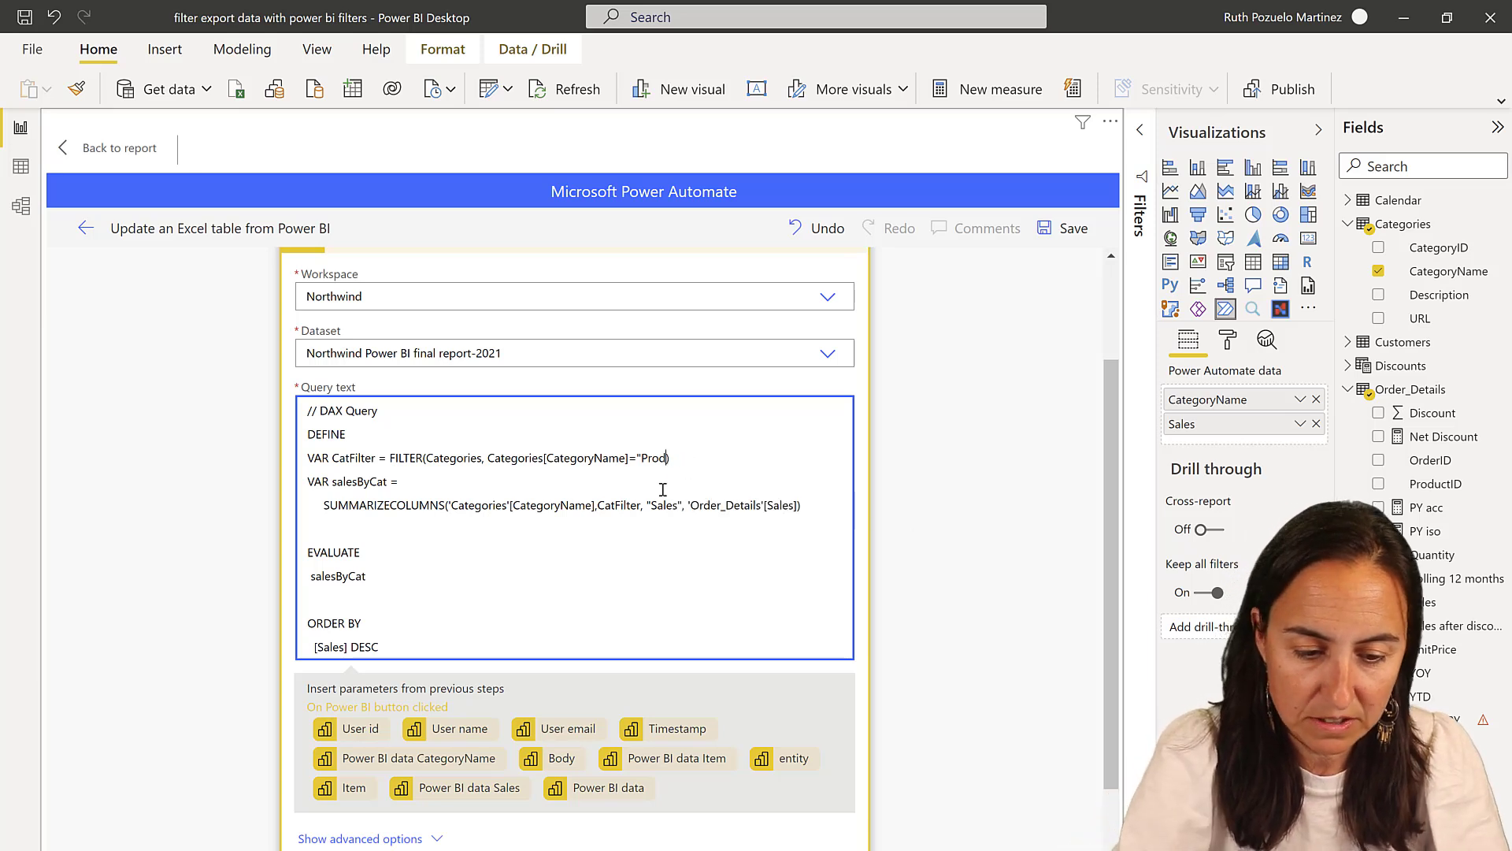
pyautogui.press('Backspace')
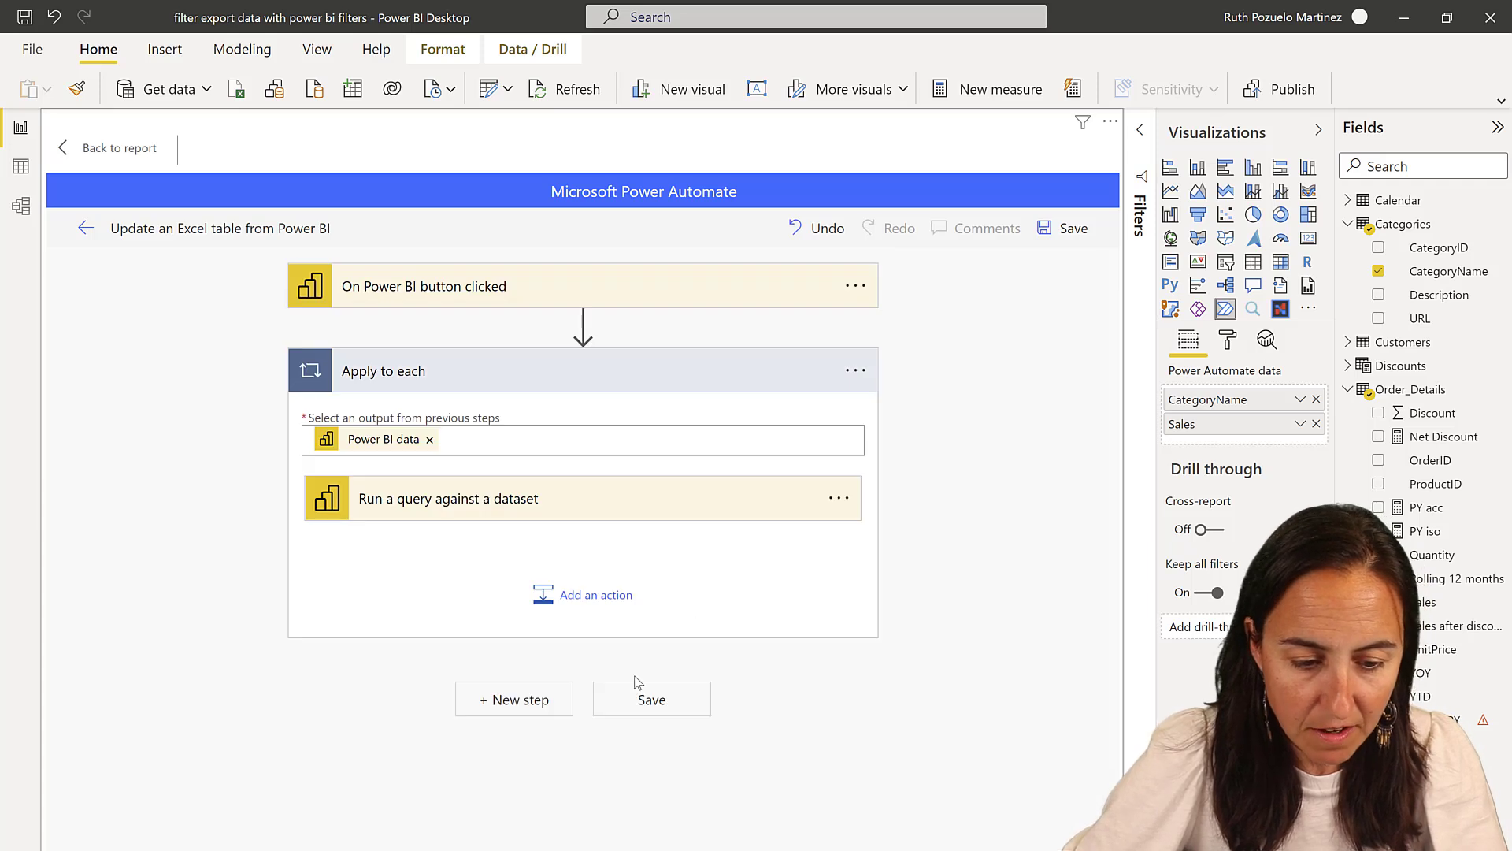
# Save the flow, apply it to the button, and return to the report
pyautogui.click(650, 699)
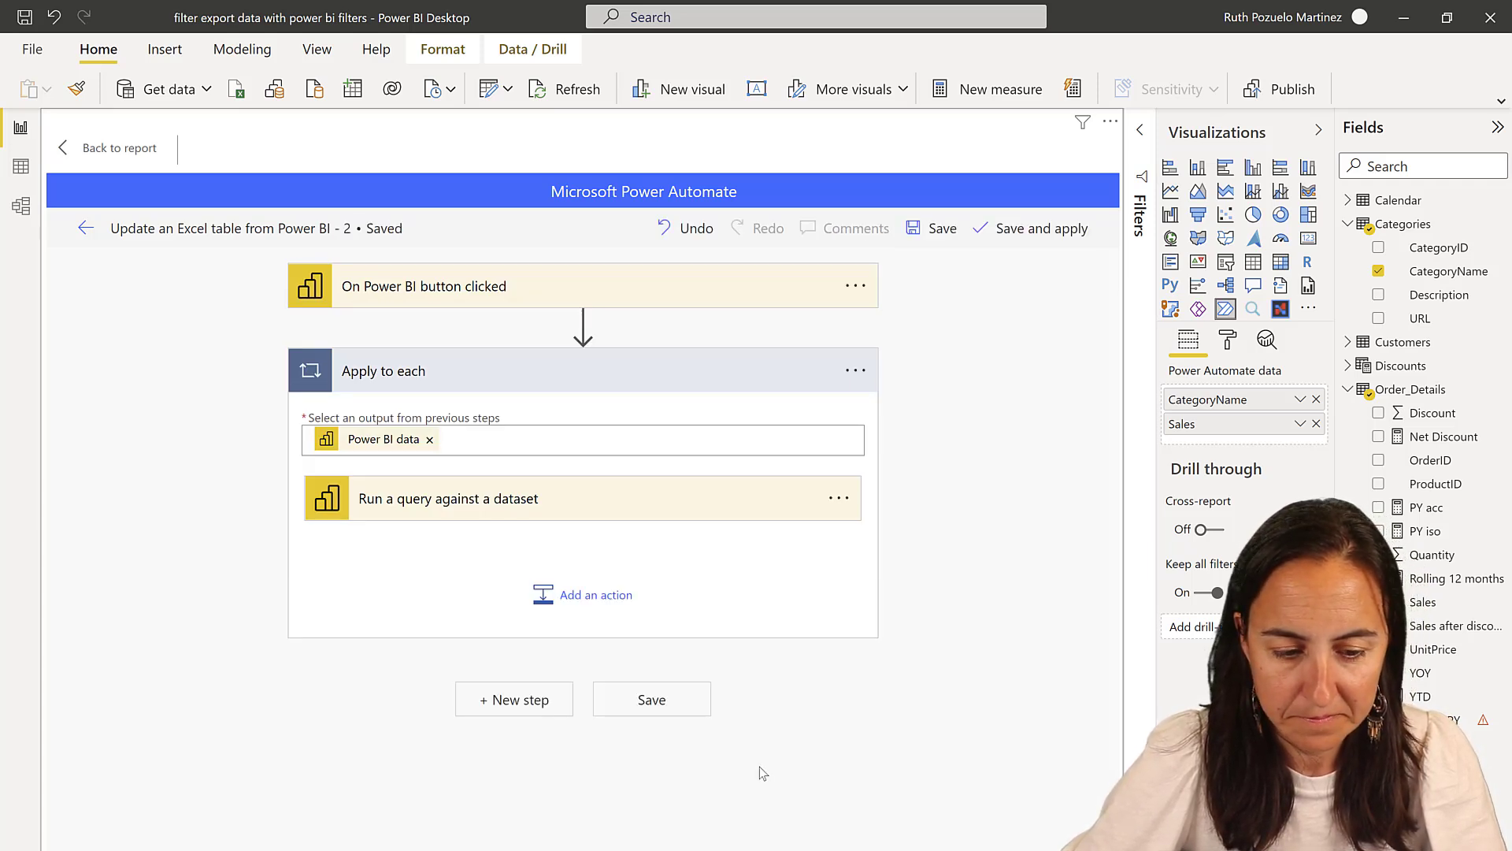
pyautogui.click(1040, 227)
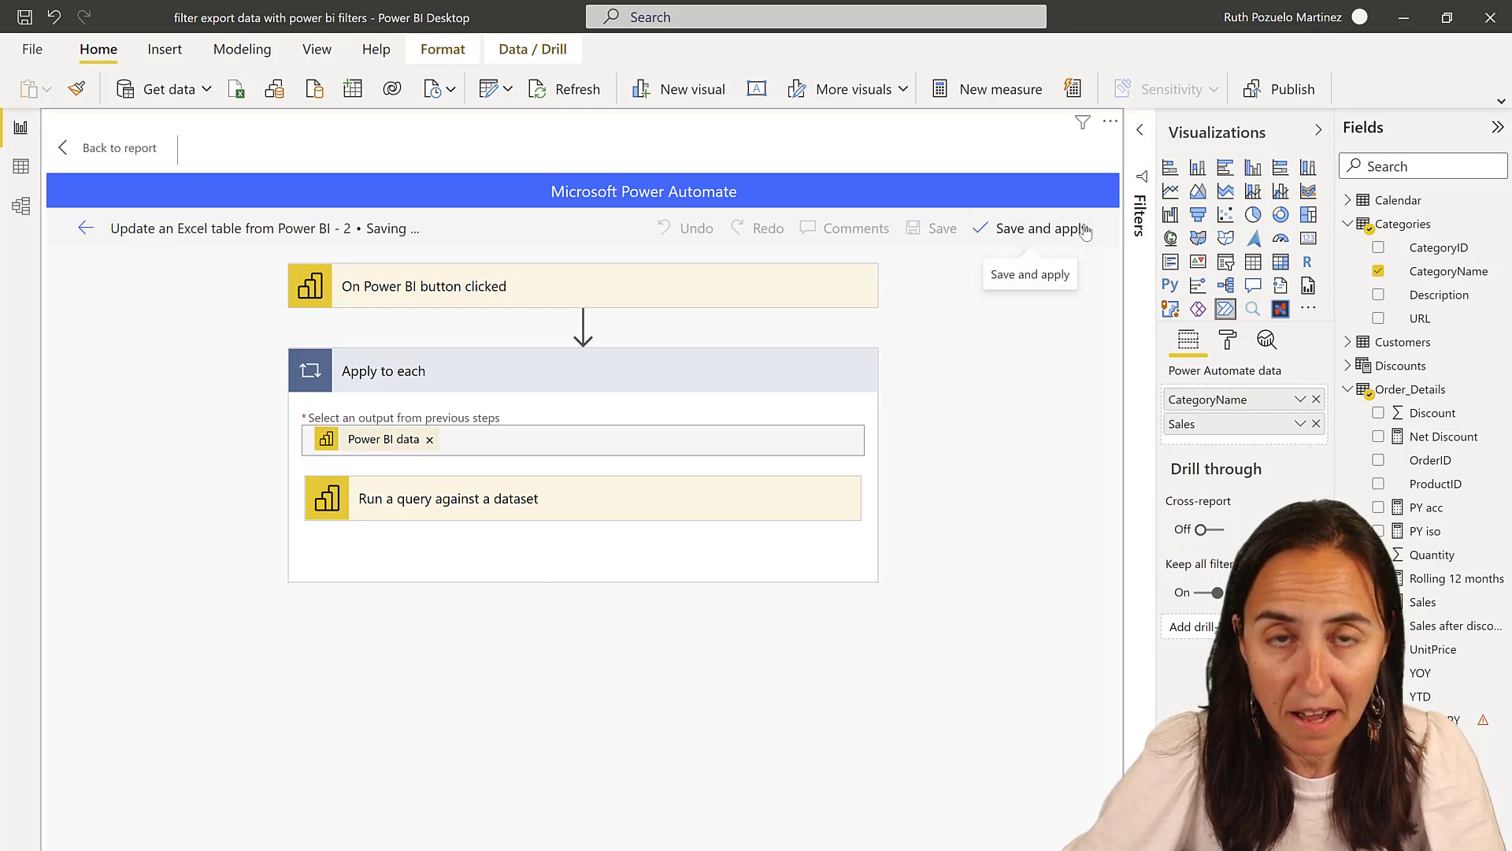
pyautogui.click(1041, 227)
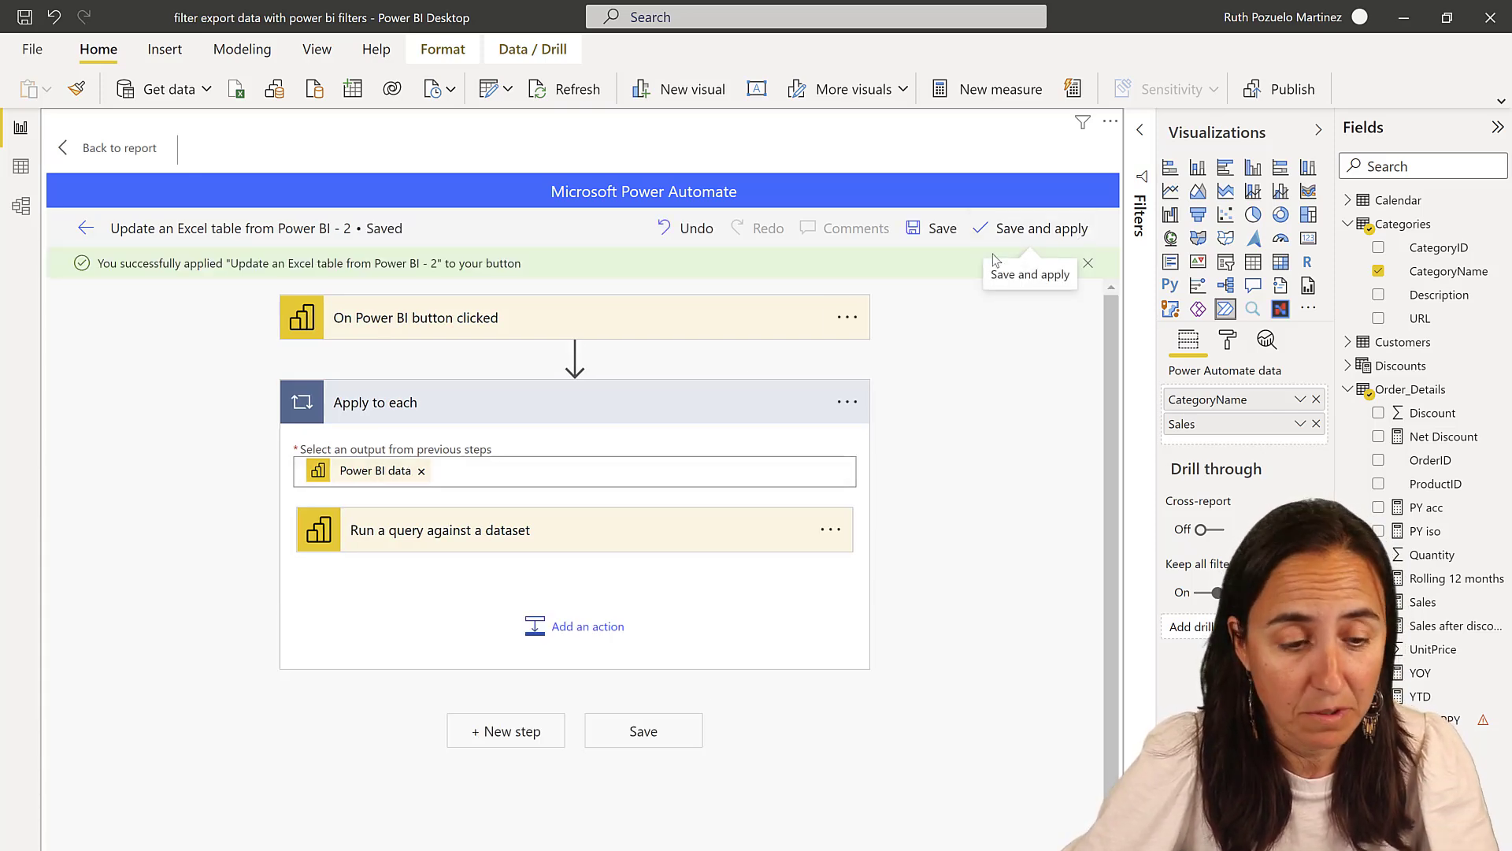
pyautogui.click(118, 148)
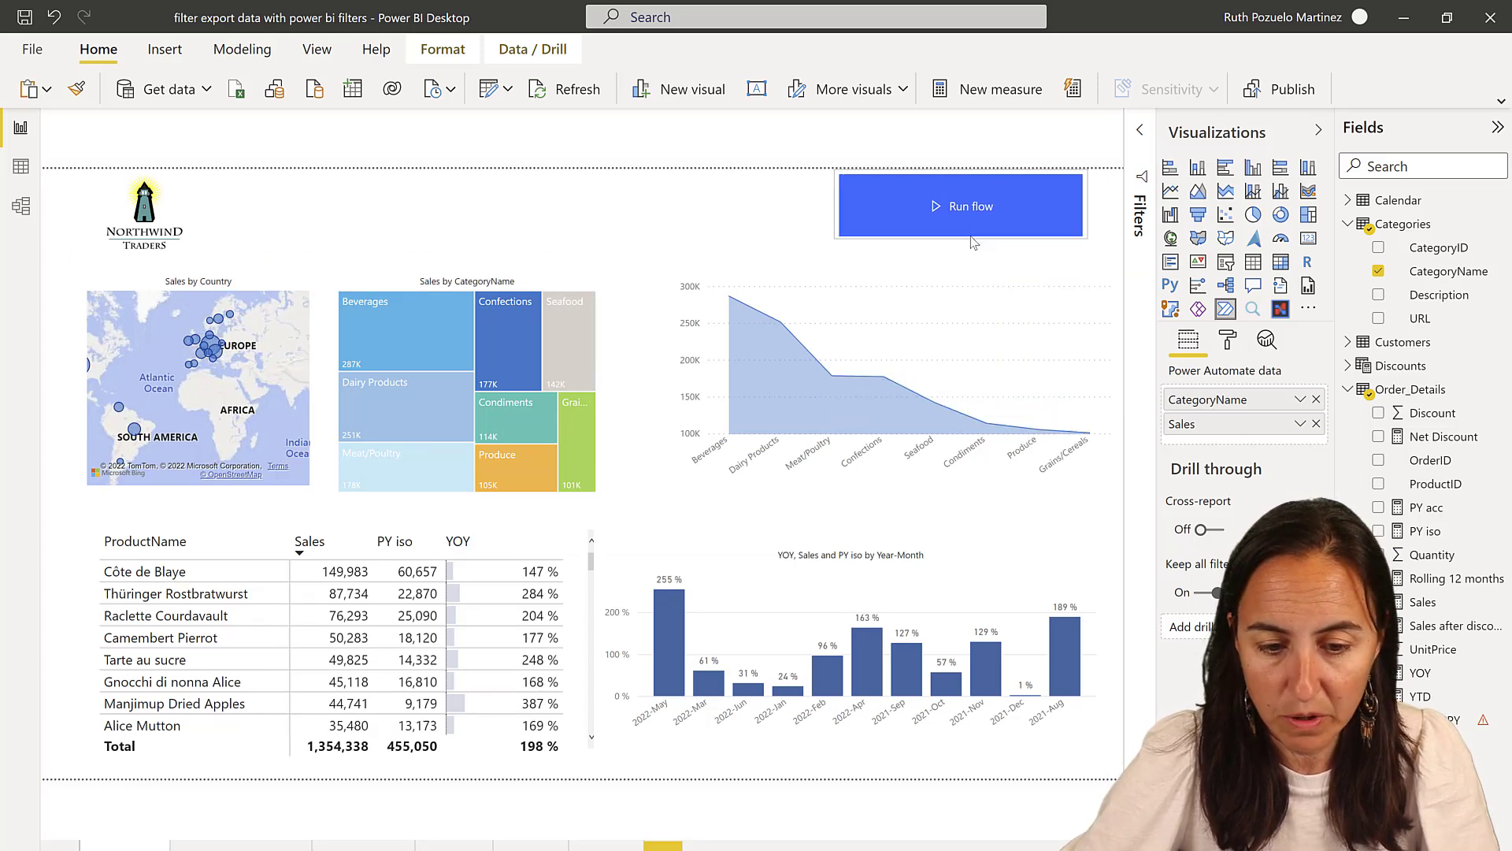
# Run the flow from the Run flow button and reopen it to check
pyautogui.click(961, 205)
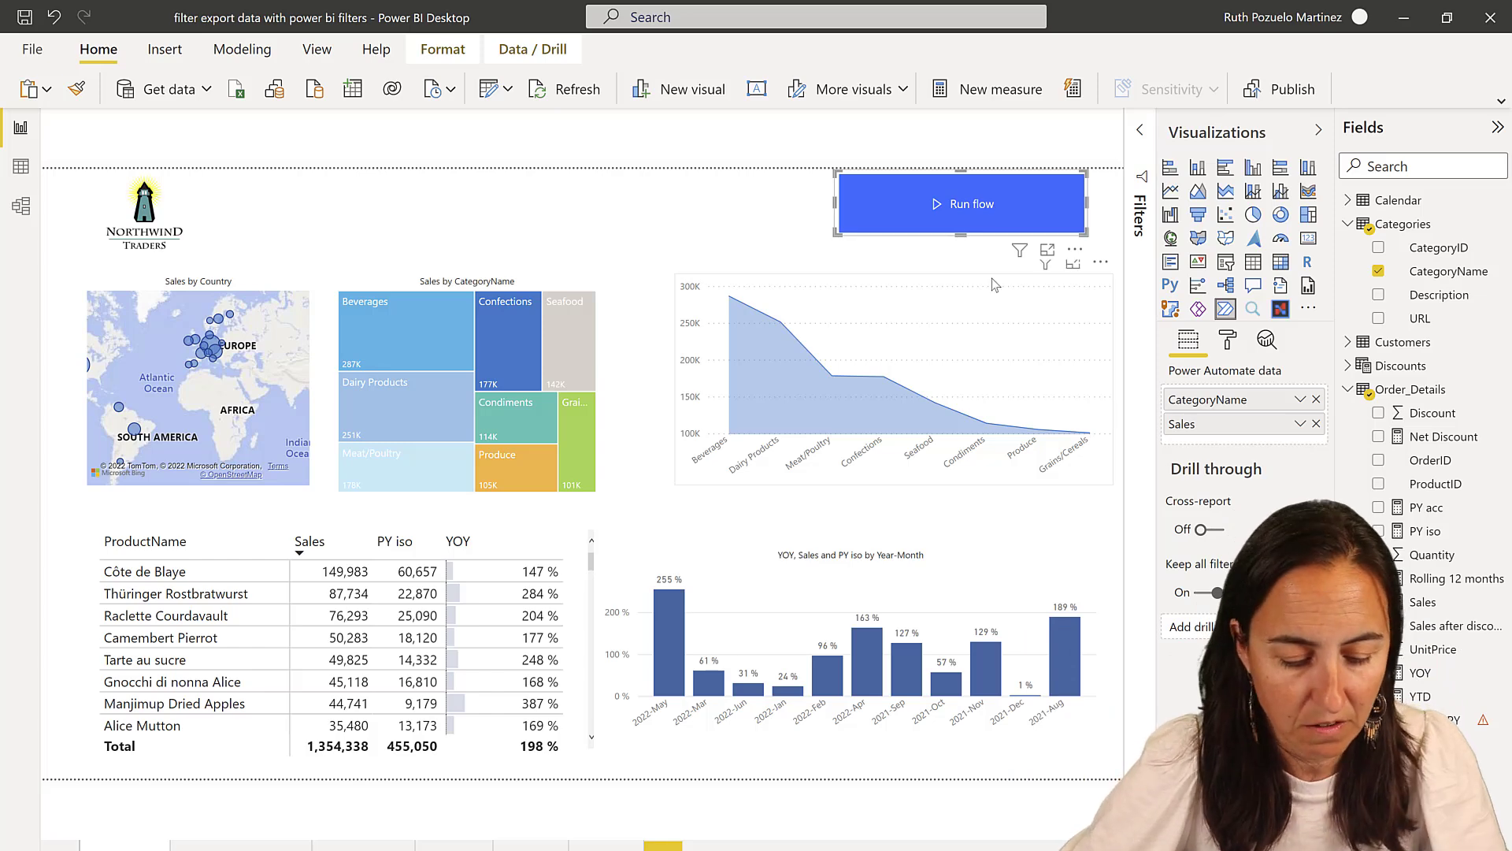
pyautogui.click(964, 203)
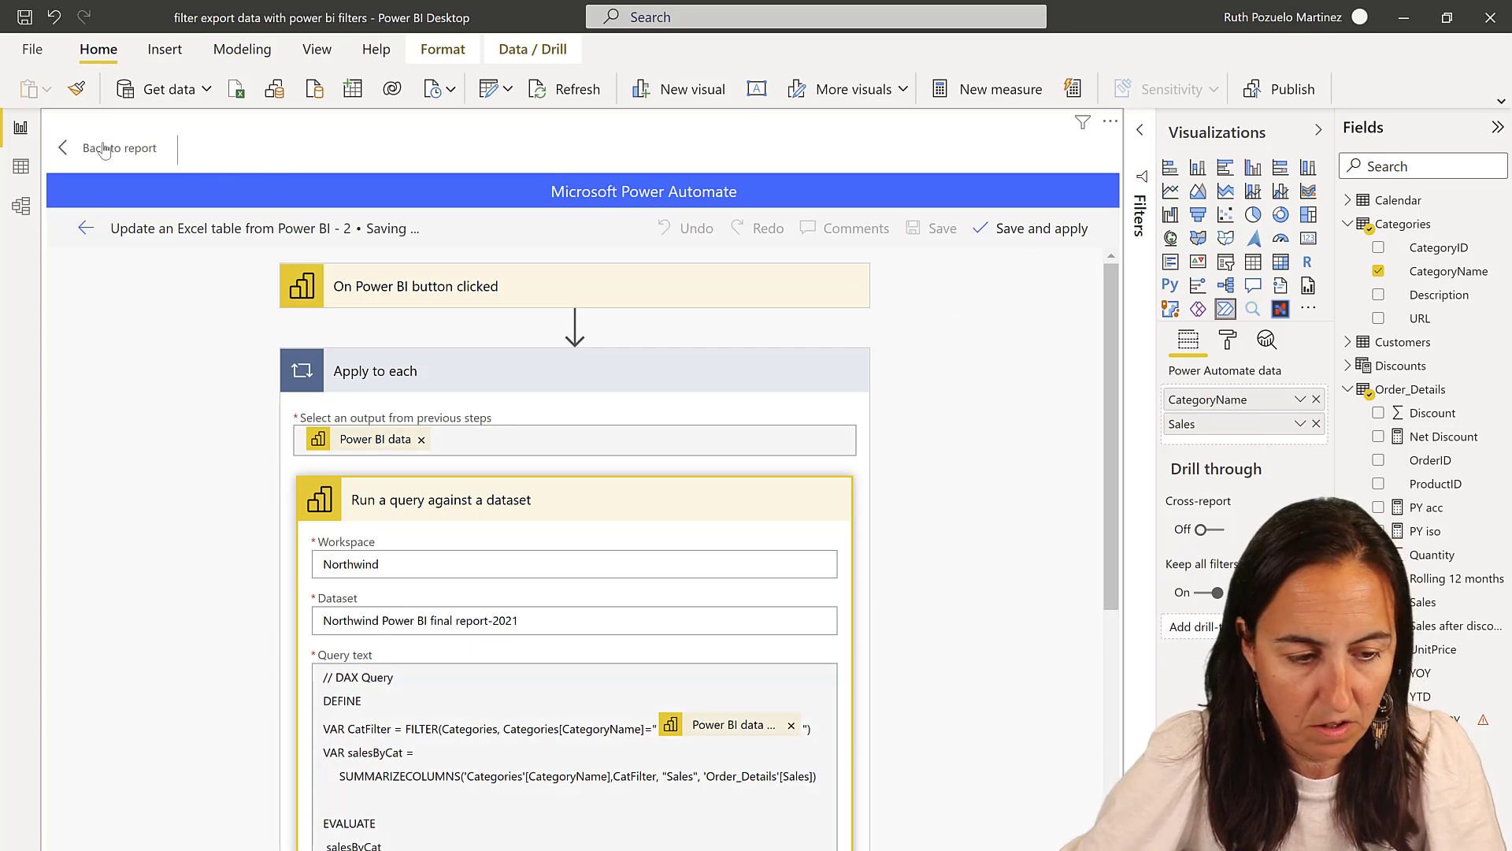
pyautogui.click(119, 147)
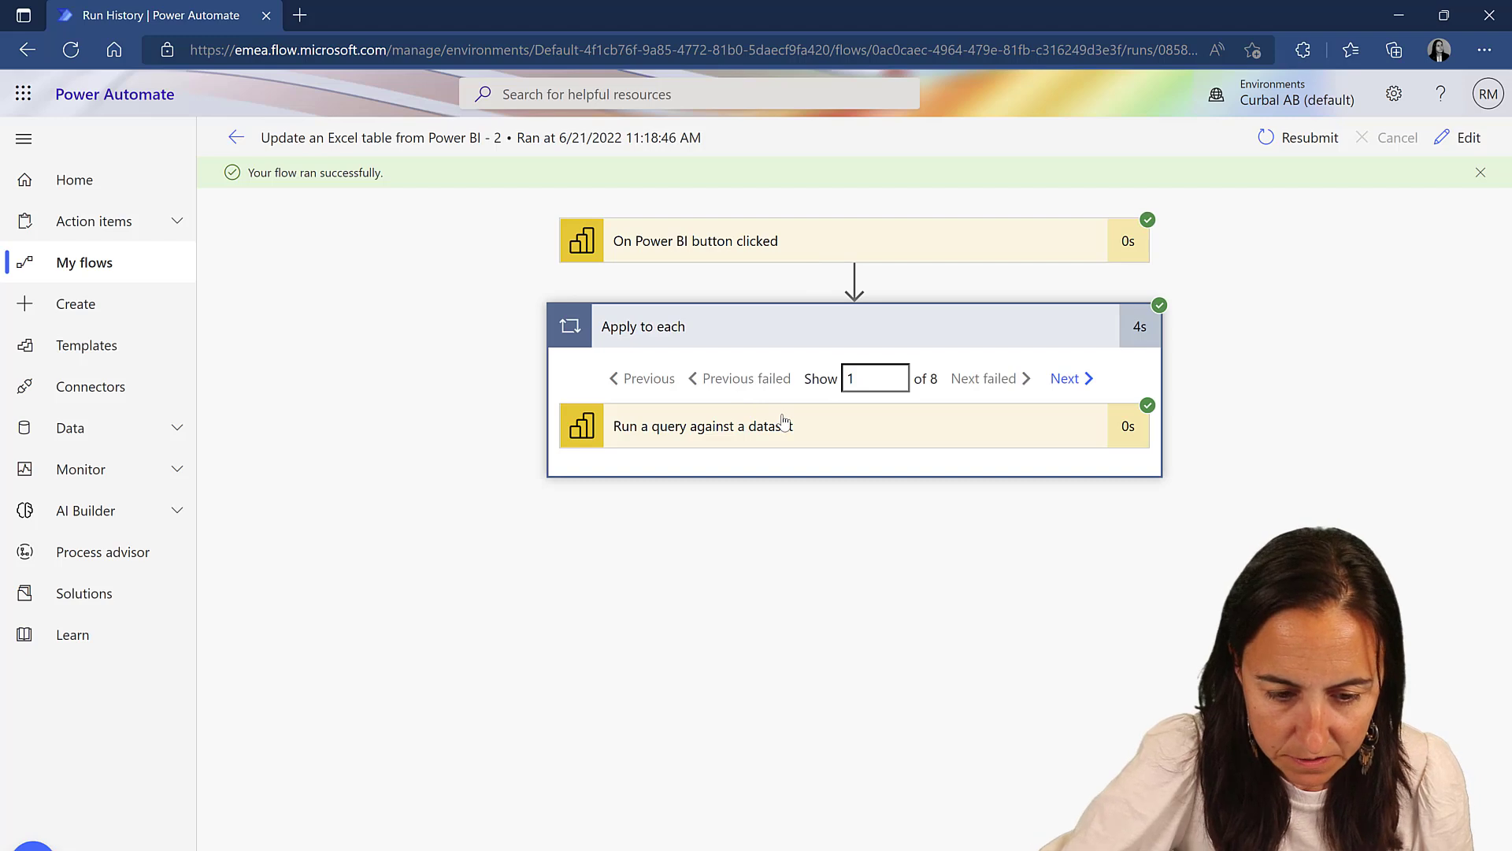
# Expand the Run a query step's run details to review its DAX inputs
pyautogui.click(696, 425)
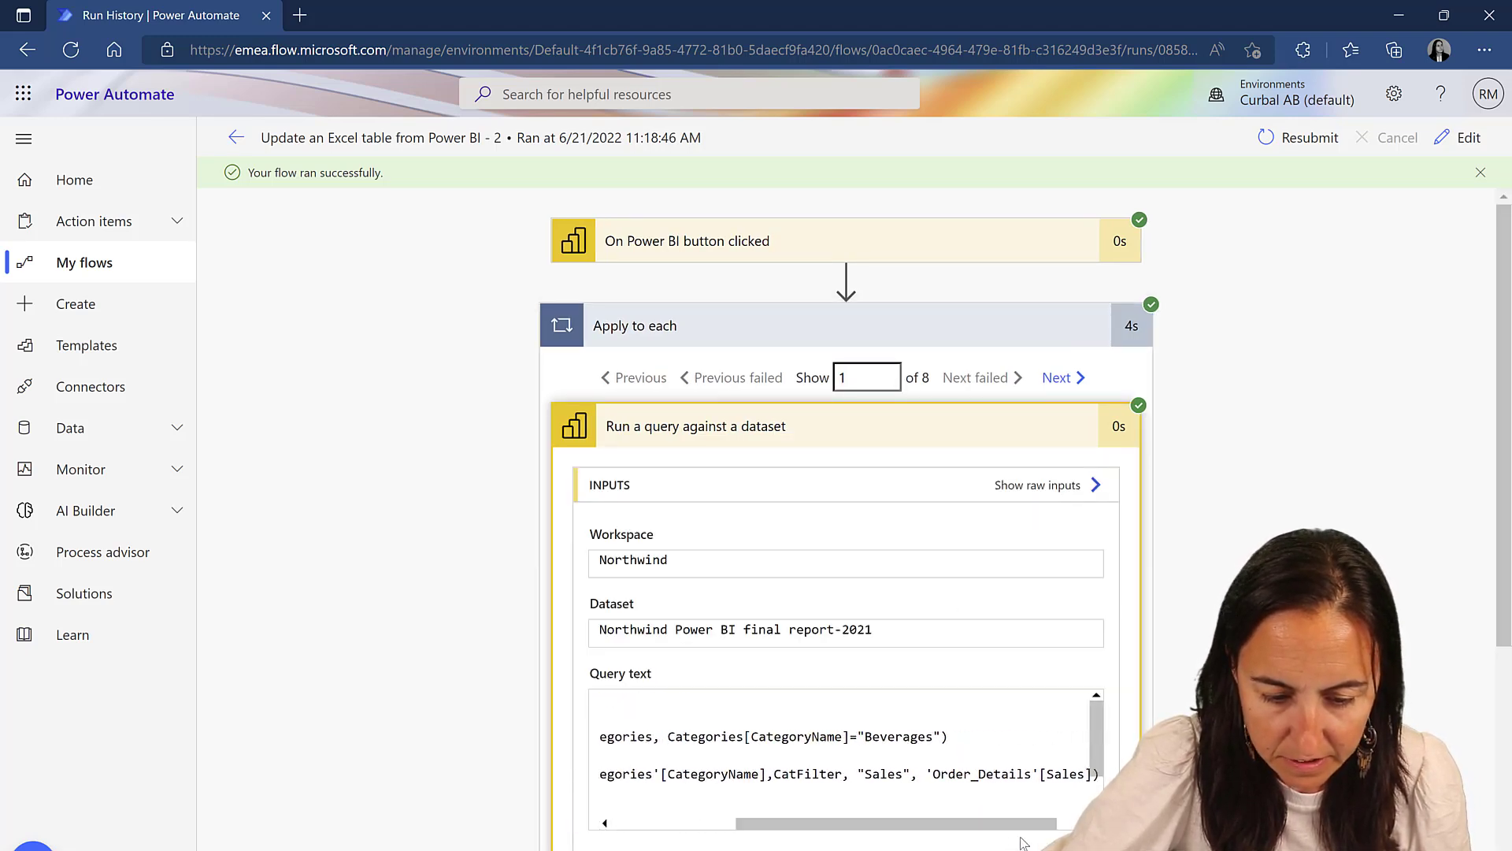
pyautogui.scroll(-3)
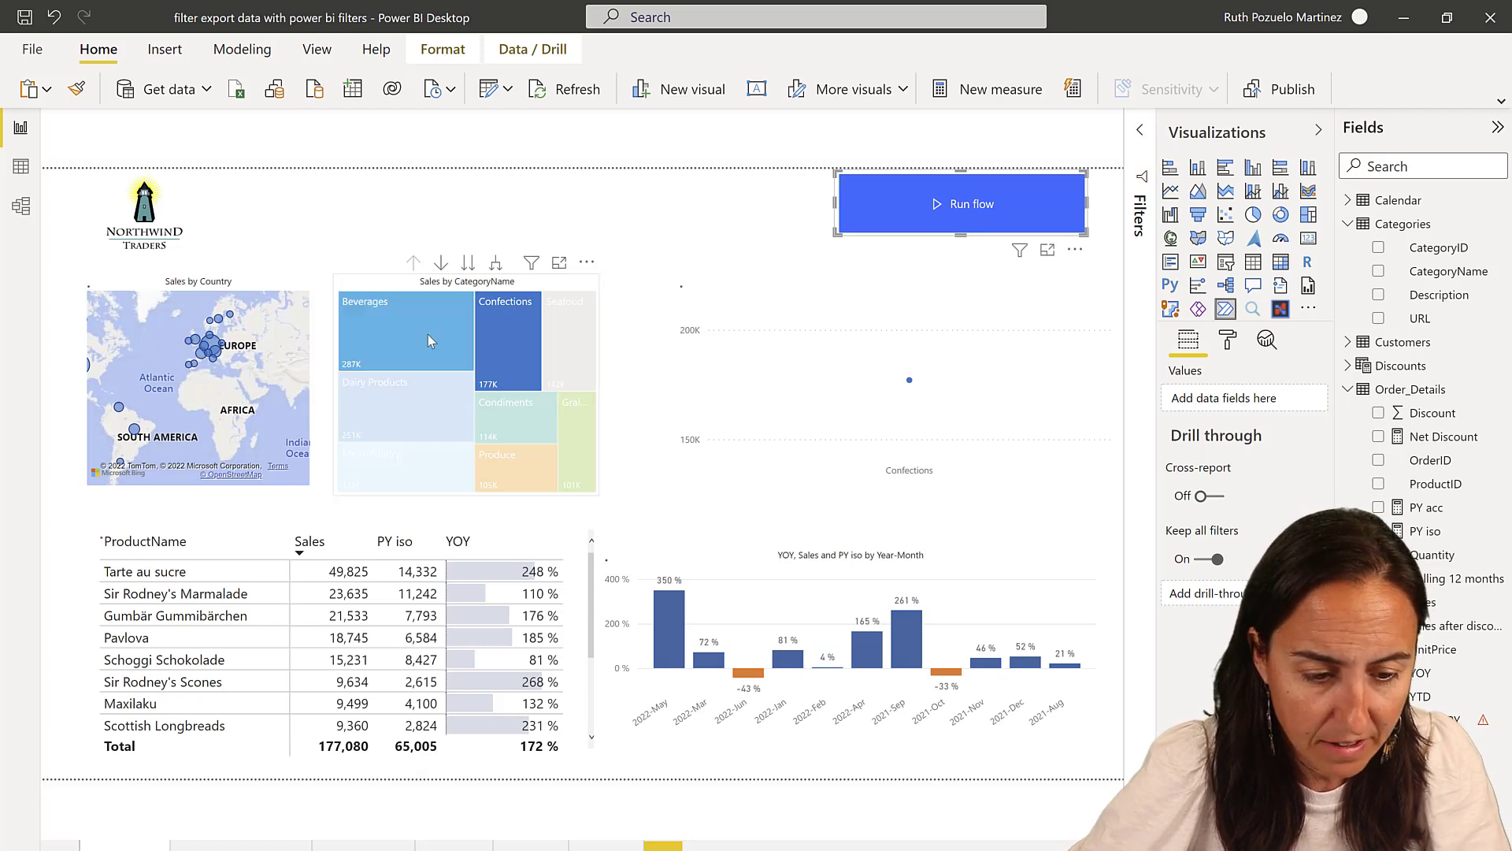
pyautogui.click(961, 203)
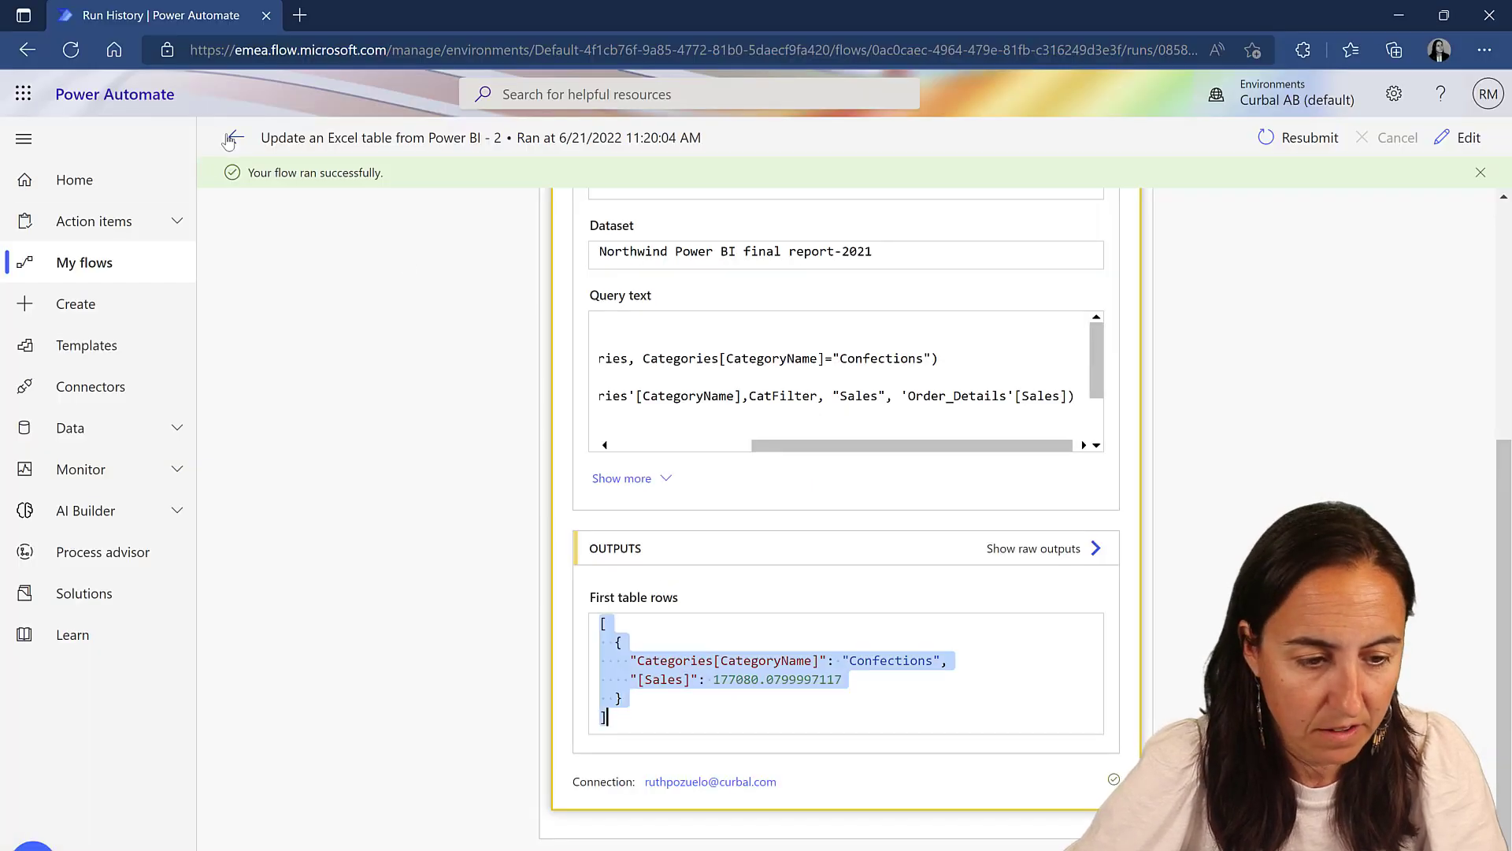
# Open the flow's most recent run and expand the Apply to each iterations
pyautogui.click(231, 137)
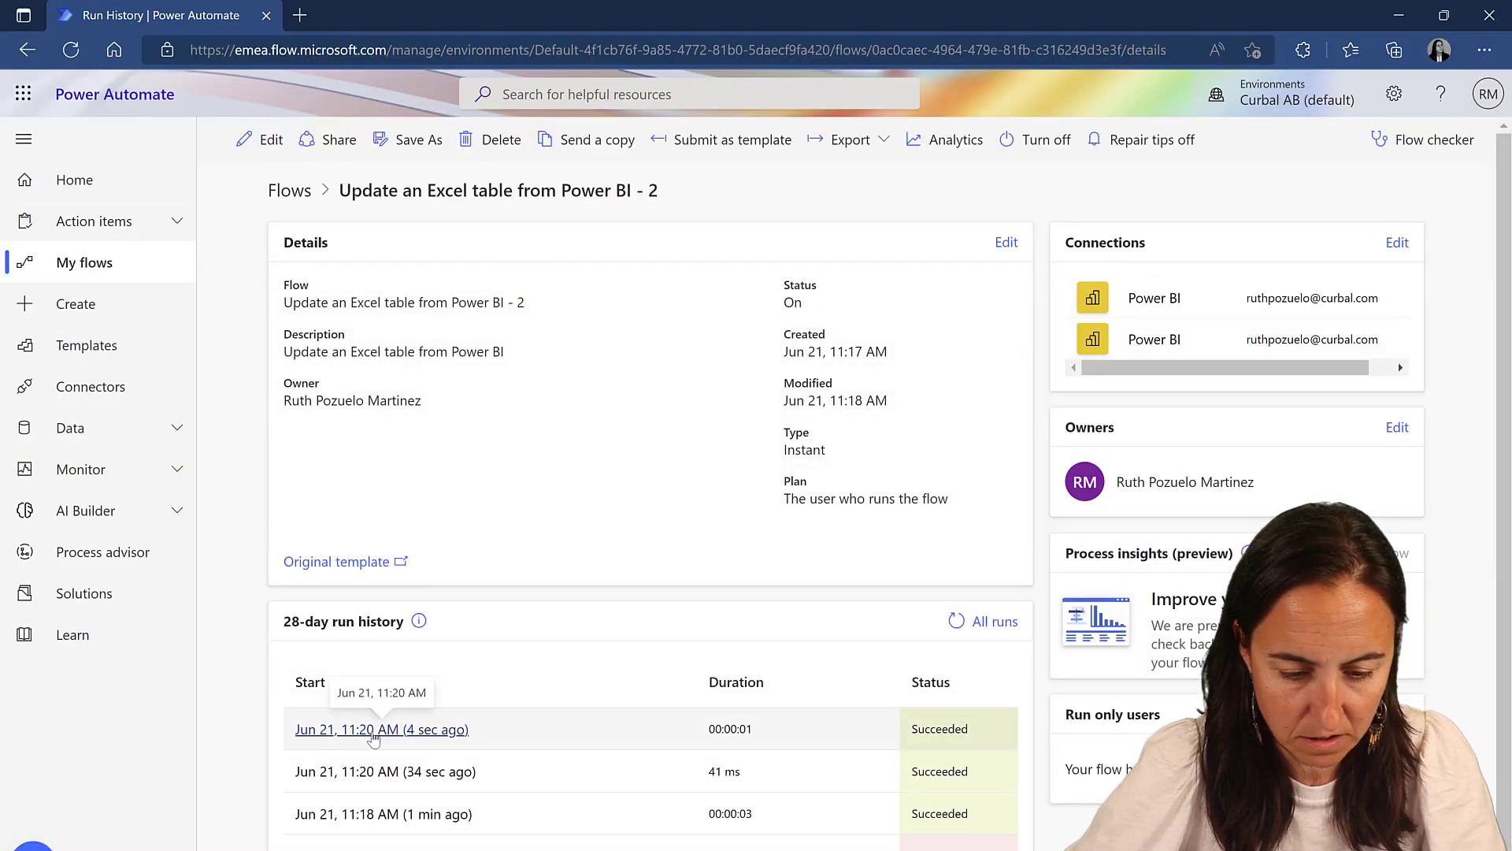
pyautogui.click(381, 729)
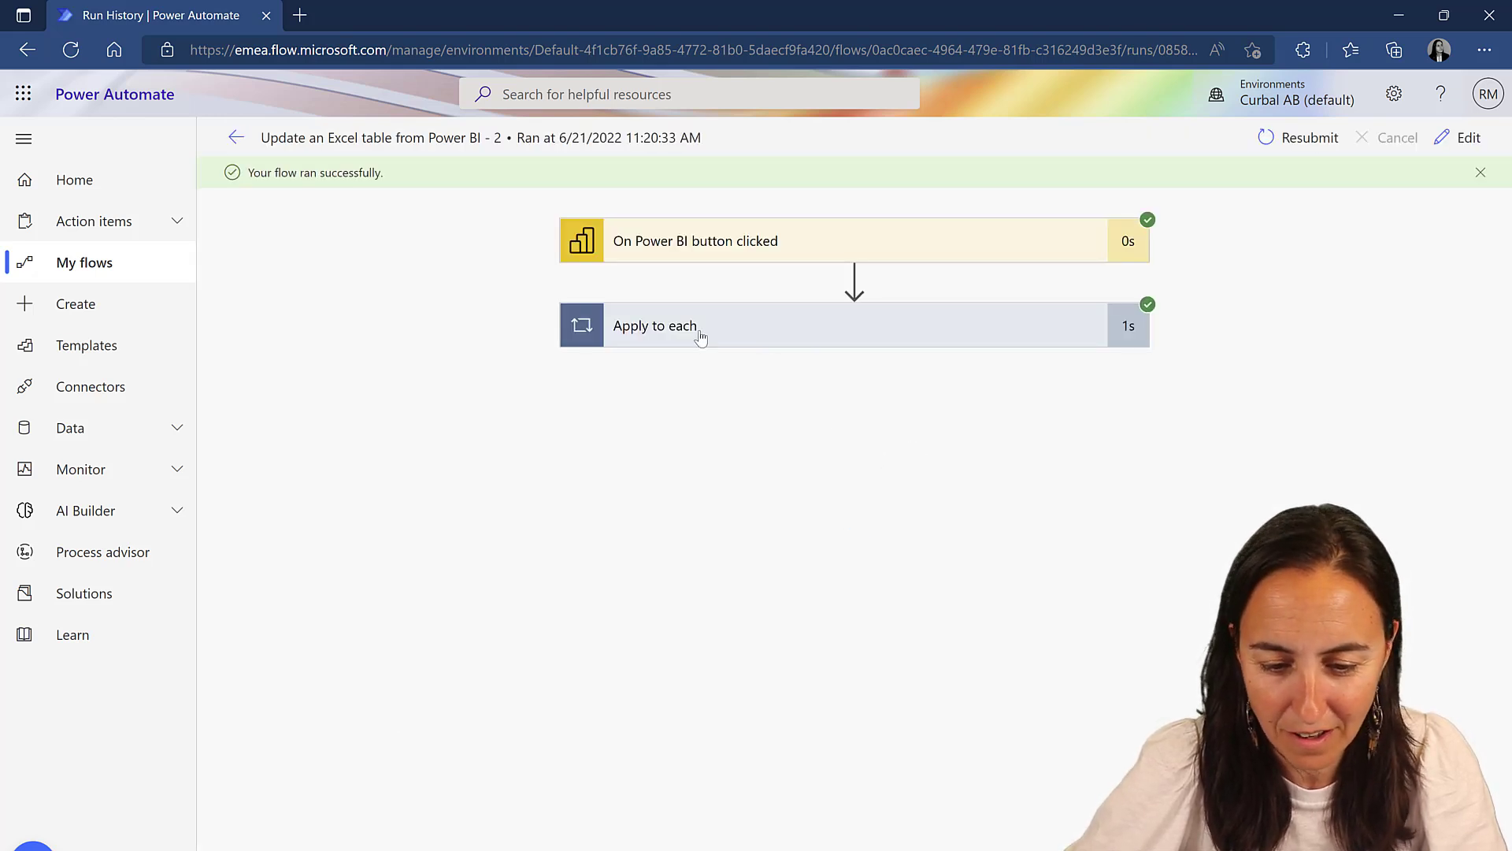
pyautogui.click(655, 325)
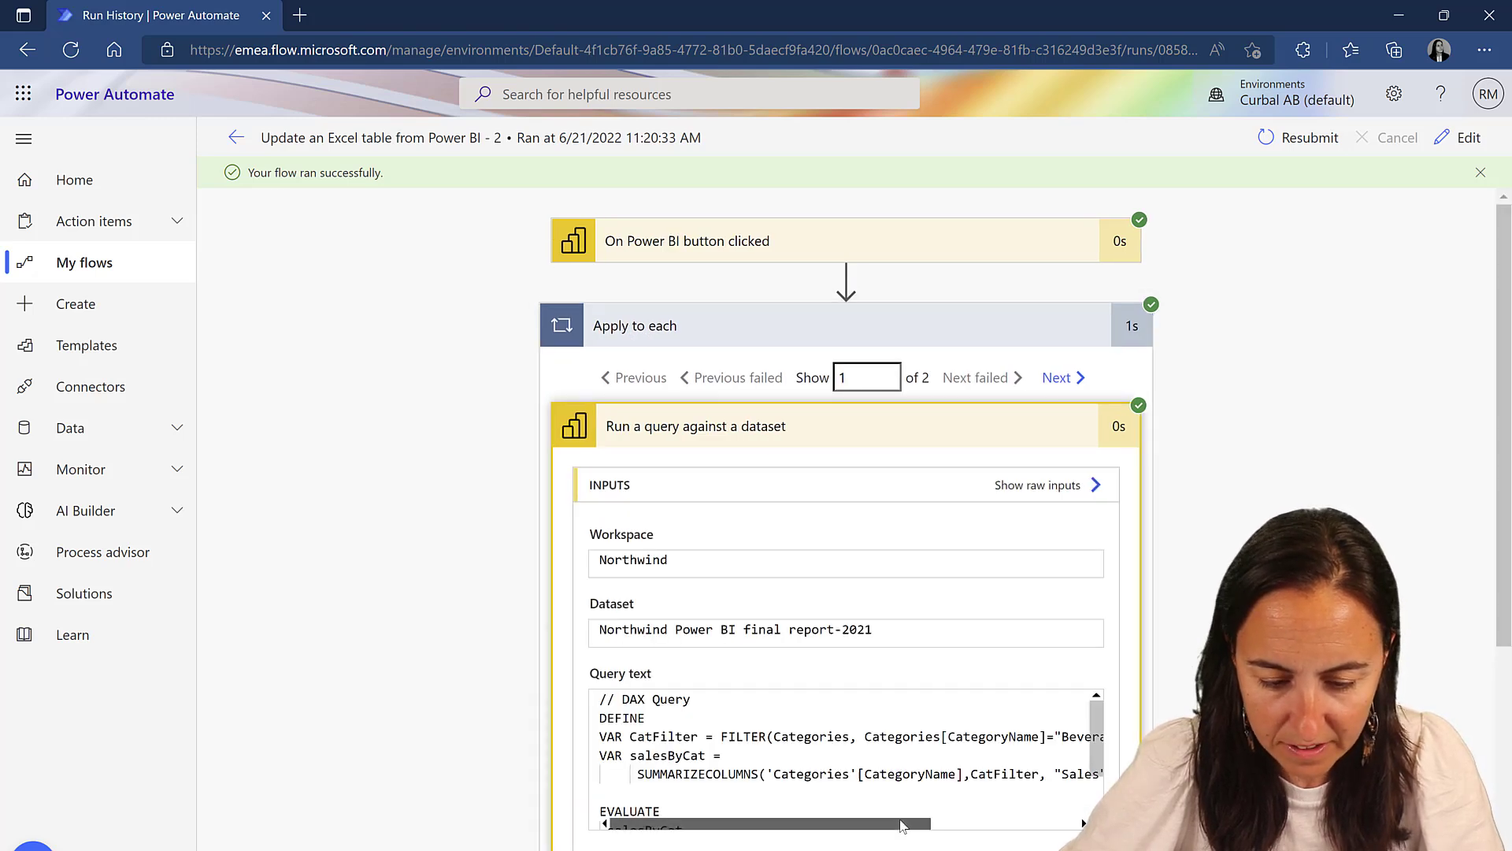
pyautogui.hscroll(3)
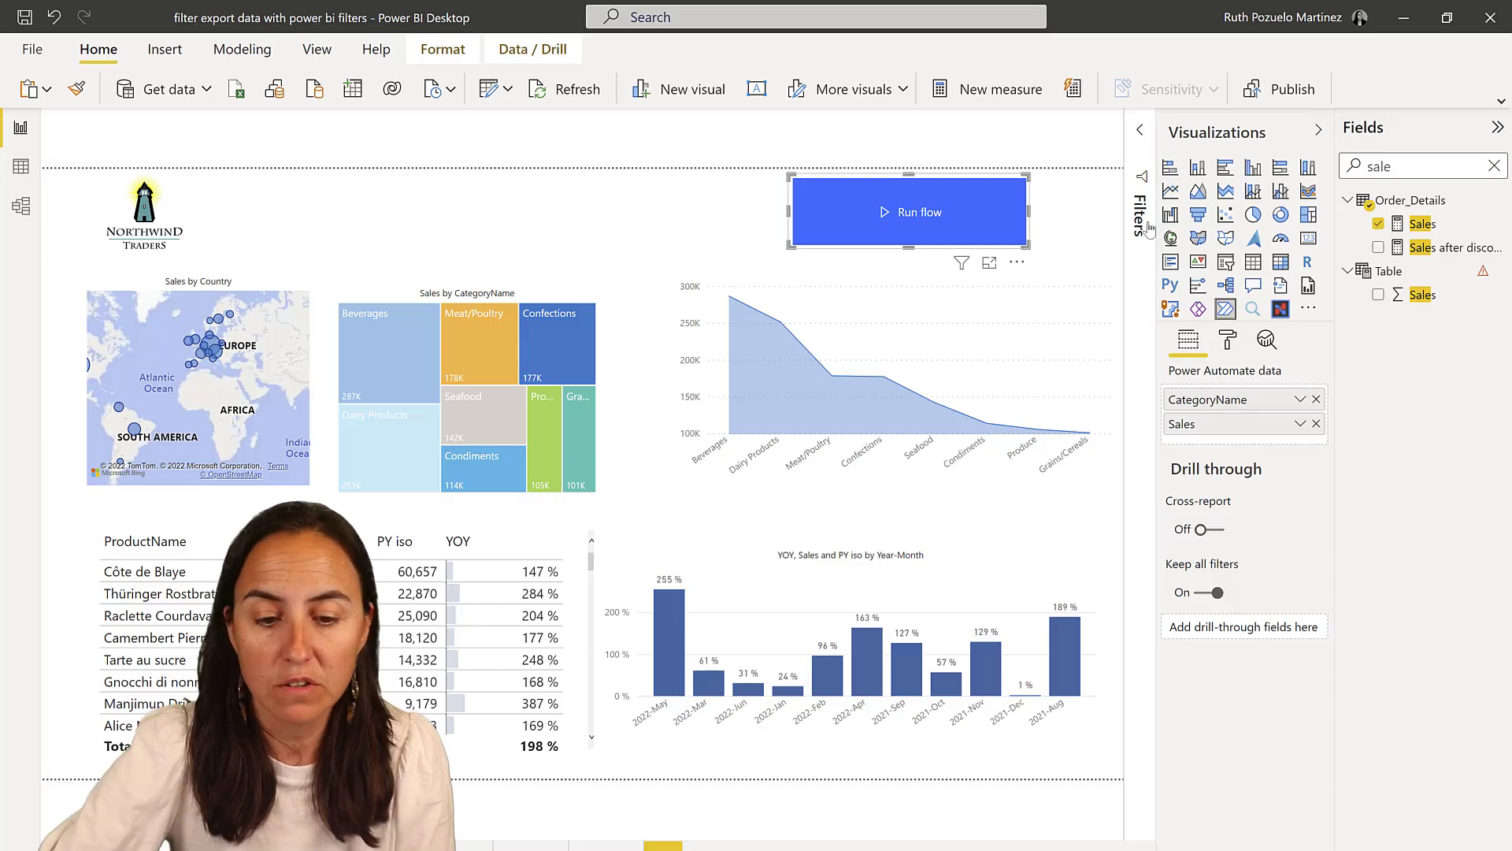
# Open the 'Update an Excel table from Power BI - 2' flow and delete Apply to each
pyautogui.click(1017, 263)
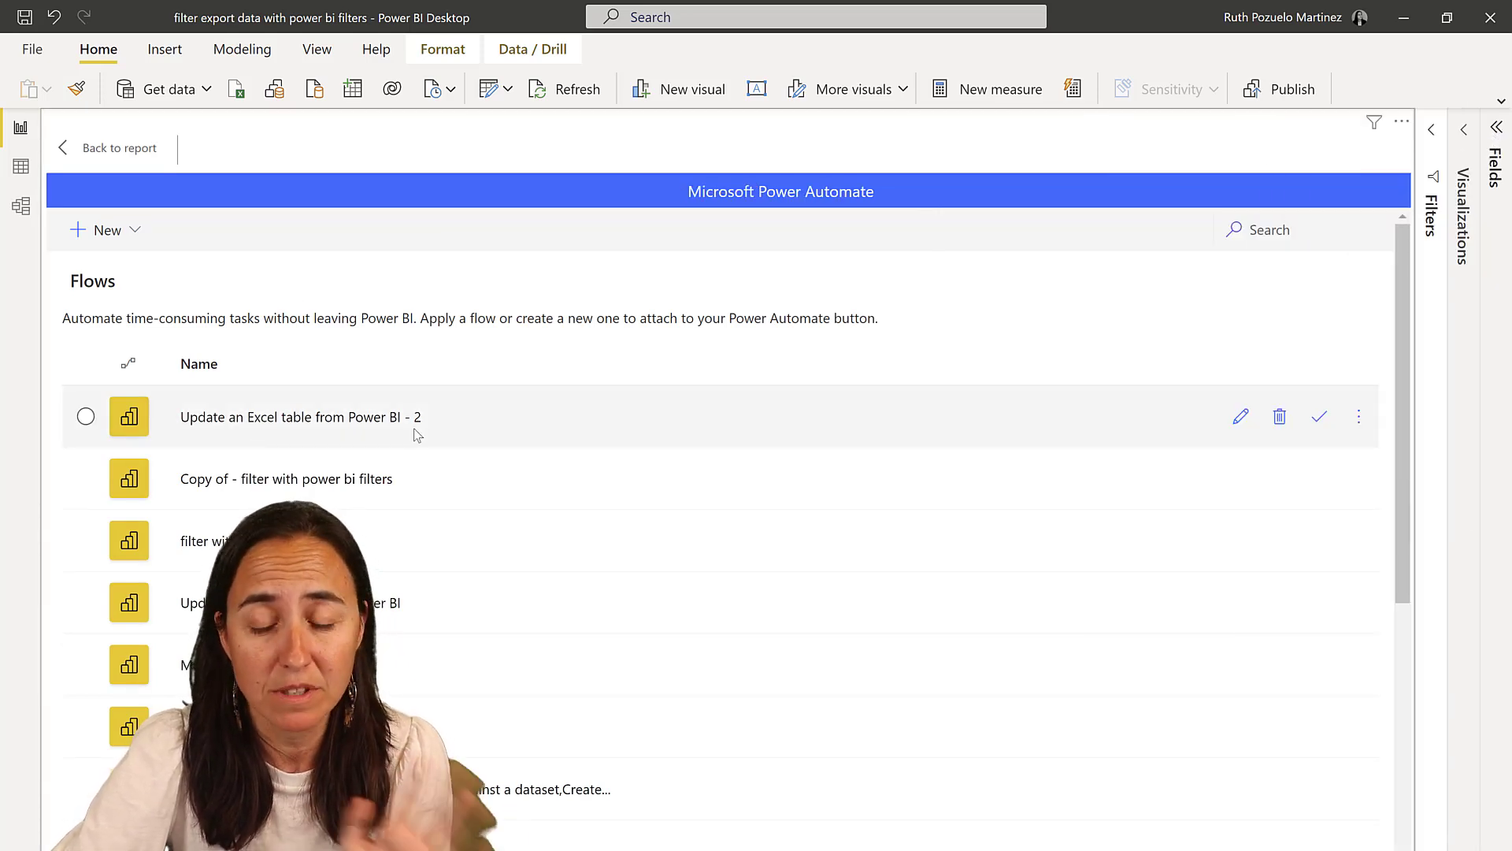
pyautogui.click(85, 416)
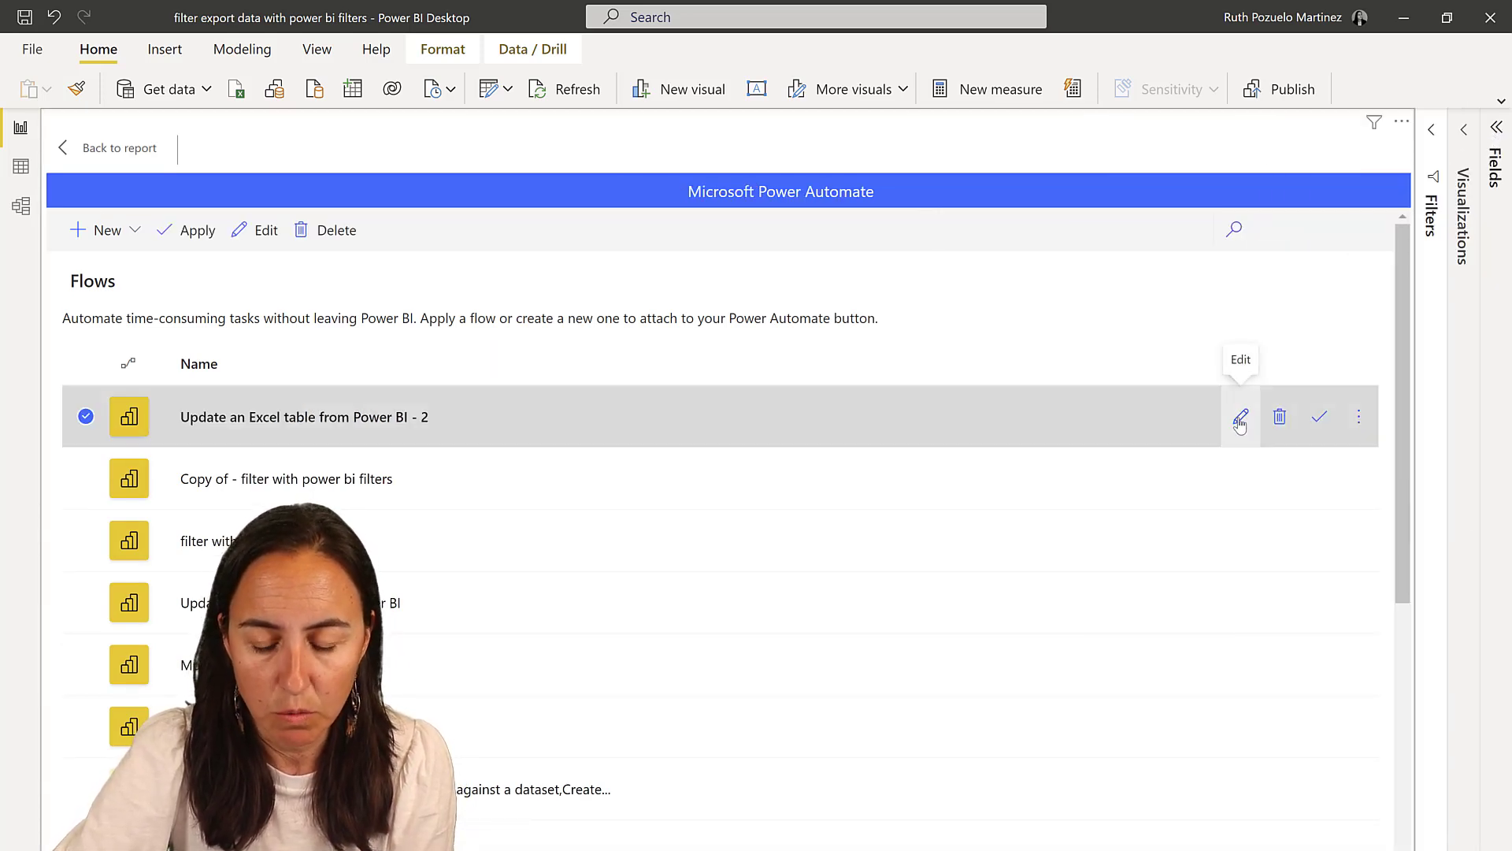
pyautogui.click(1241, 416)
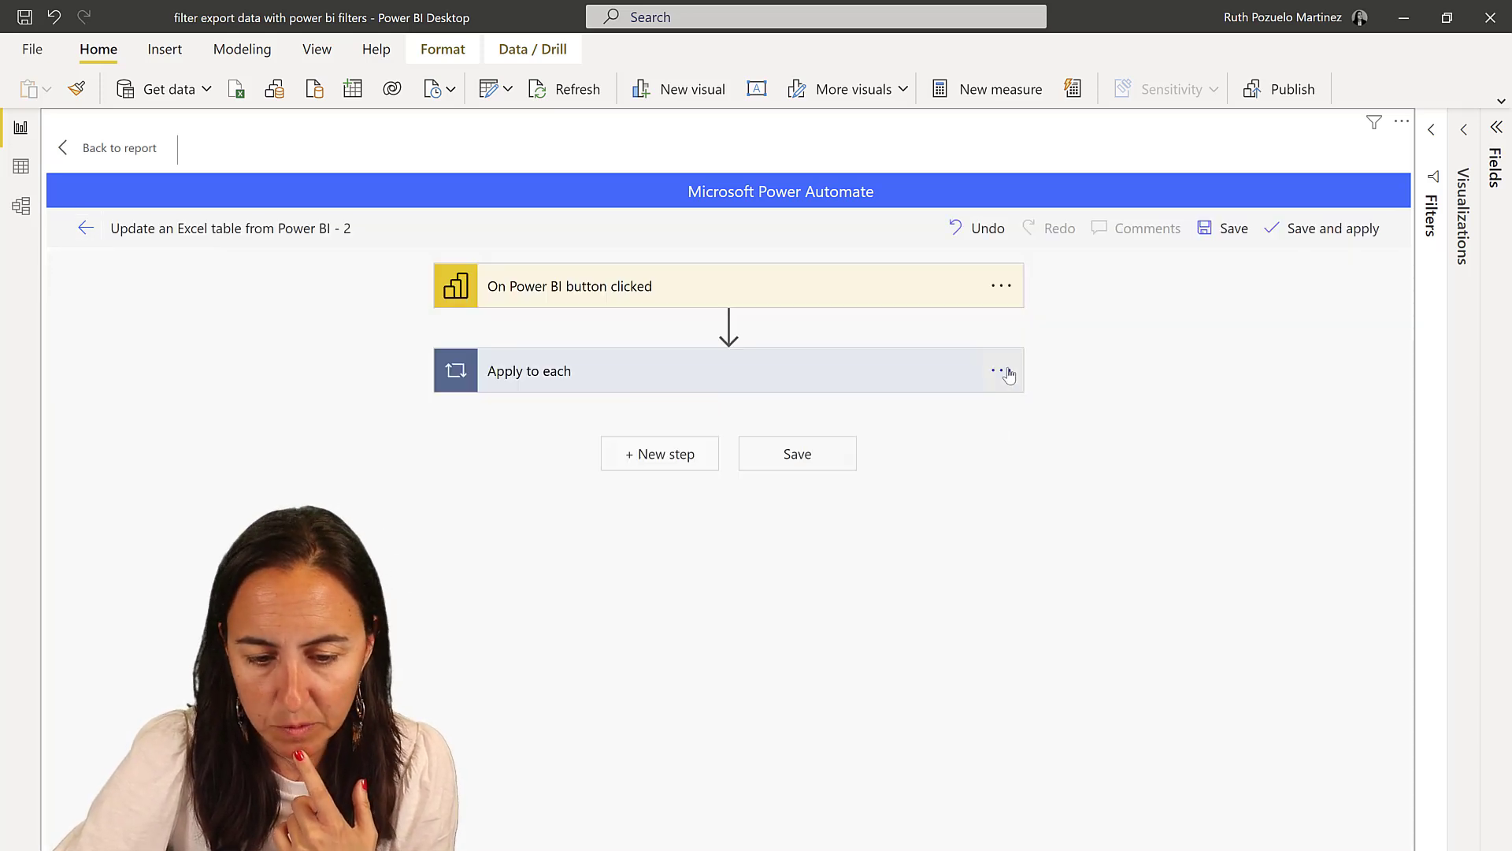
pyautogui.click(1000, 370)
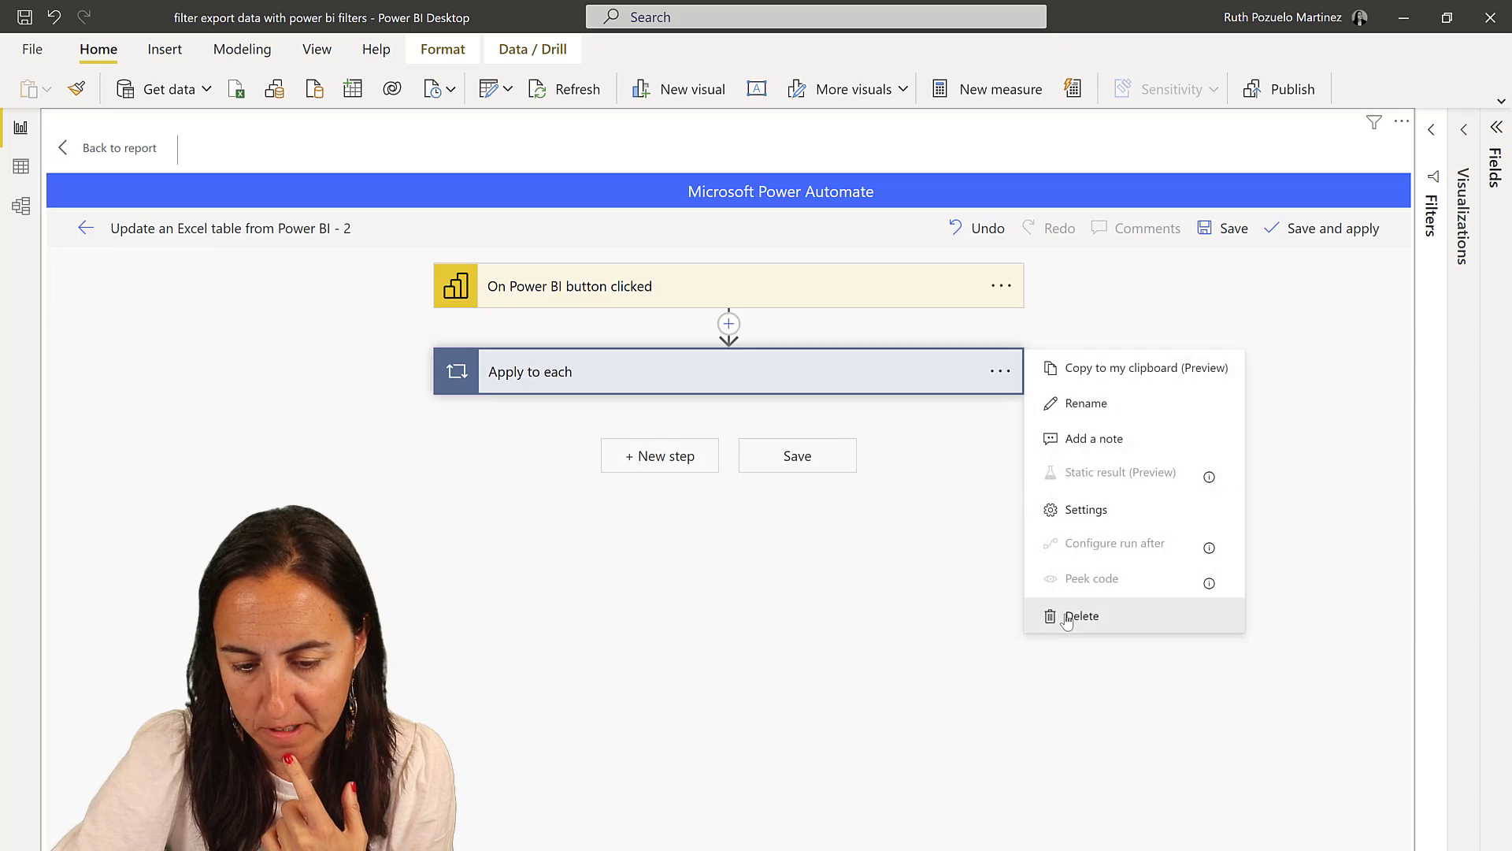
pyautogui.click(1081, 616)
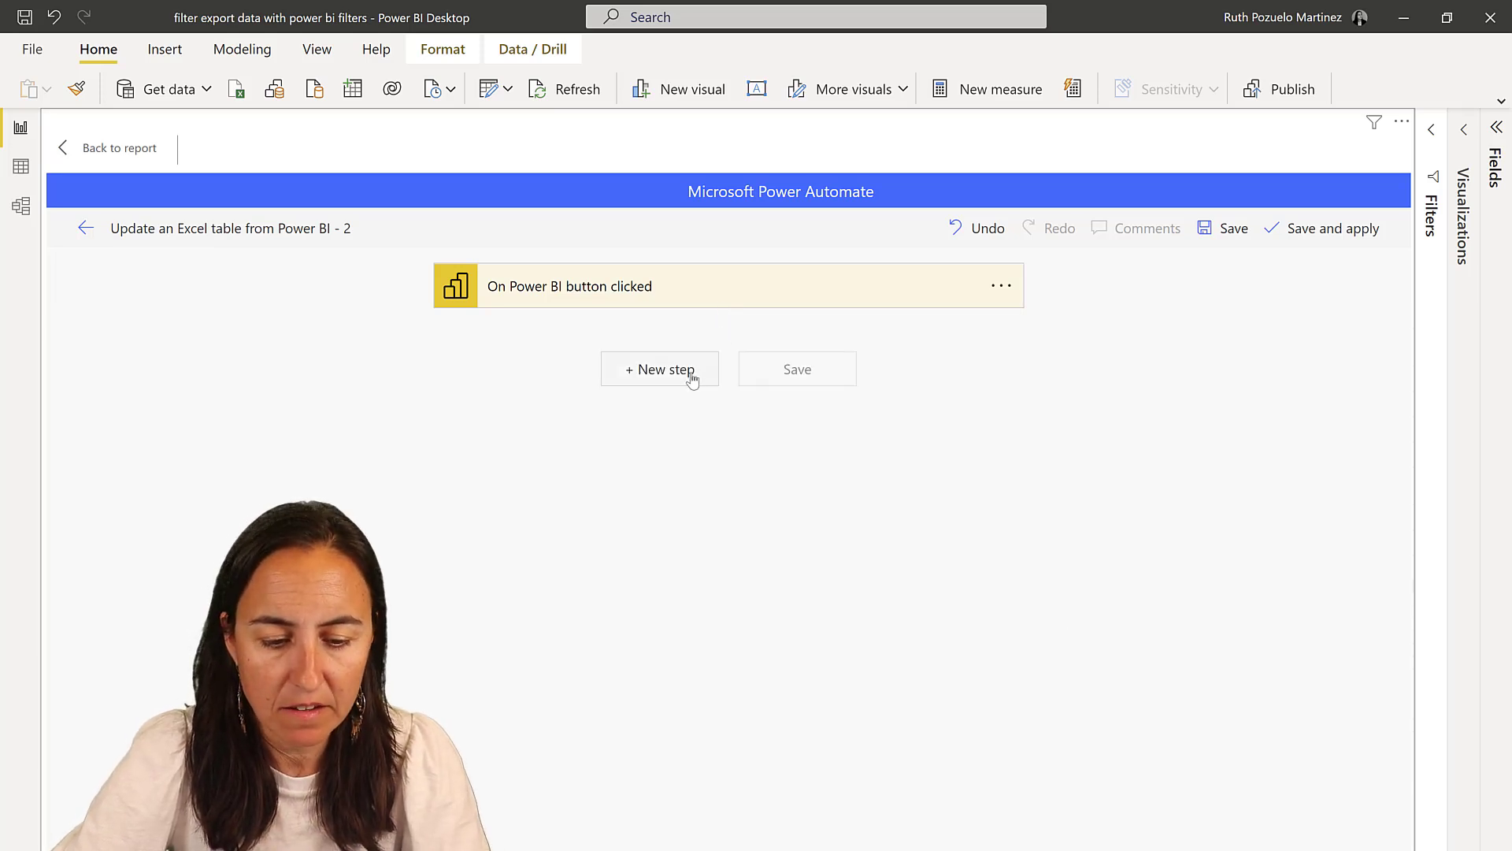
# Add a Select step with a text-mode map using the CategoryName quoting expression
pyautogui.click(660, 368)
pyautogui.write('selec')
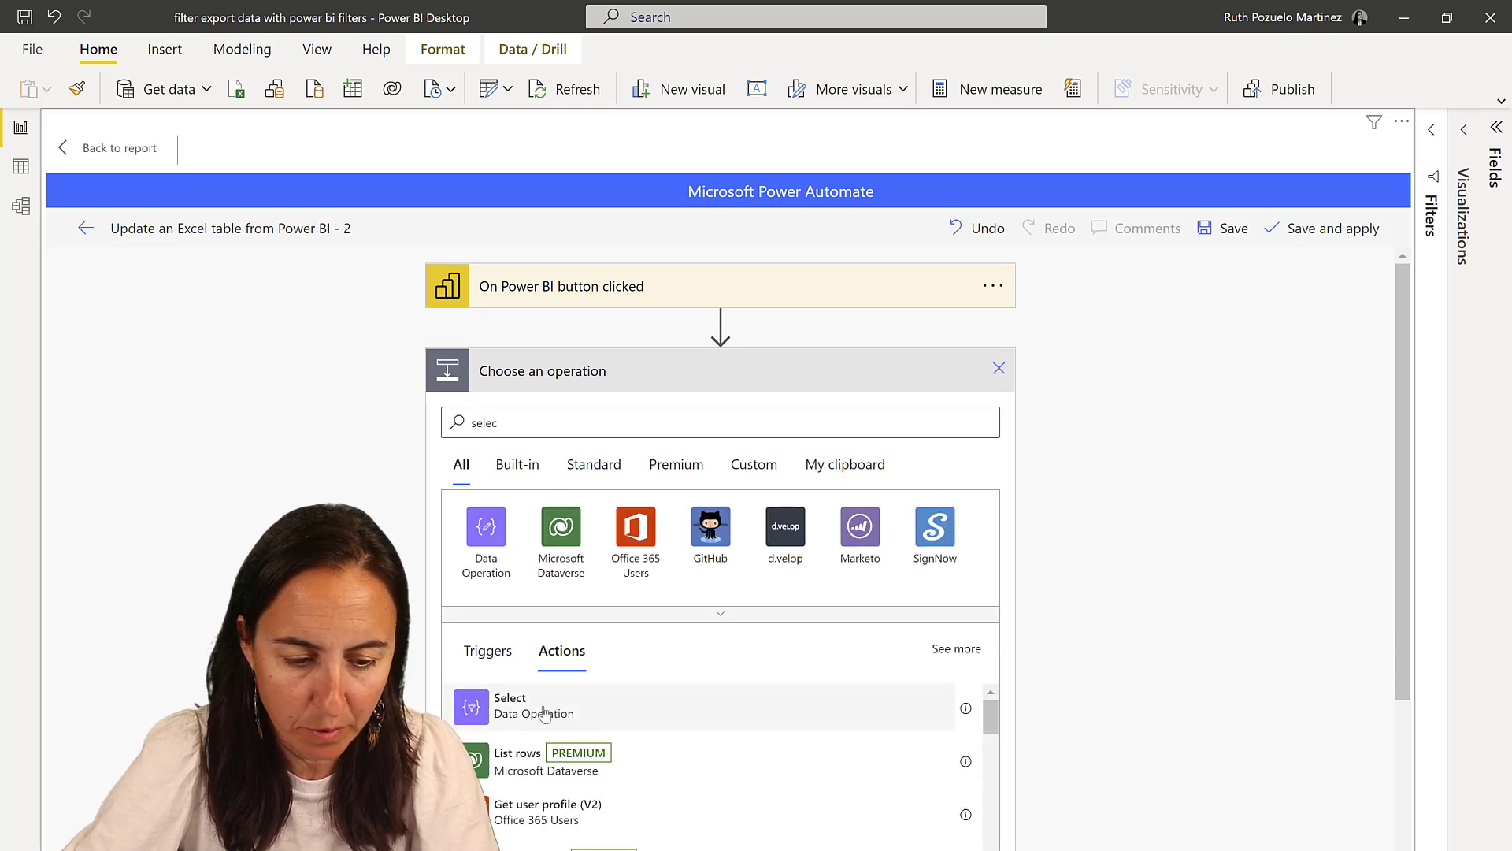
pyautogui.click(511, 705)
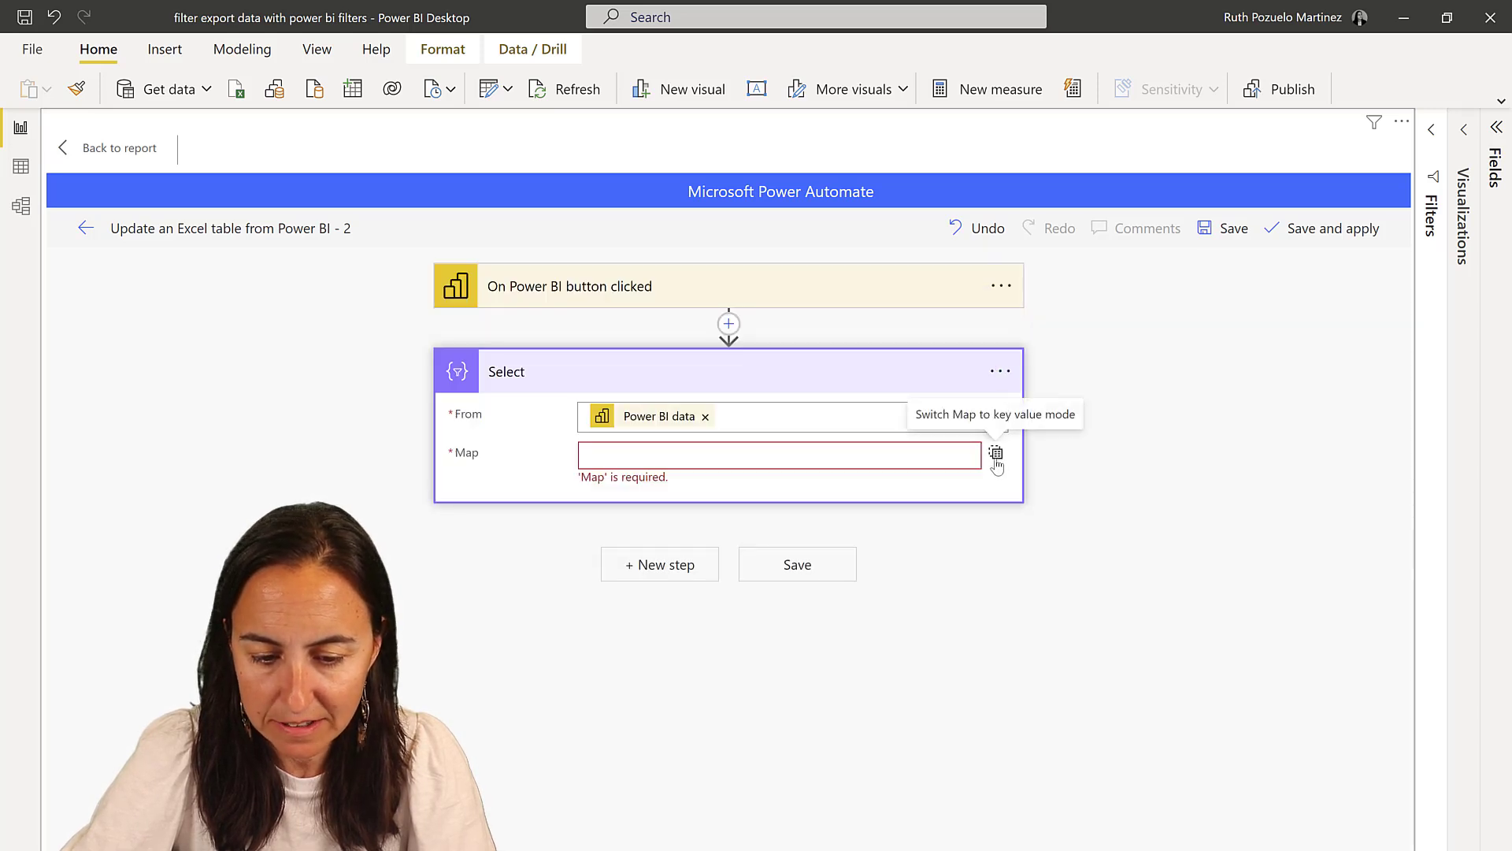
pyautogui.click(771, 454)
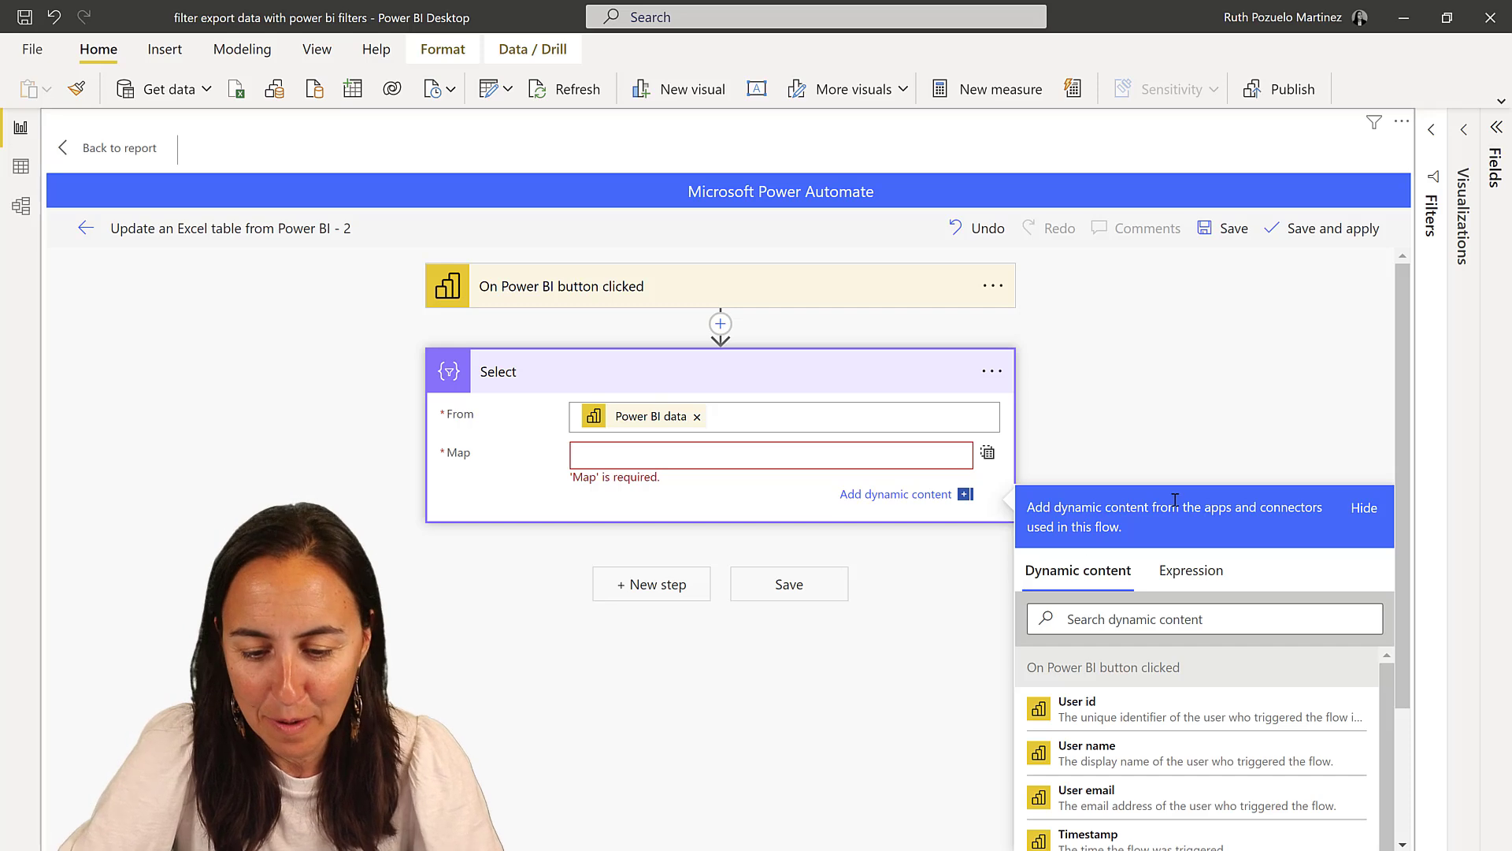
pyautogui.click(1191, 571)
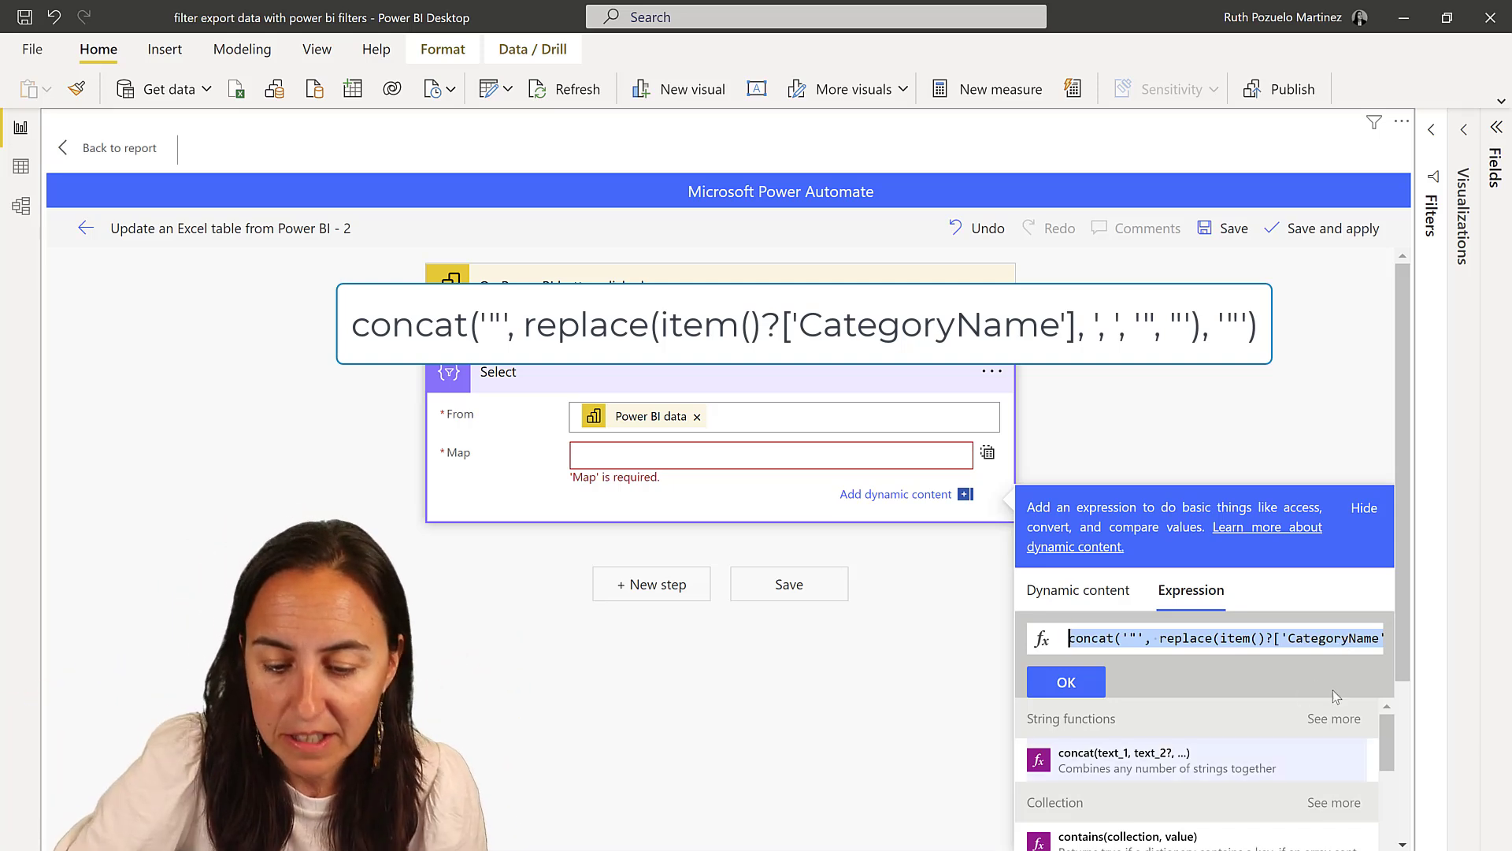
pyautogui.click(1064, 682)
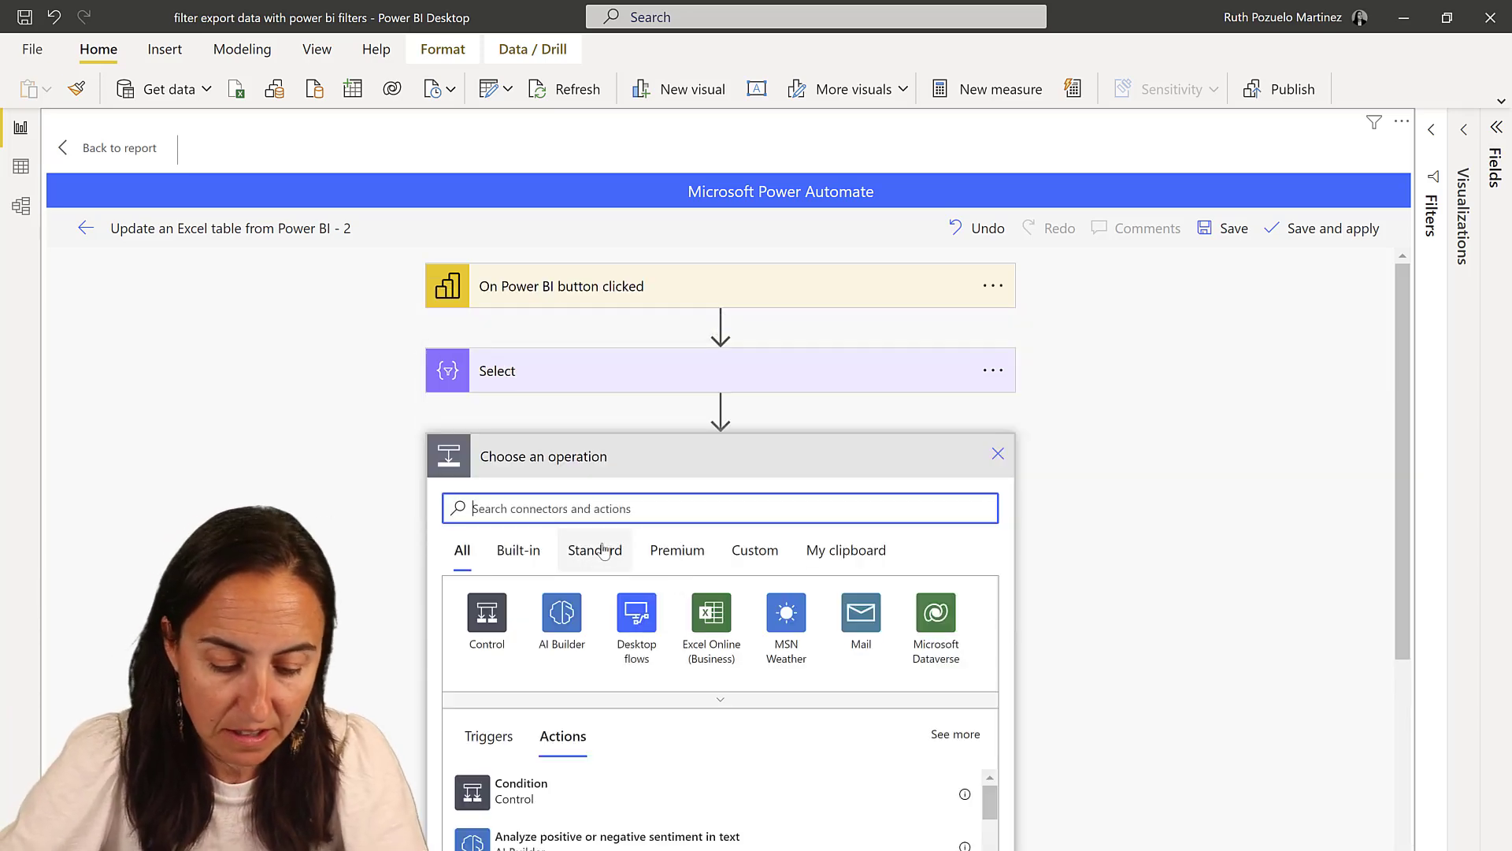
# Add a 'Run a query against a dataset' step on Northwind's final report-2021 dataset
pyautogui.write('run a qu')
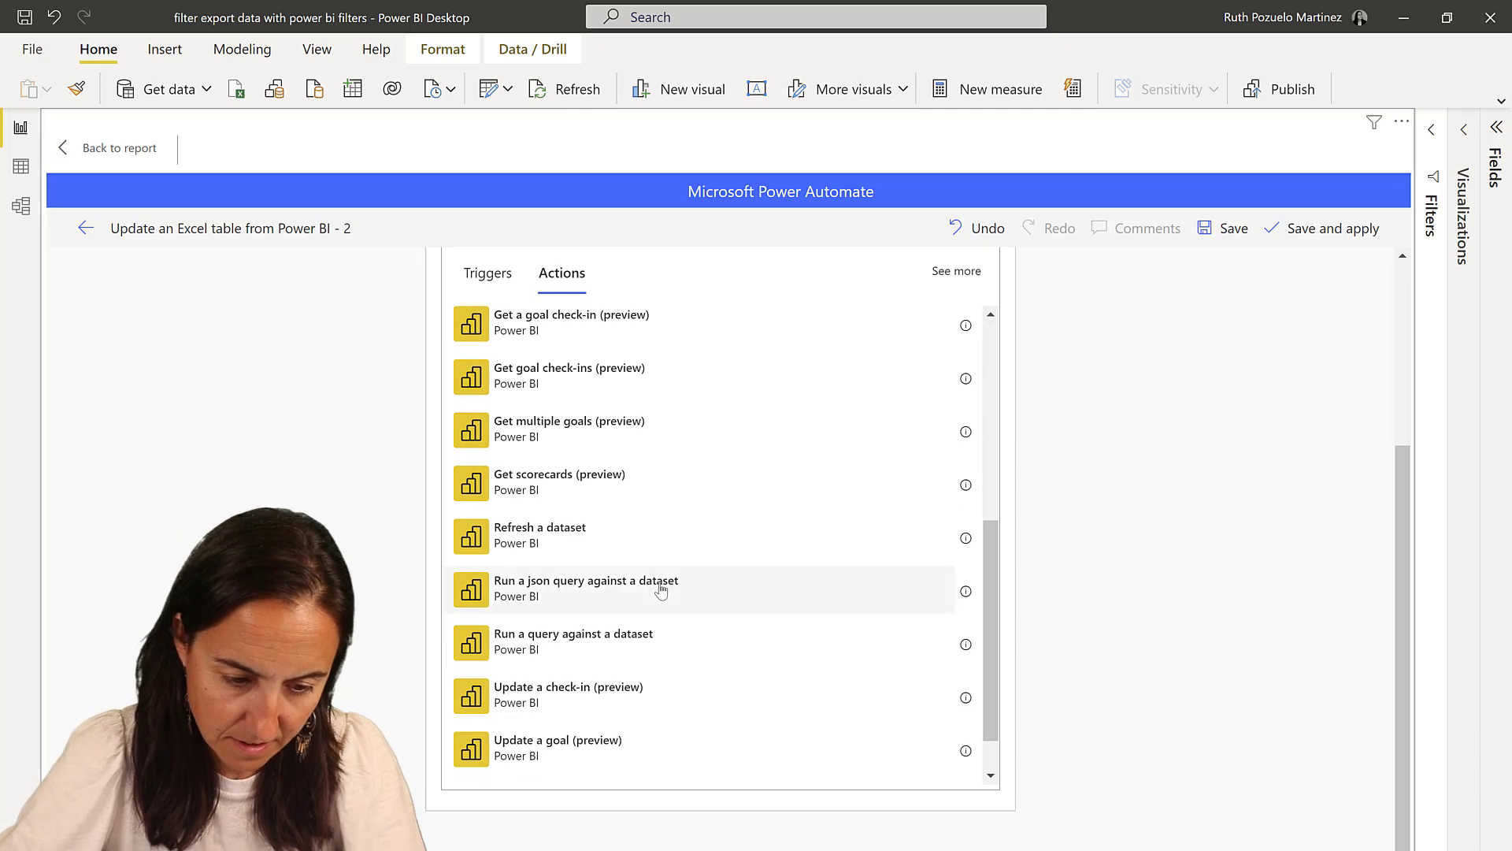
pyautogui.click(573, 633)
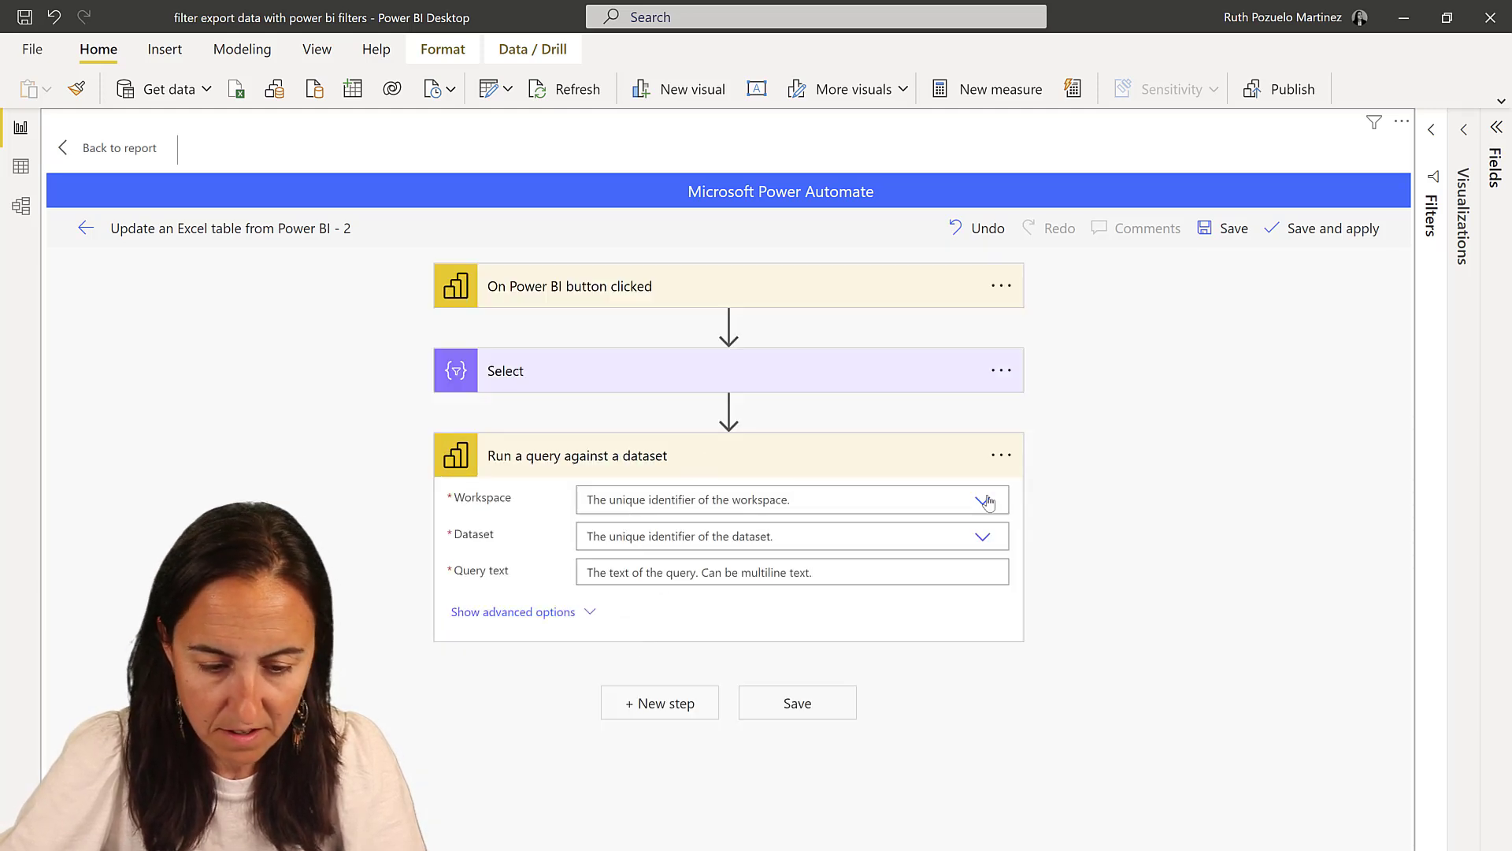
pyautogui.click(983, 499)
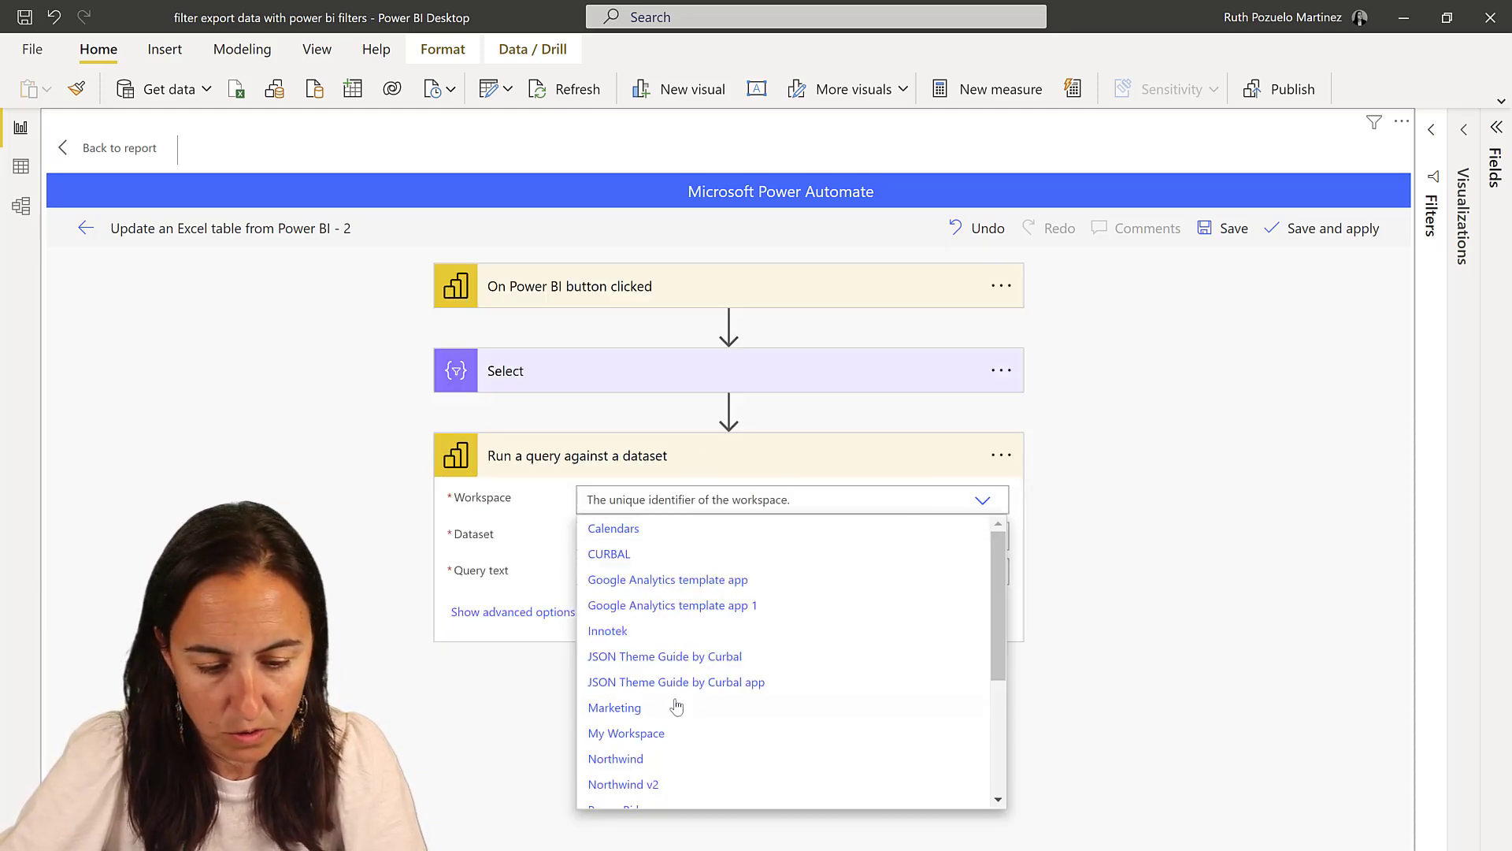
pyautogui.click(615, 758)
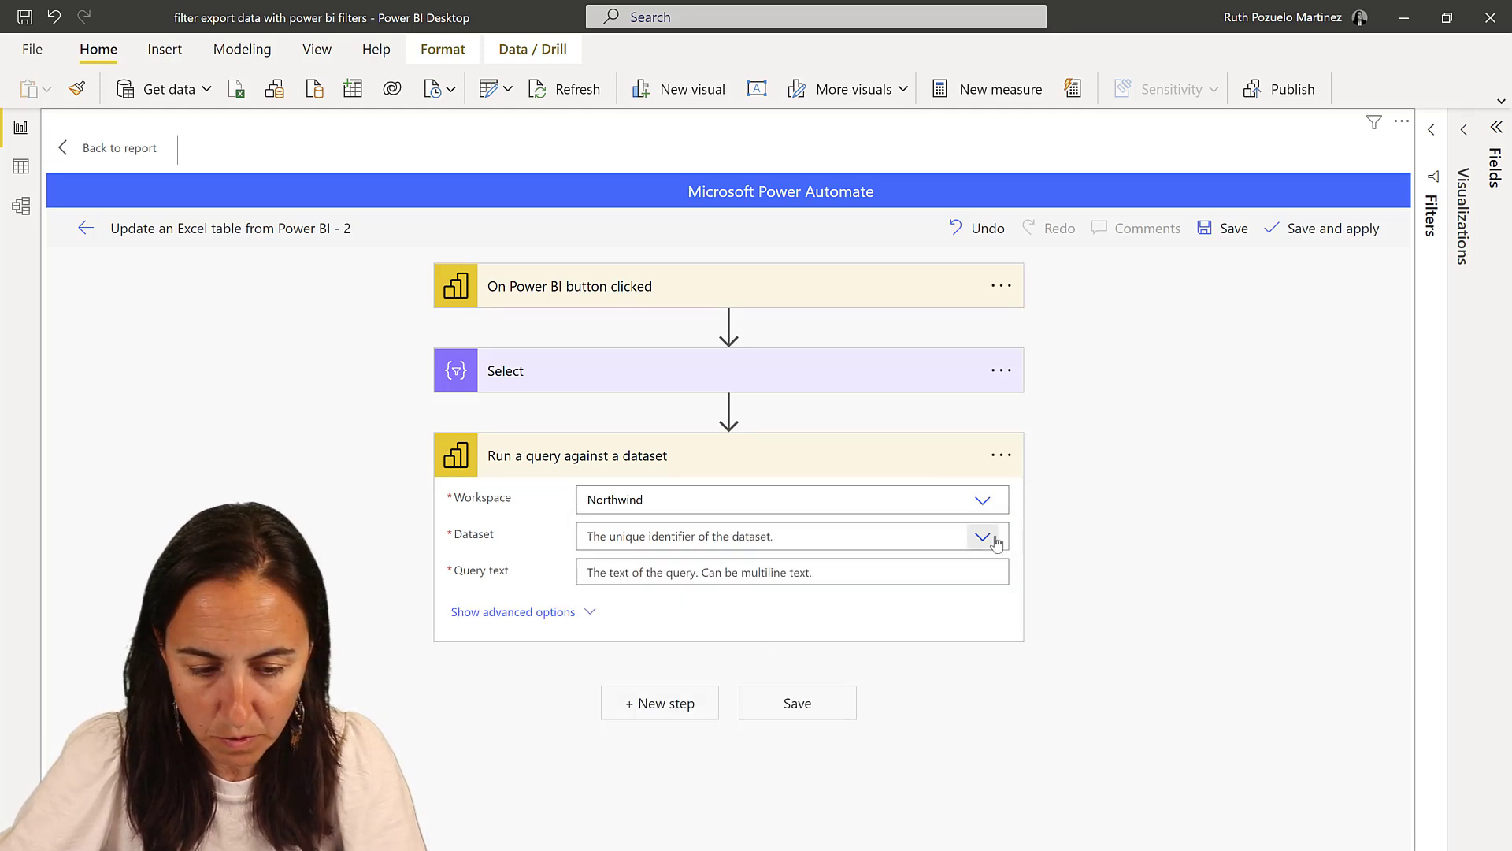
pyautogui.click(982, 536)
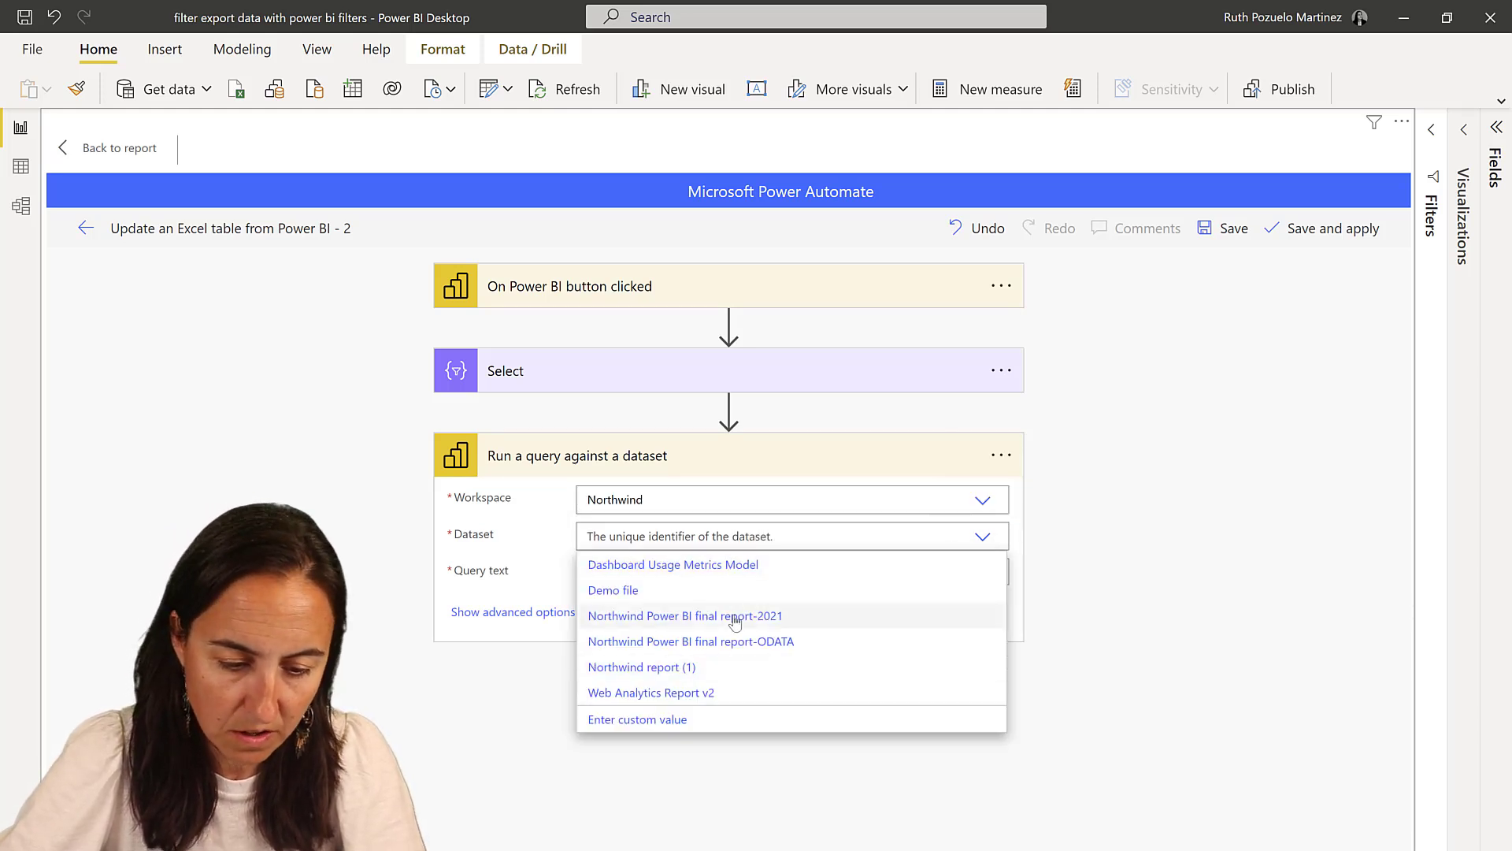
pyautogui.click(685, 615)
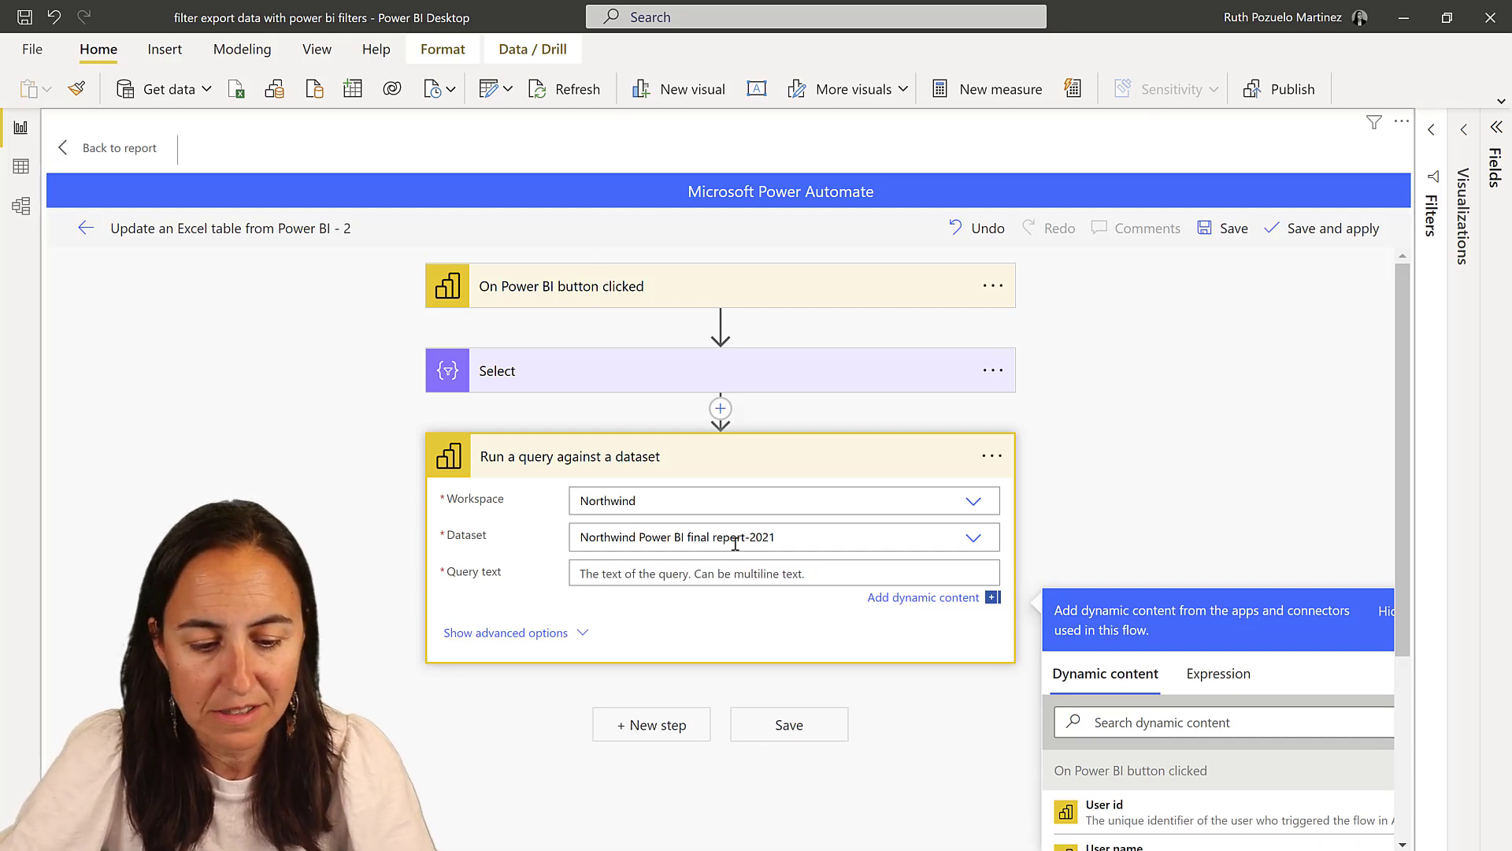
# Enter the DAX query with join(body('Select'),',') inside TREATAS, then save and apply
pyautogui.write('// DAX Query')
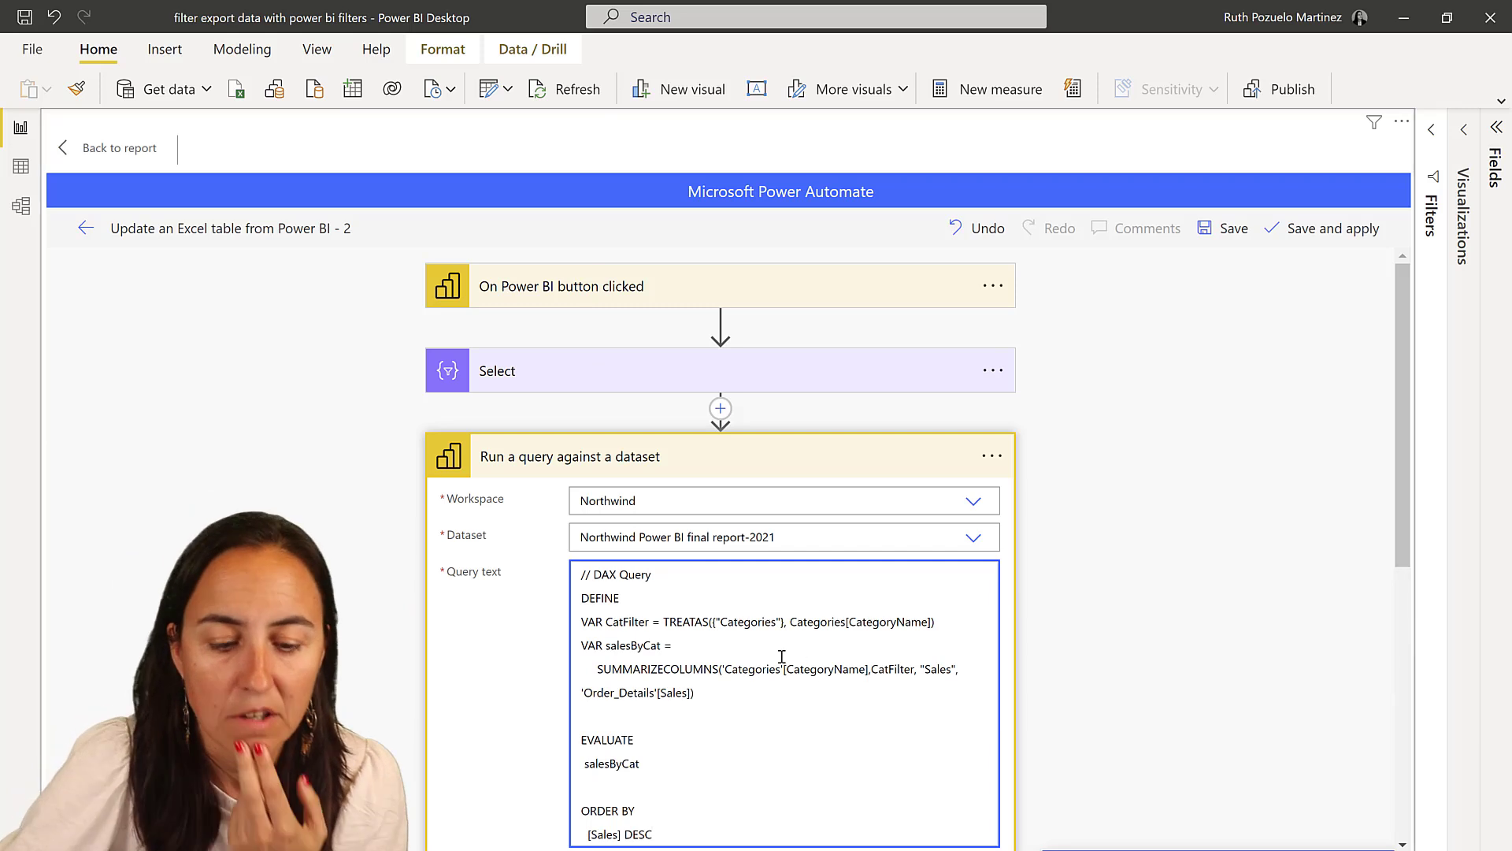
pyautogui.scroll(-3)
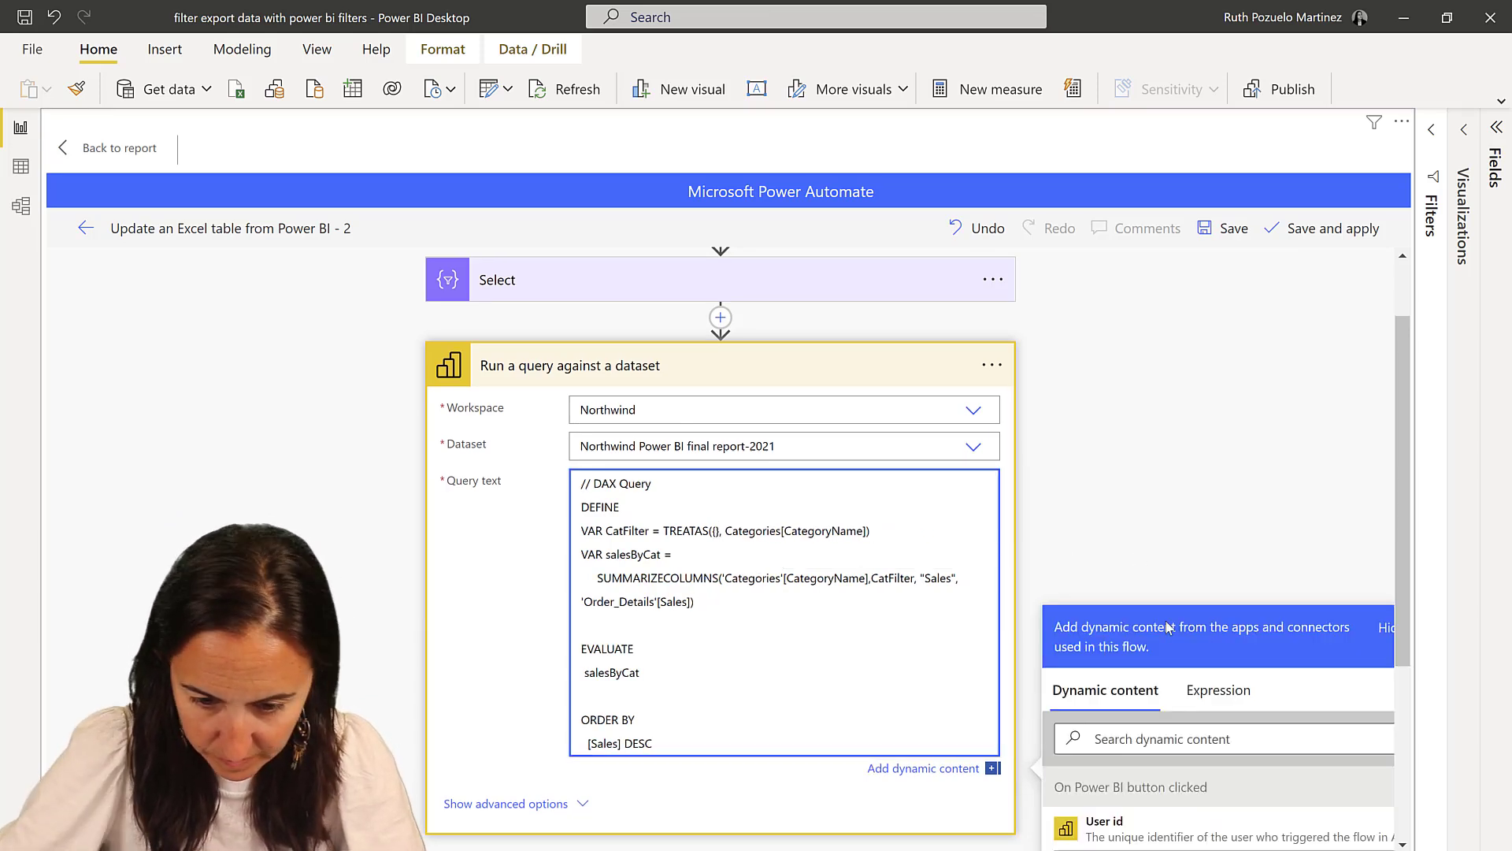
pyautogui.click(1217, 690)
pyautogui.write("join(body('Select'),',')")
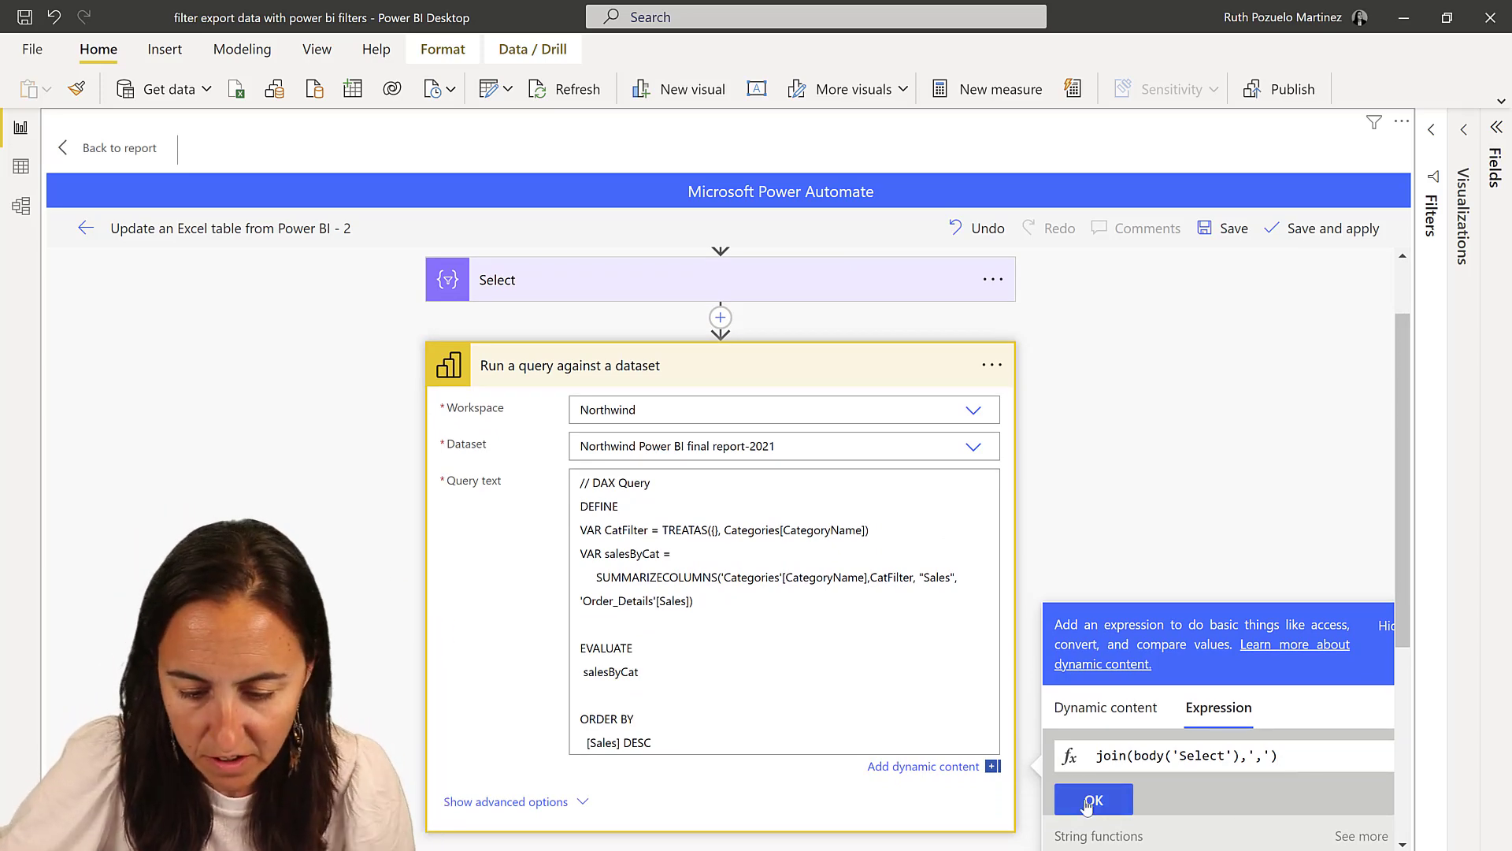
pyautogui.click(1093, 800)
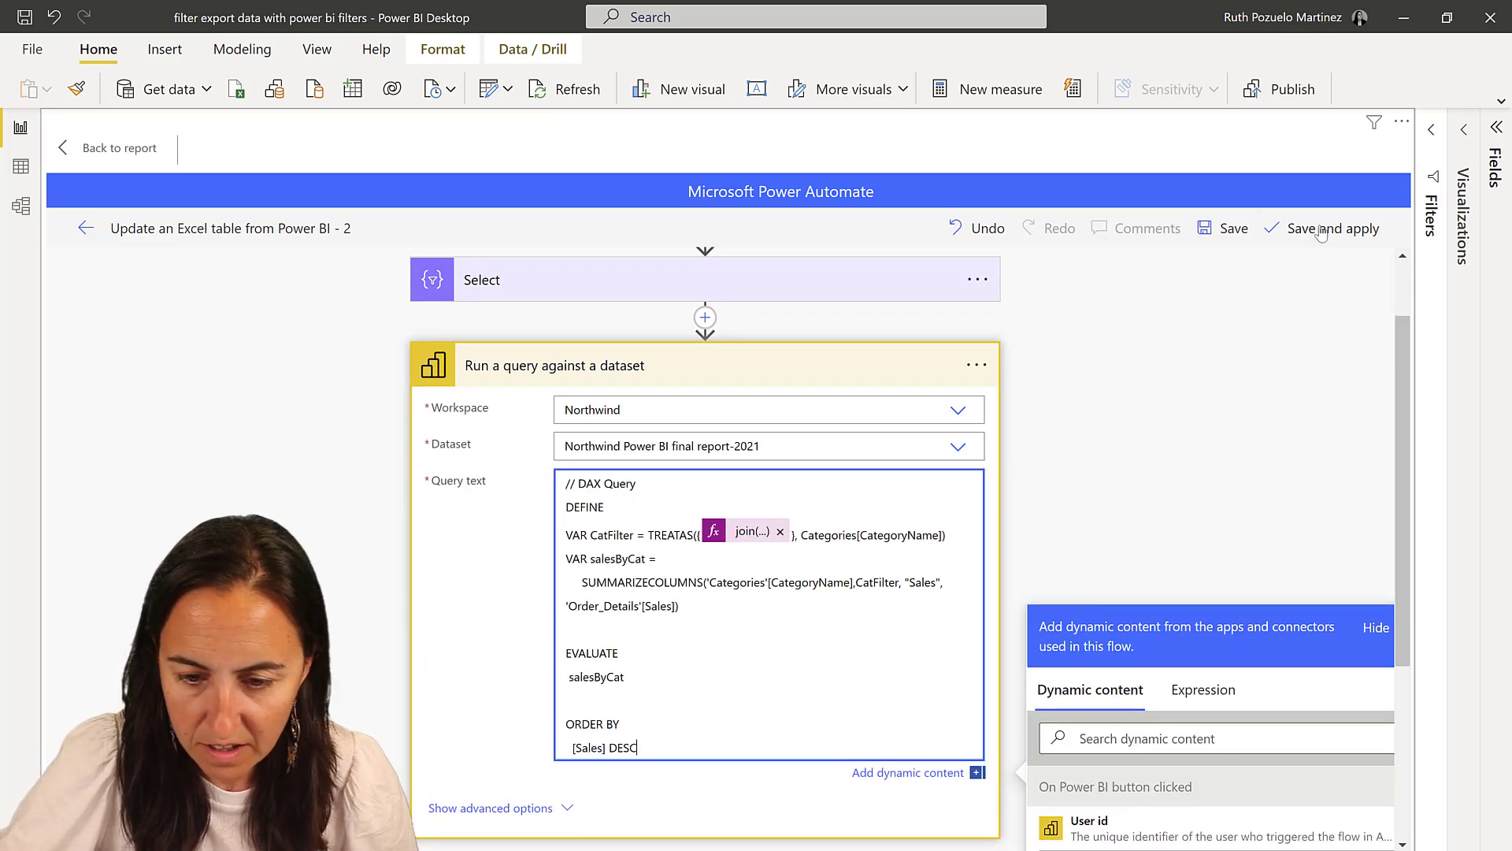
pyautogui.click(1336, 228)
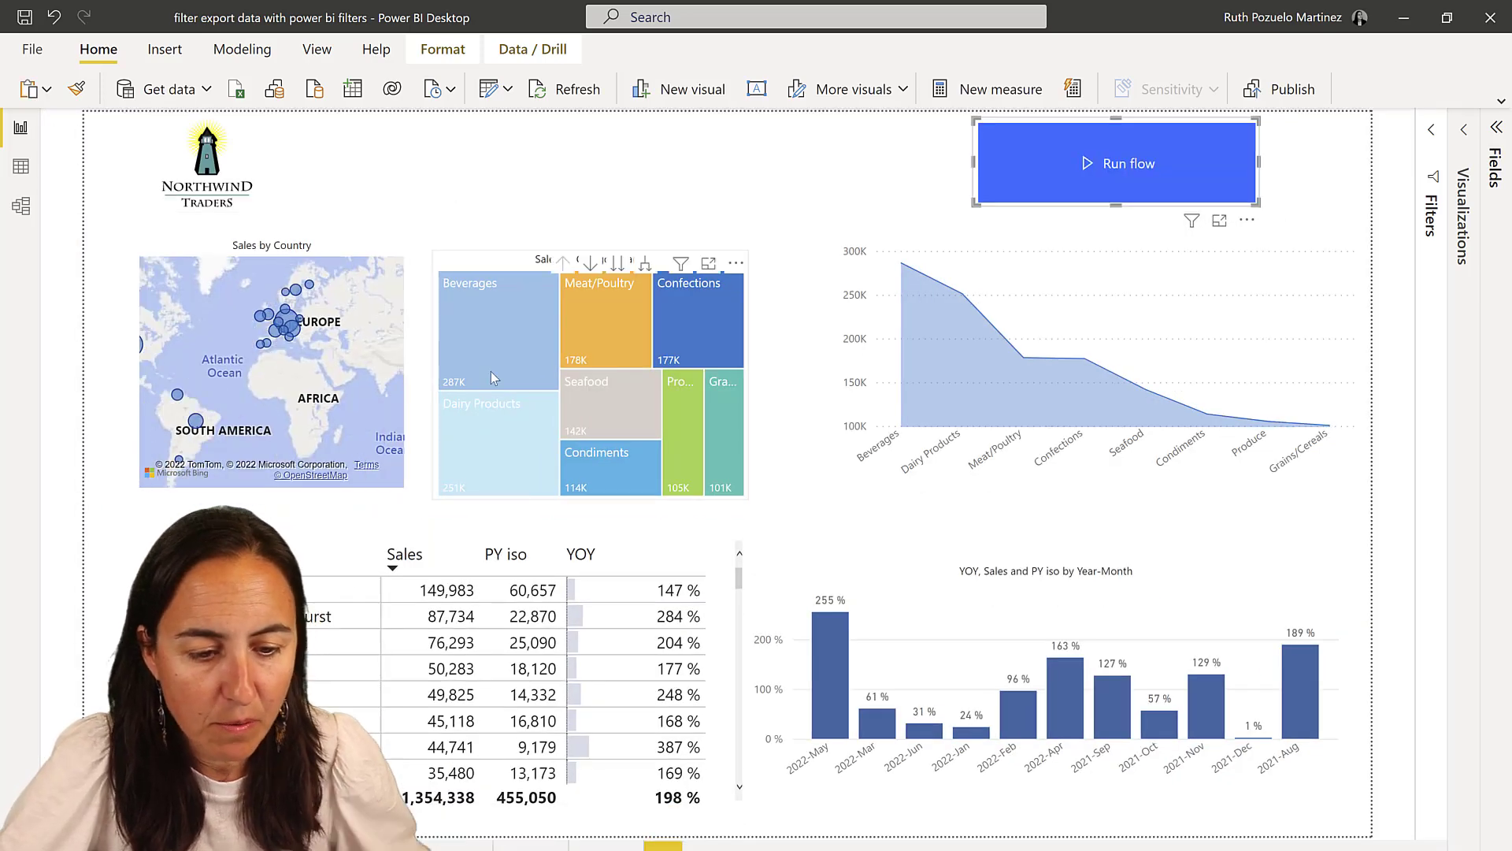
# Ctrl-select Meat/Poultry alongside Beverages in the treemap and run the flow
pyautogui.click(605, 319)
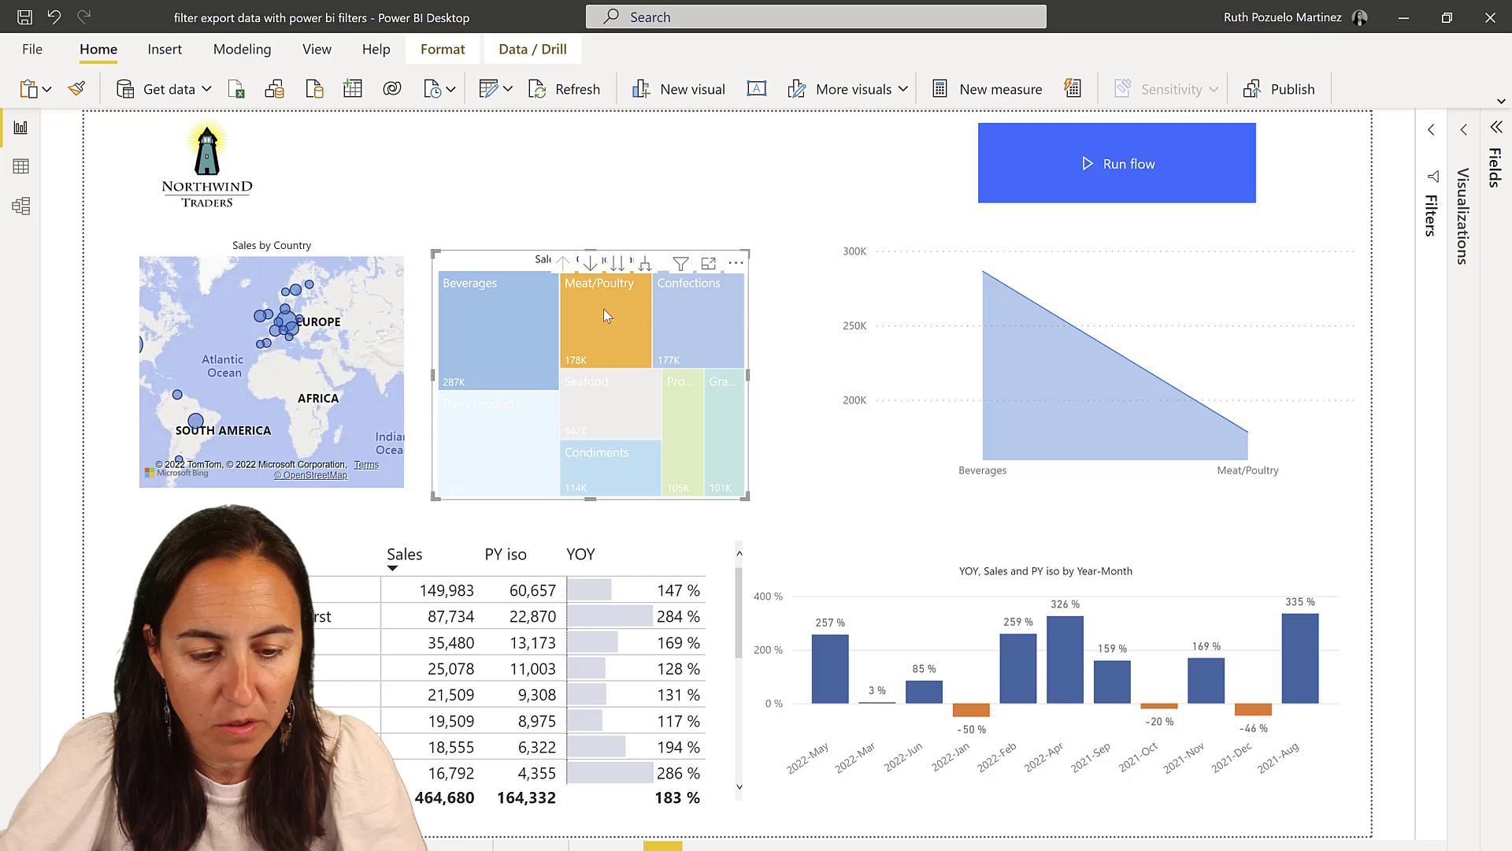
pyautogui.click(1116, 162)
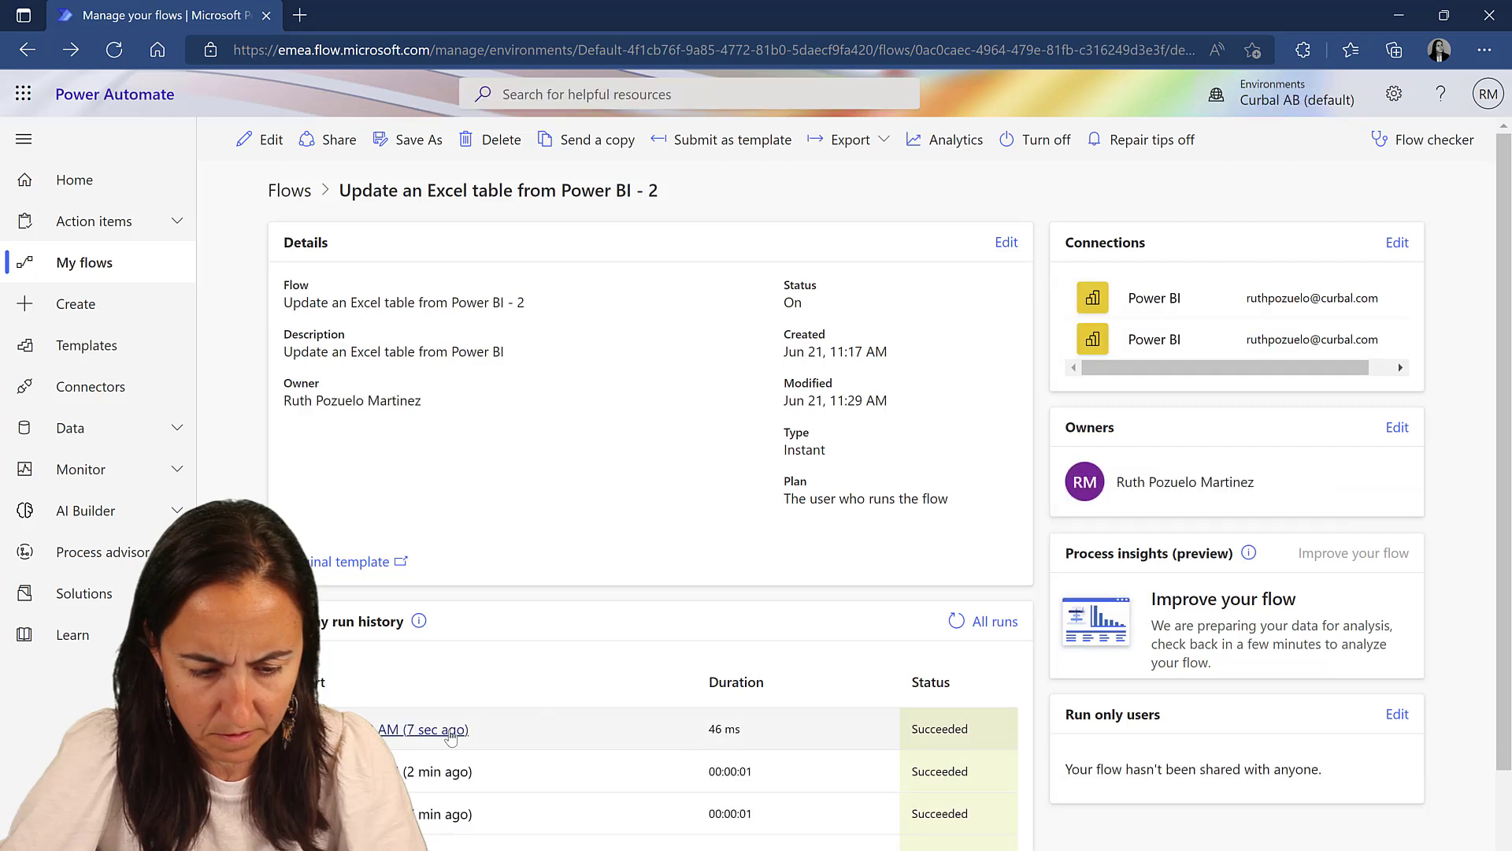
# Open the newest run, expand the Select step, and scroll through the query inputs and outputs
pyautogui.click(422, 729)
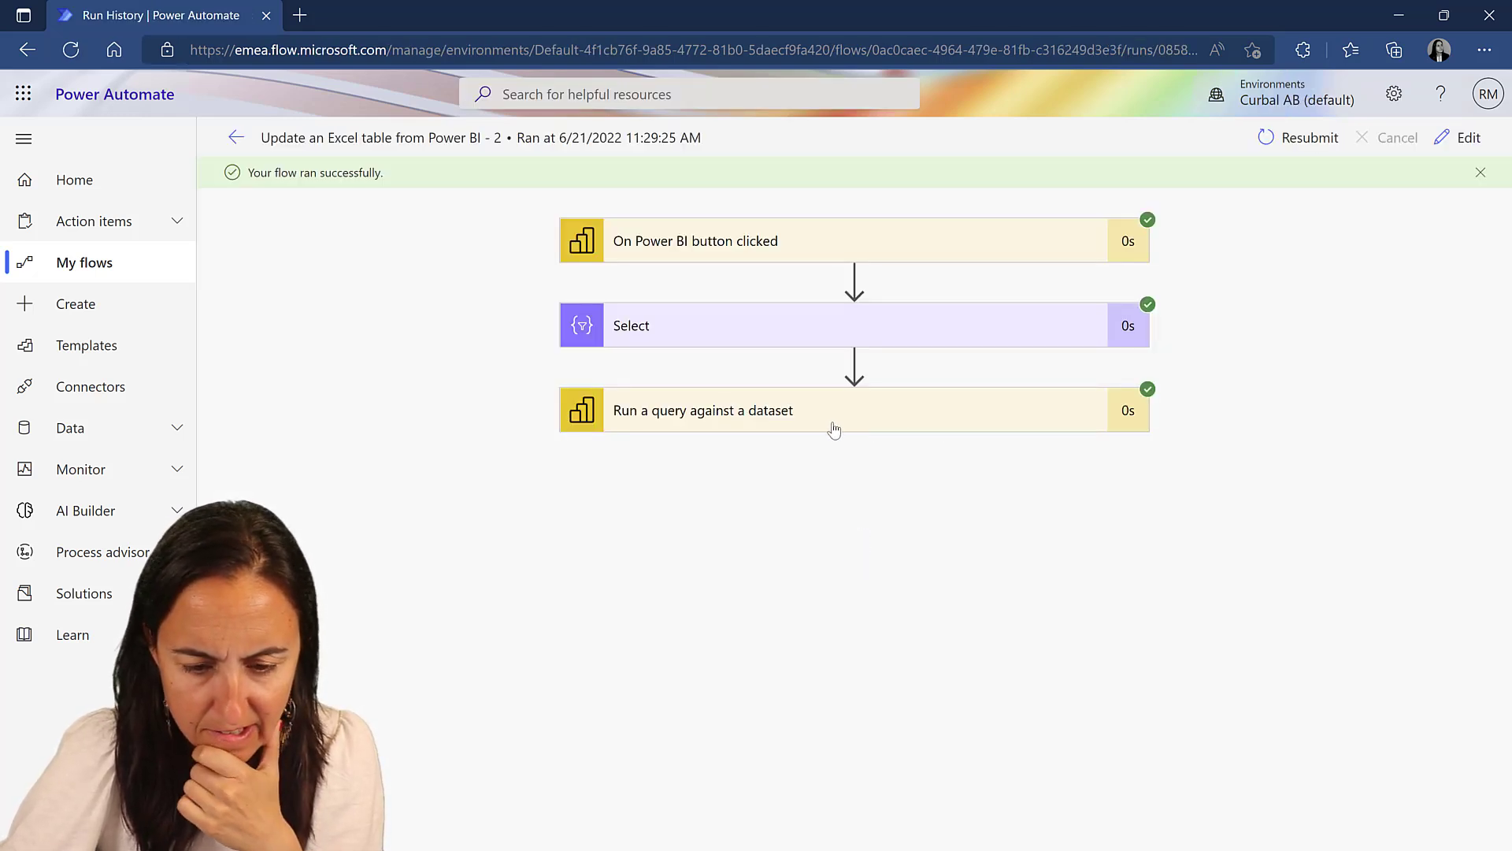
pyautogui.click(703, 410)
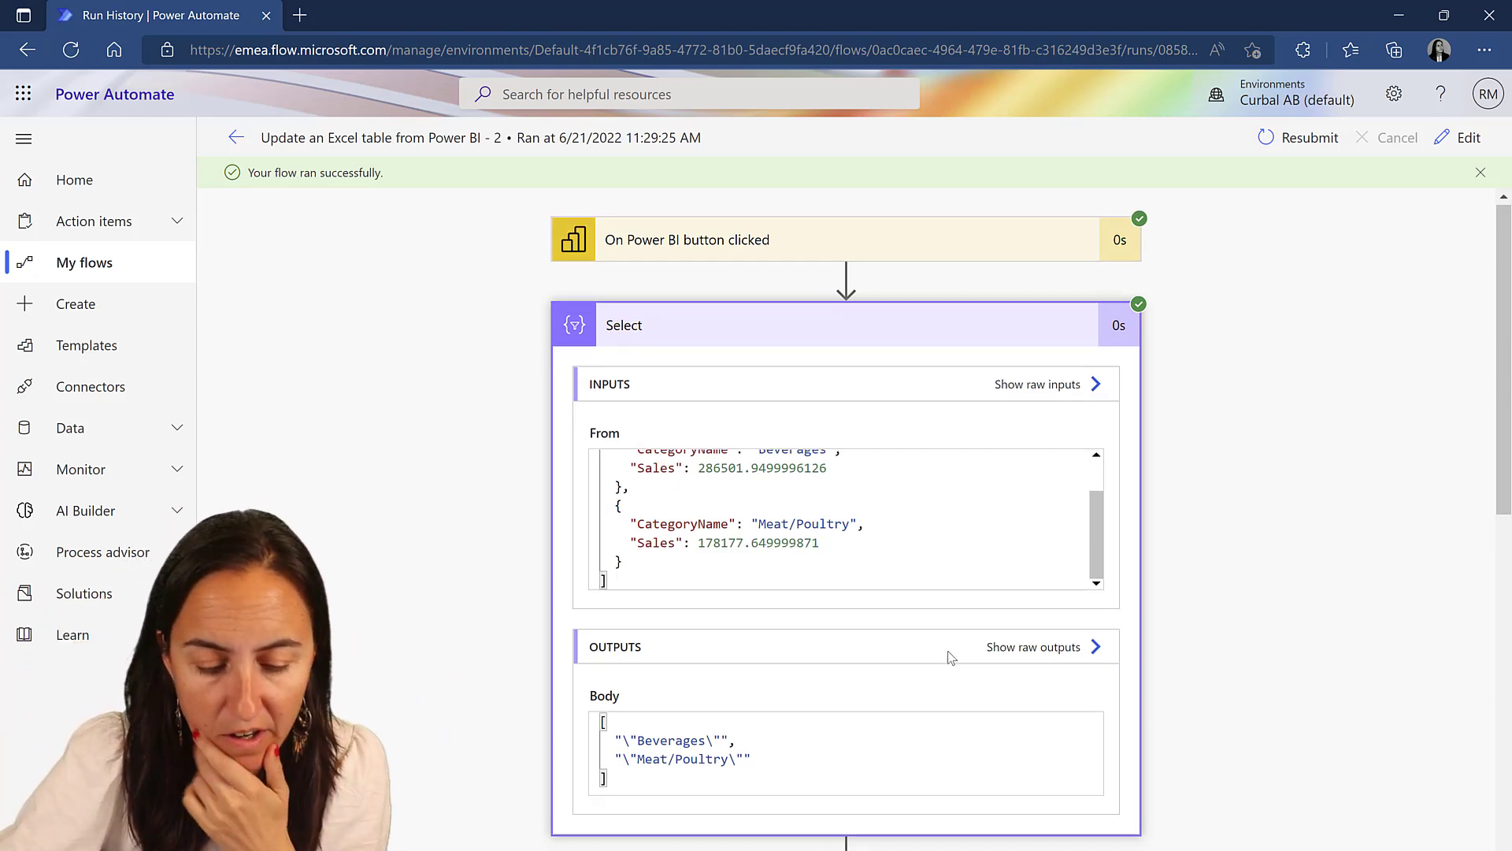
pyautogui.scroll(-3)
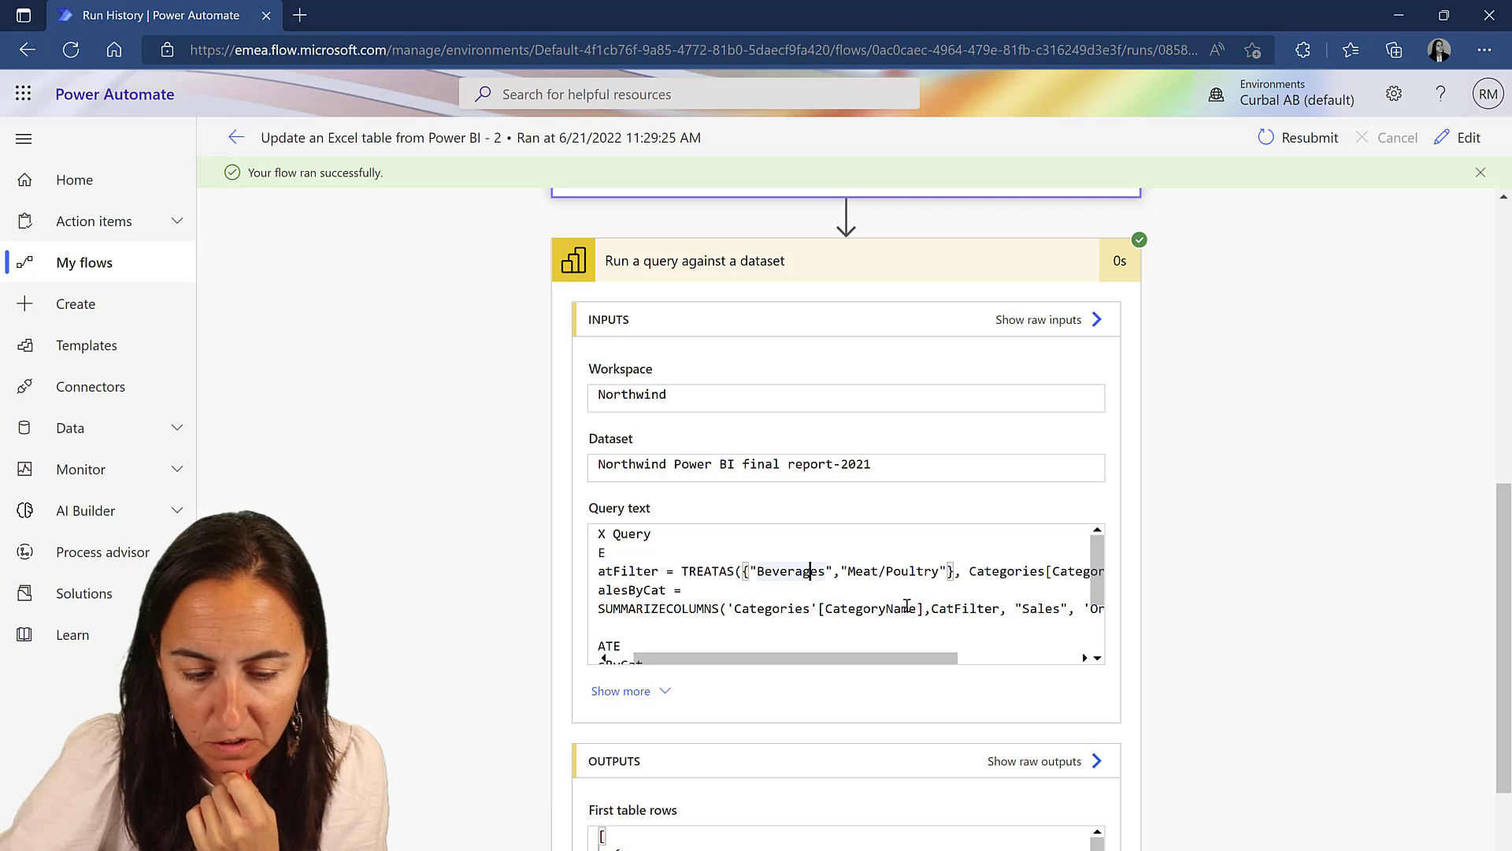
pyautogui.scroll(-3)
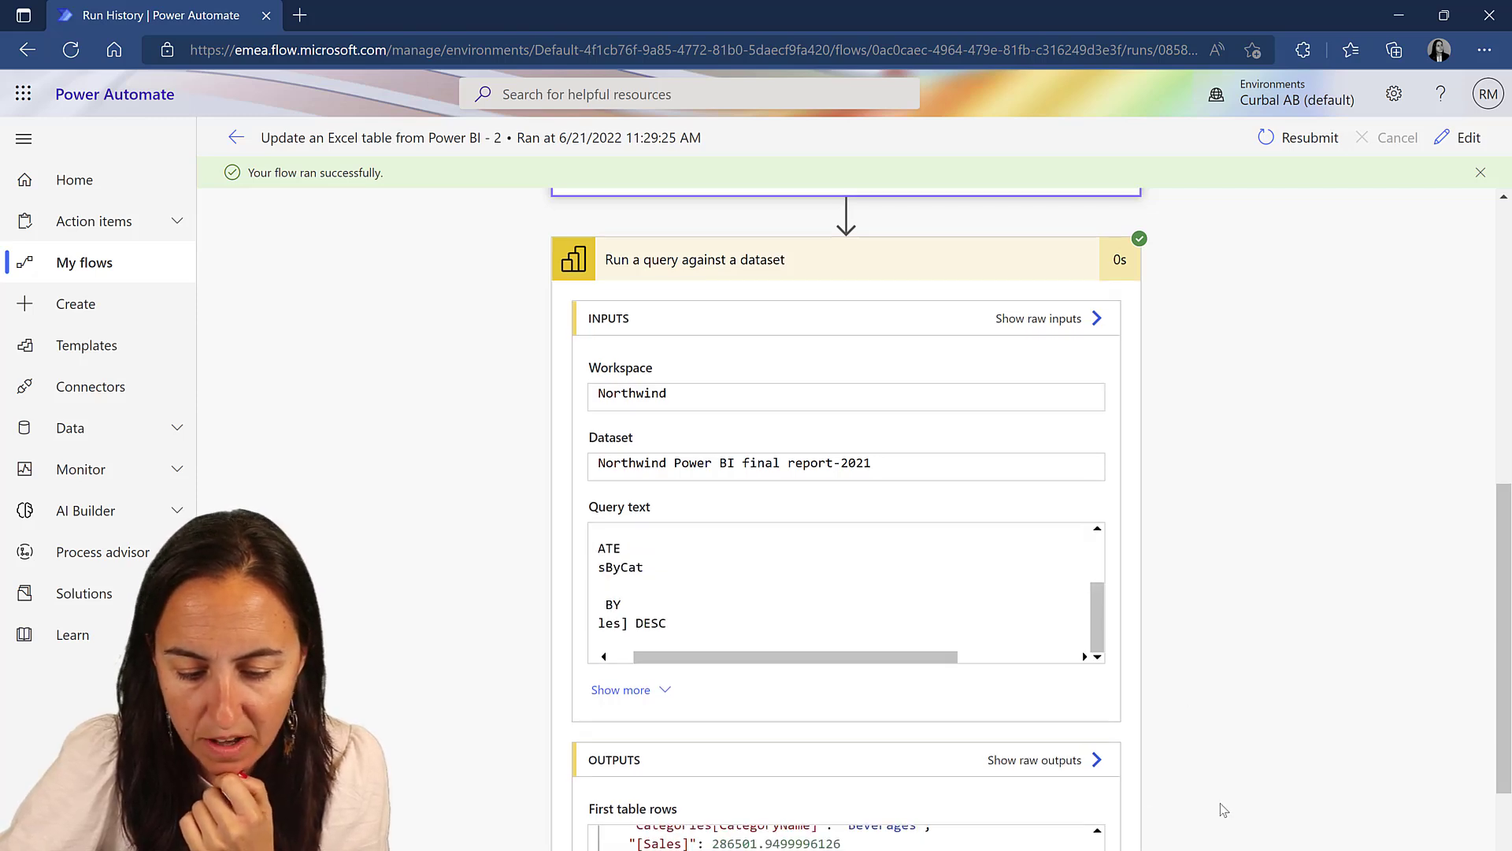
pyautogui.scroll(-3)
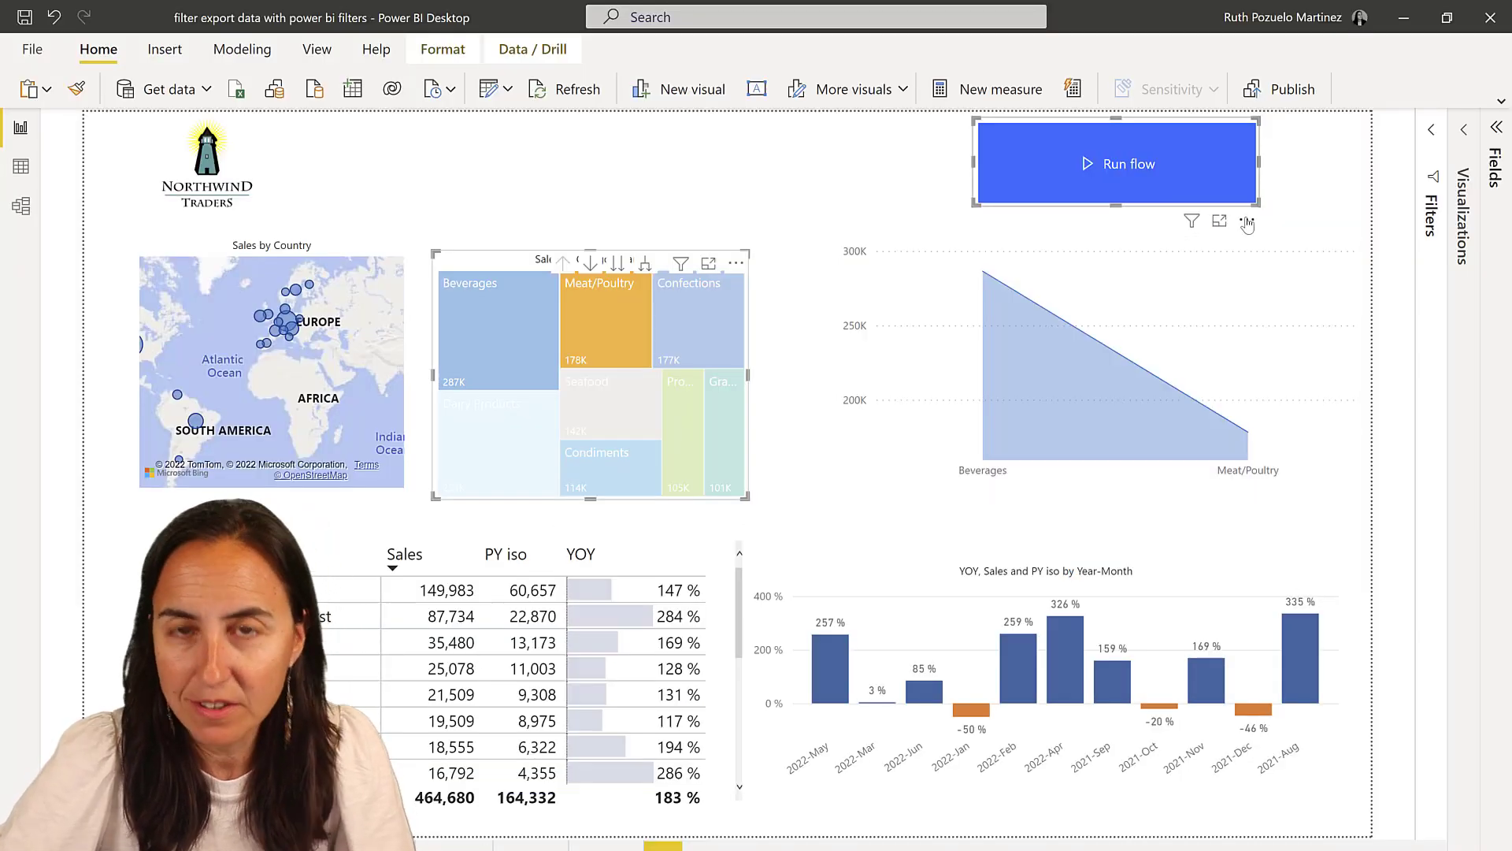
# In the Run flow button's flow, rename the first Select step to Category
pyautogui.click(1115, 163)
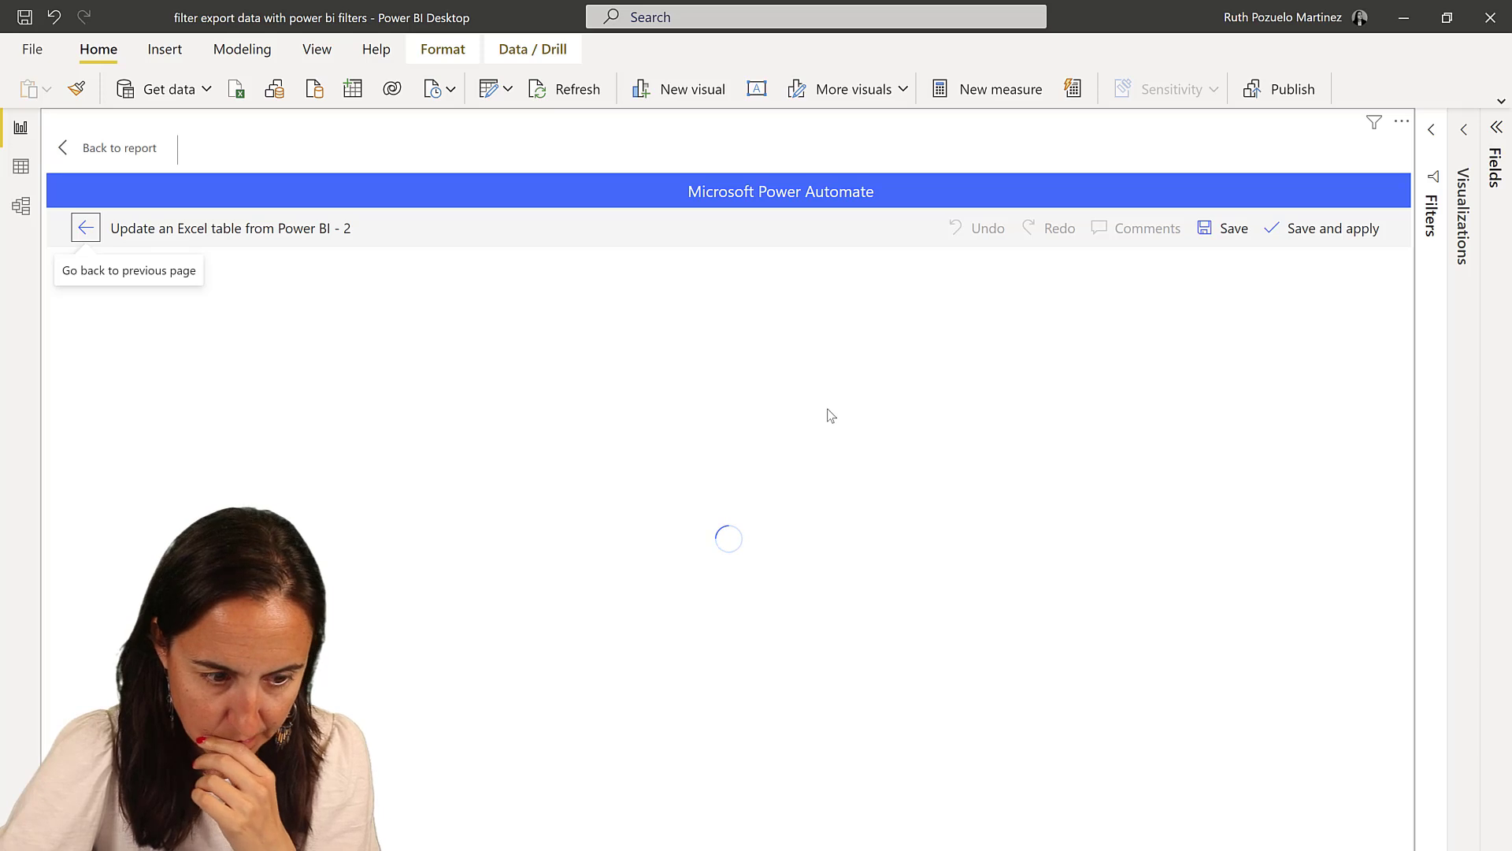
pyautogui.click(727, 408)
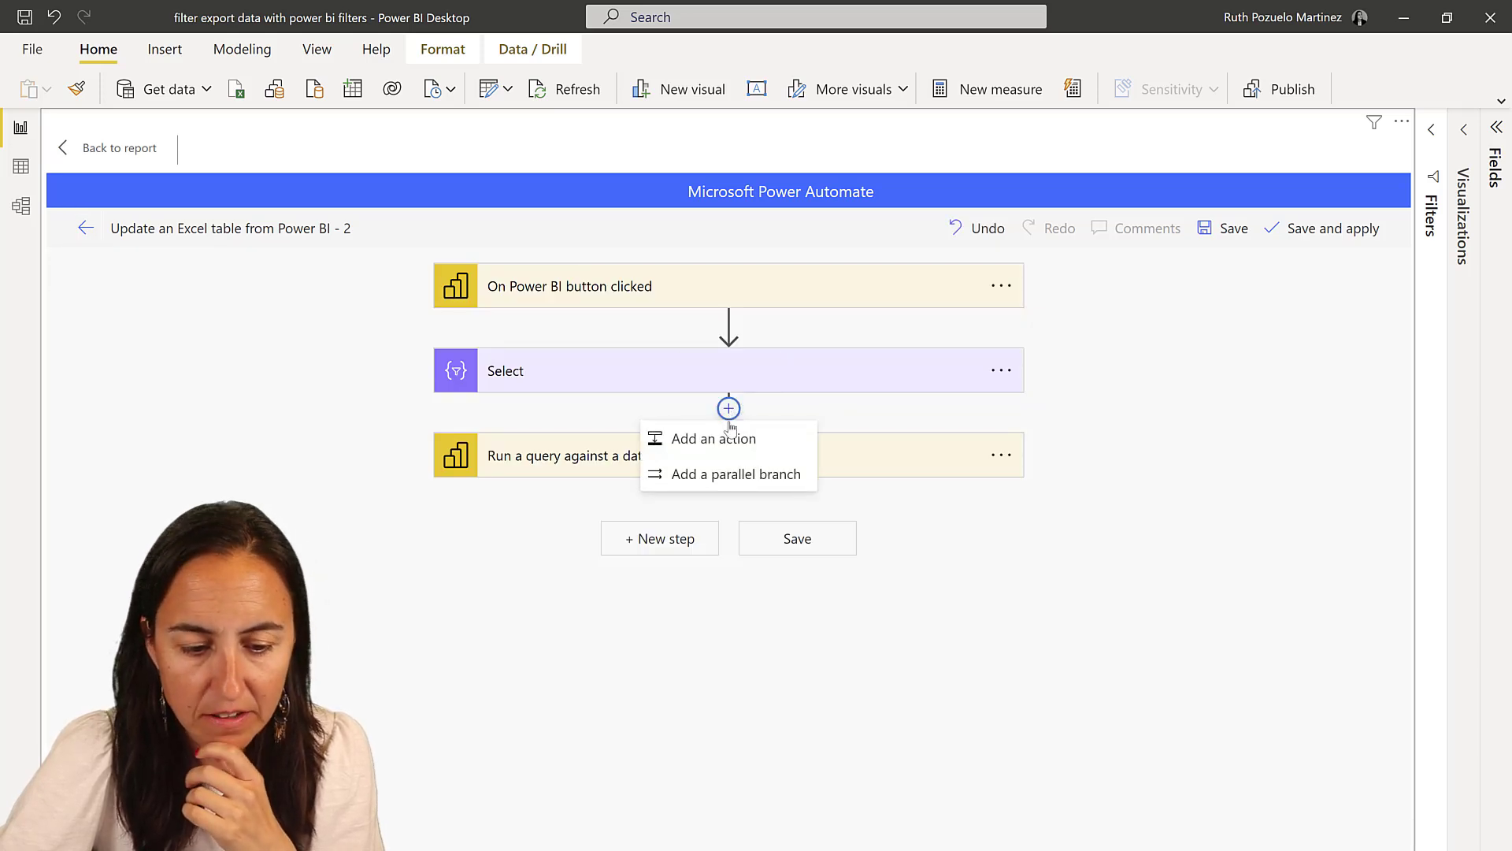
pyautogui.click(714, 438)
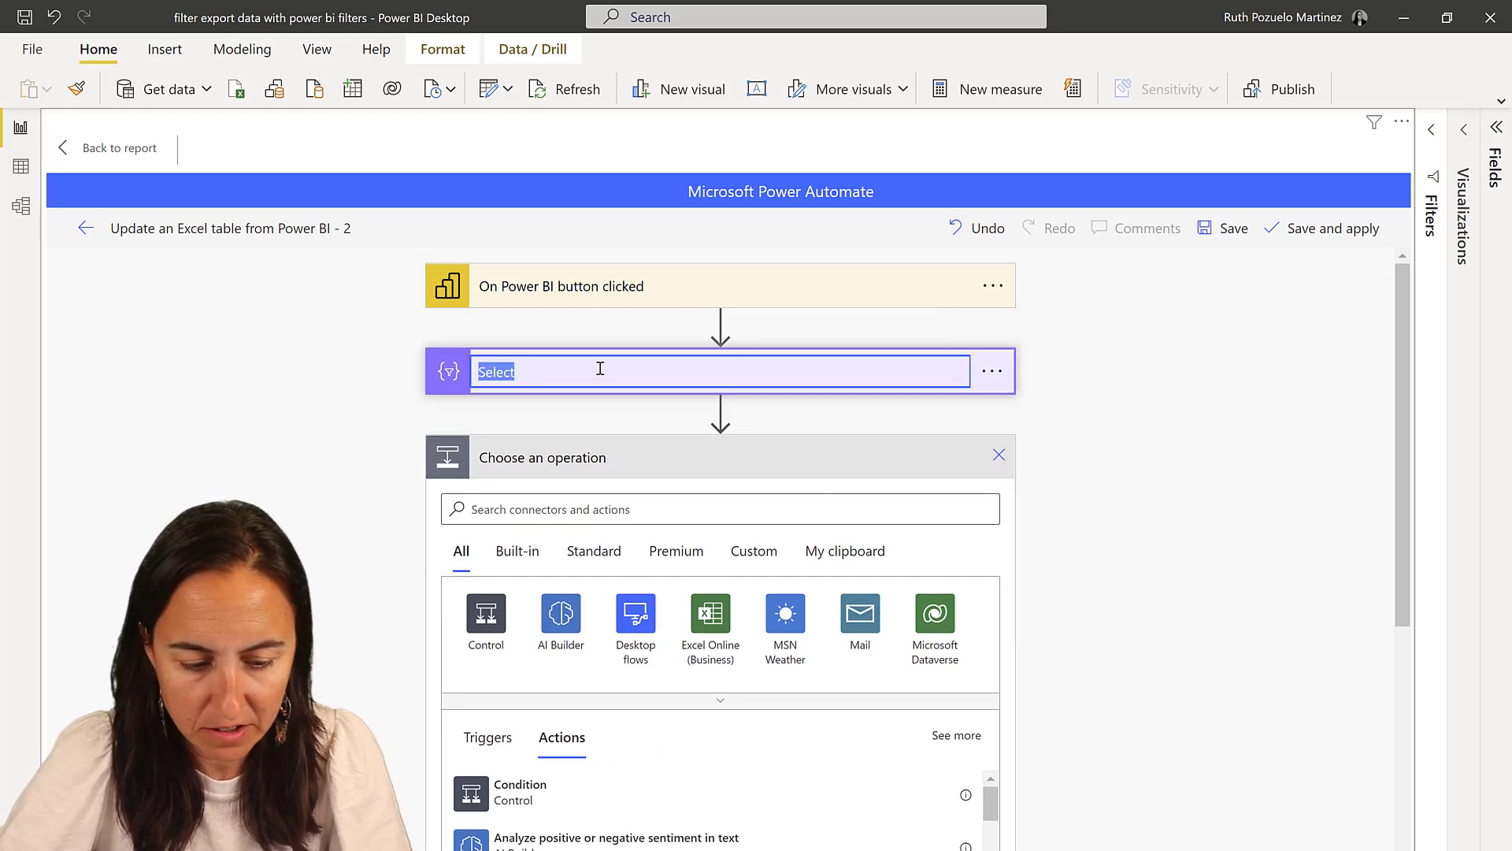
pyautogui.write('Categr')
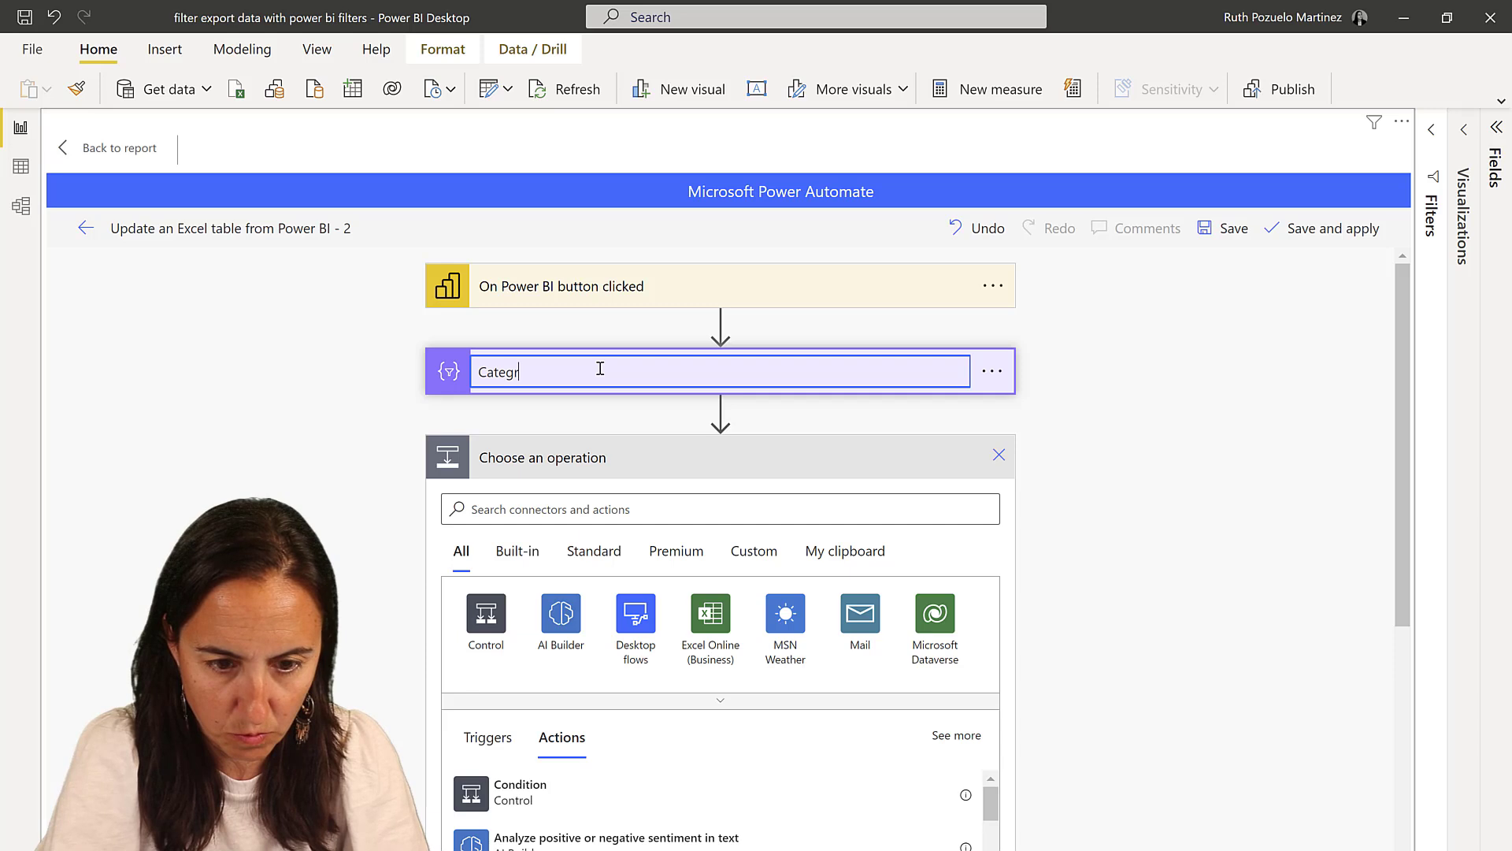
pyautogui.write('ory')
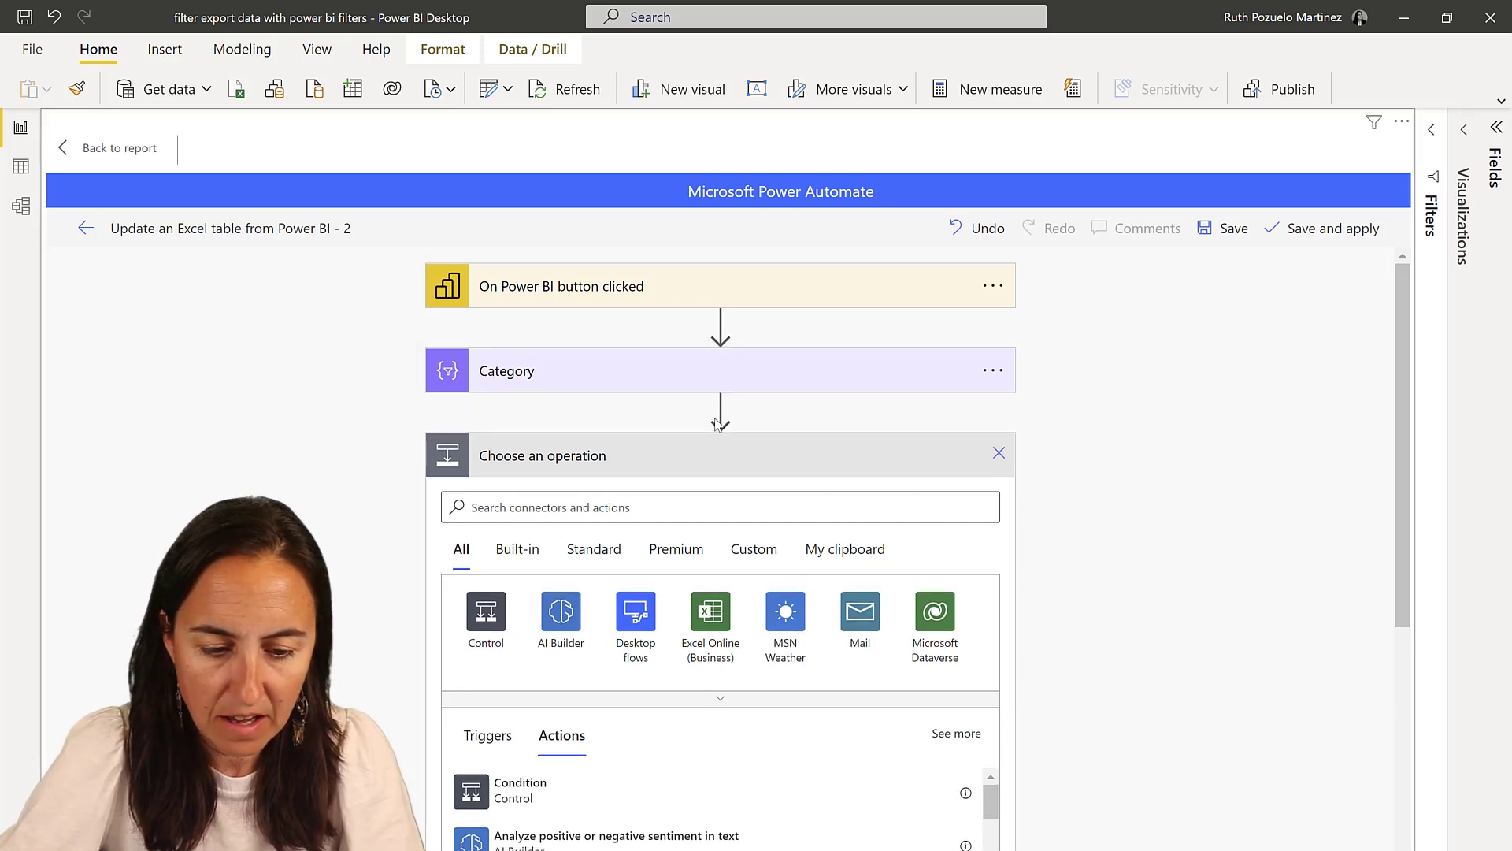
pyautogui.write('select')
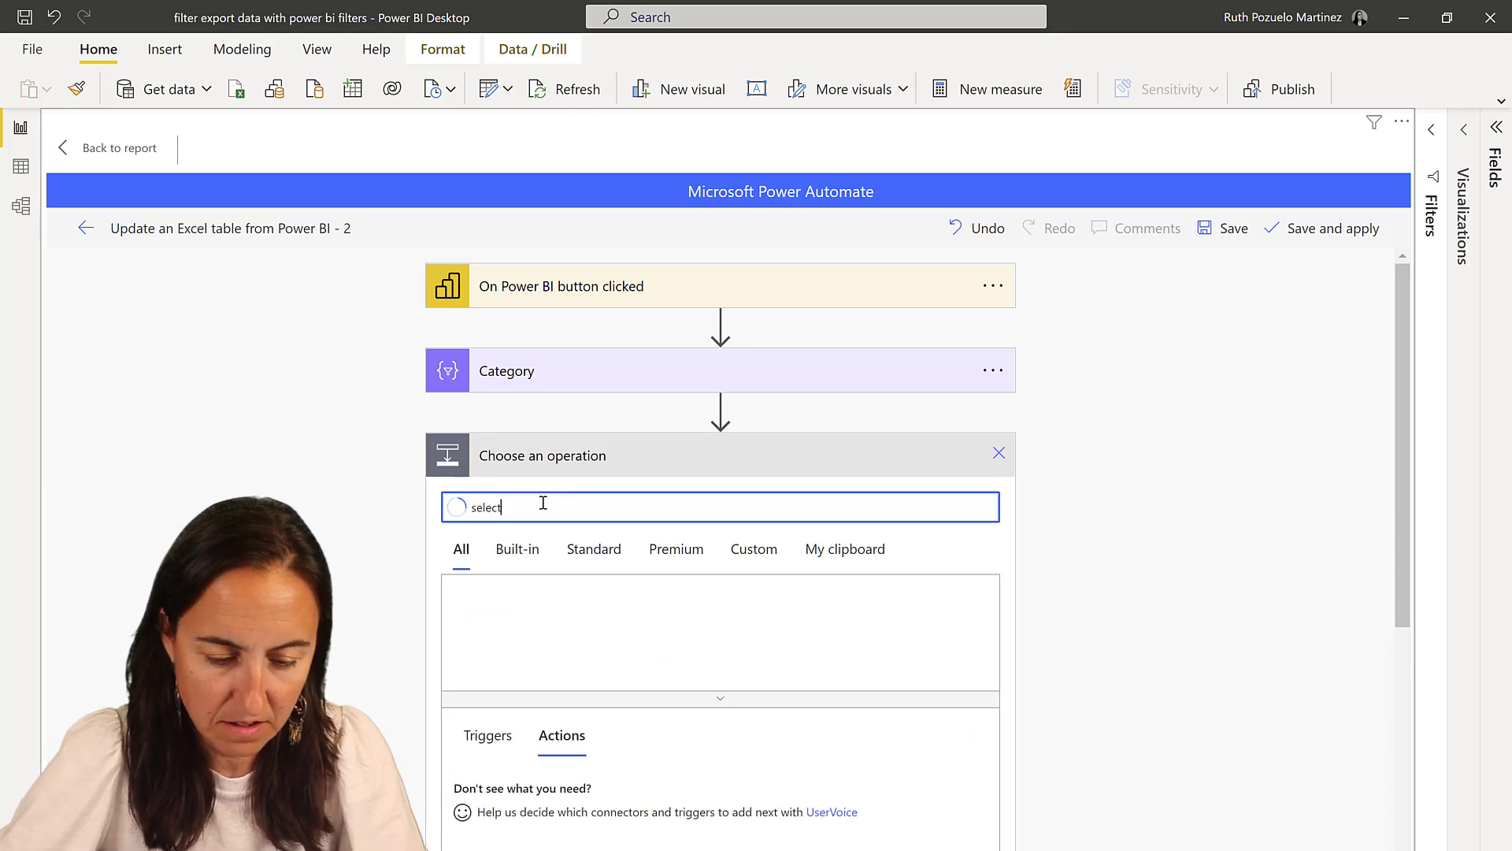
pyautogui.moveTo(850, 674)
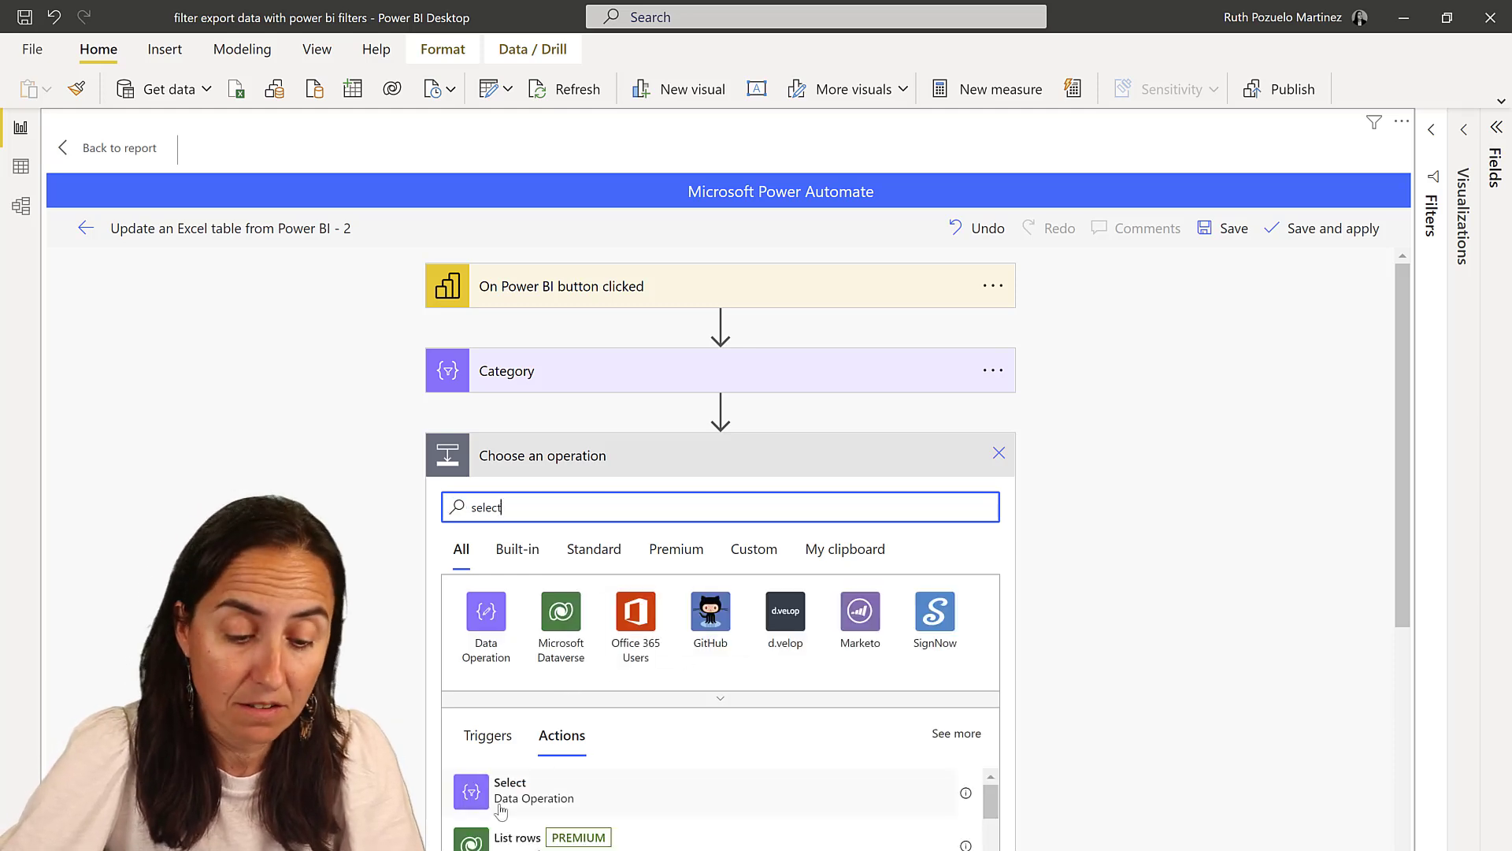
# Add a Select data operation named Country that maps Power BI data countries into quoted text
pyautogui.click(509, 789)
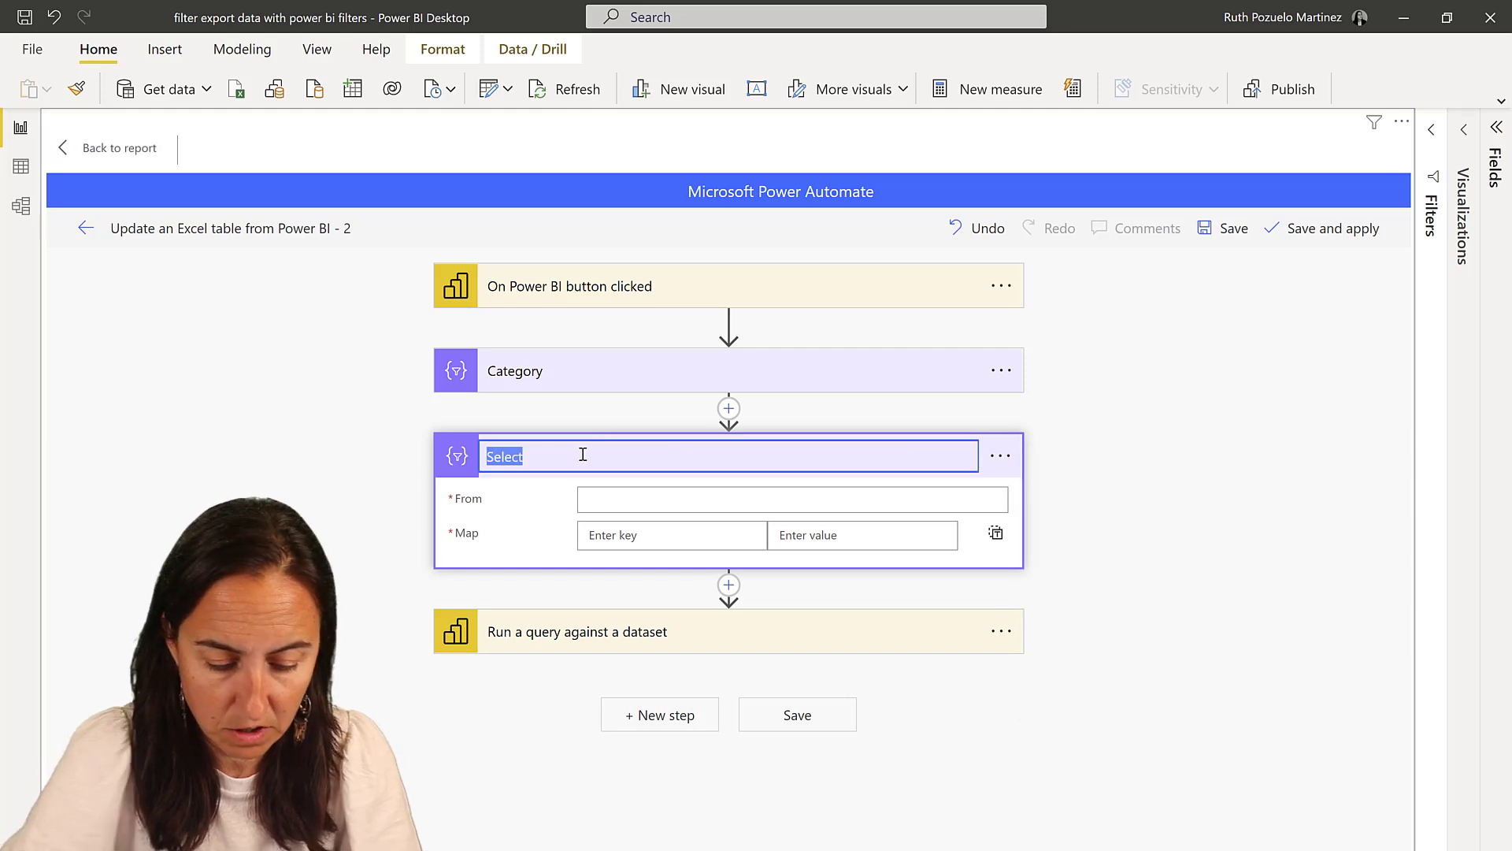
pyautogui.write('Country')
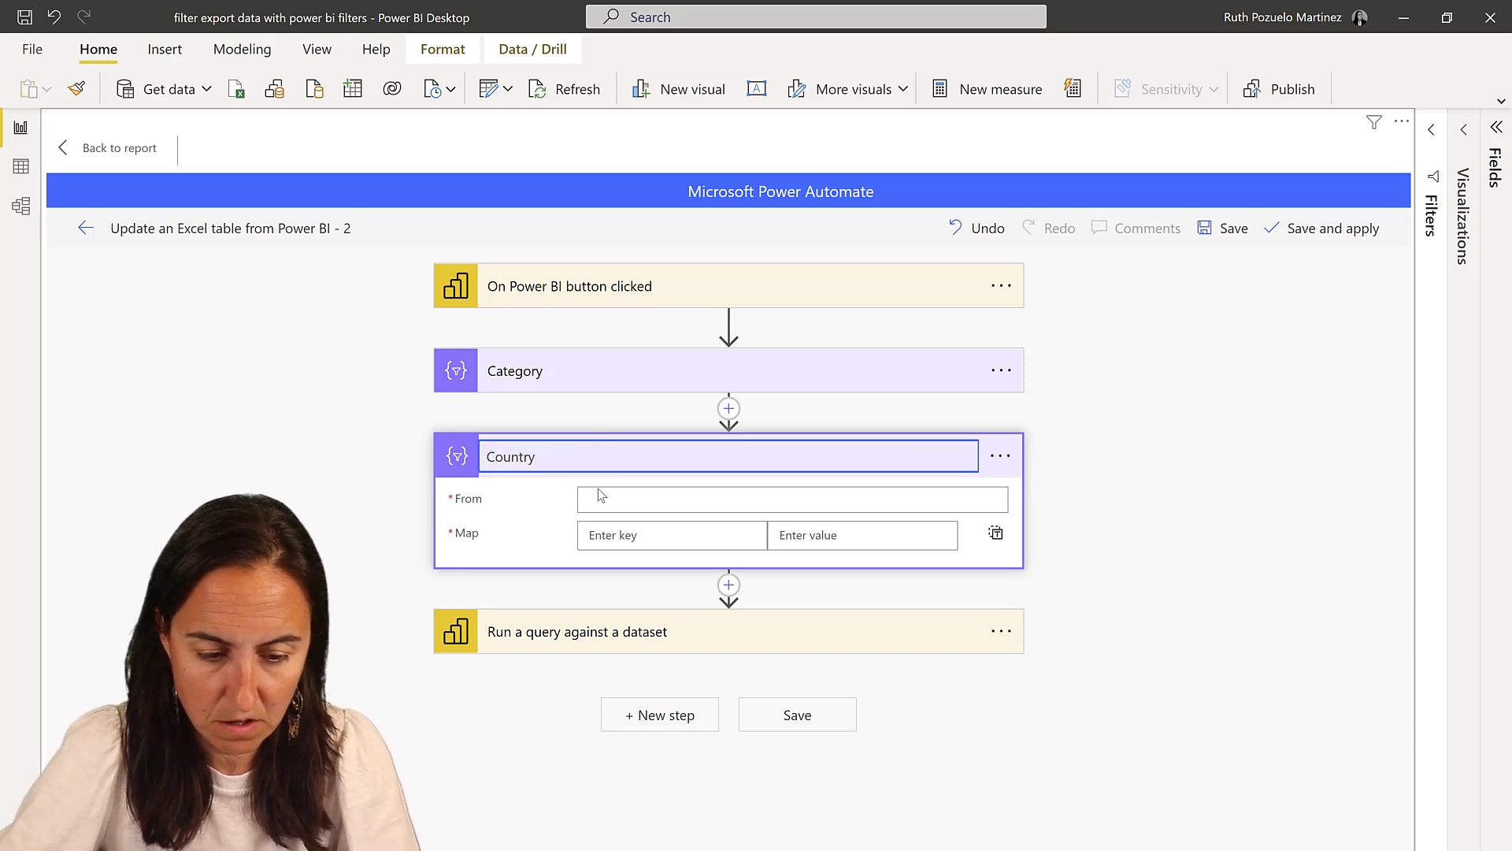
pyautogui.click(790, 499)
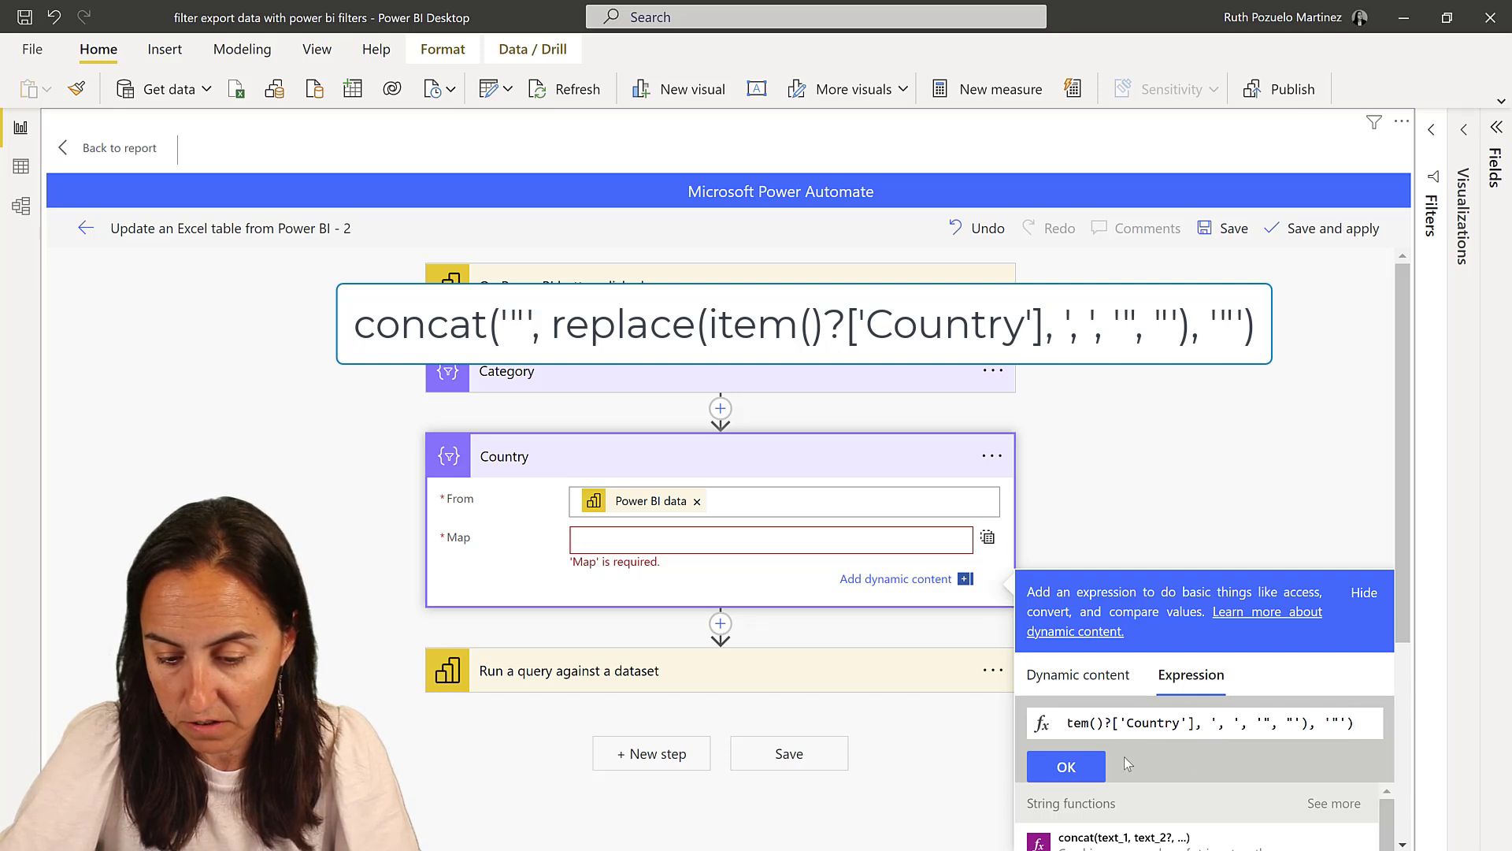
pyautogui.click(1064, 766)
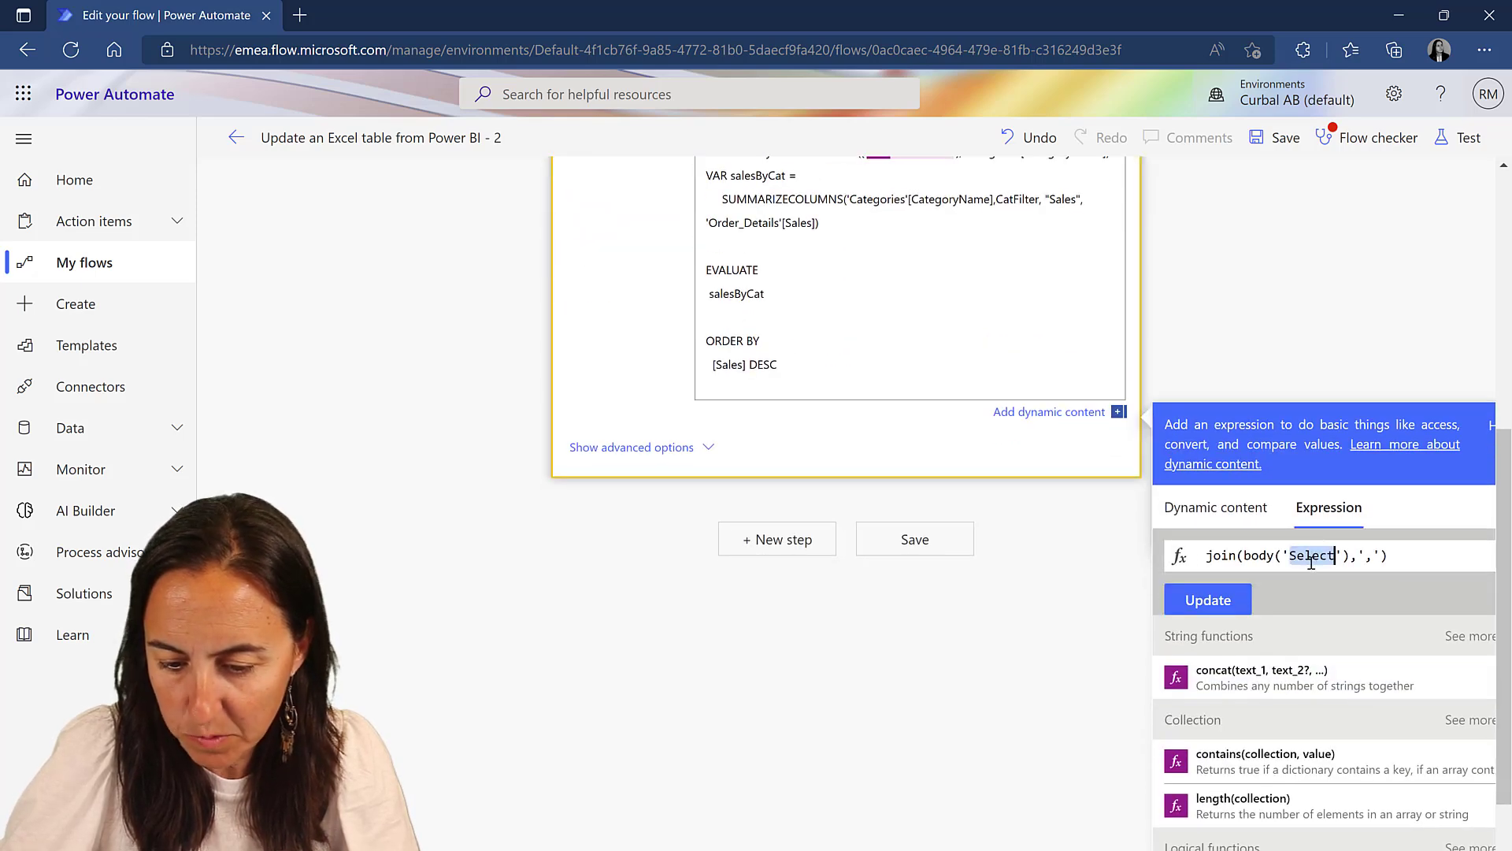
# Point the two join expressions at the Category and Country step outputs
pyautogui.write('Category')
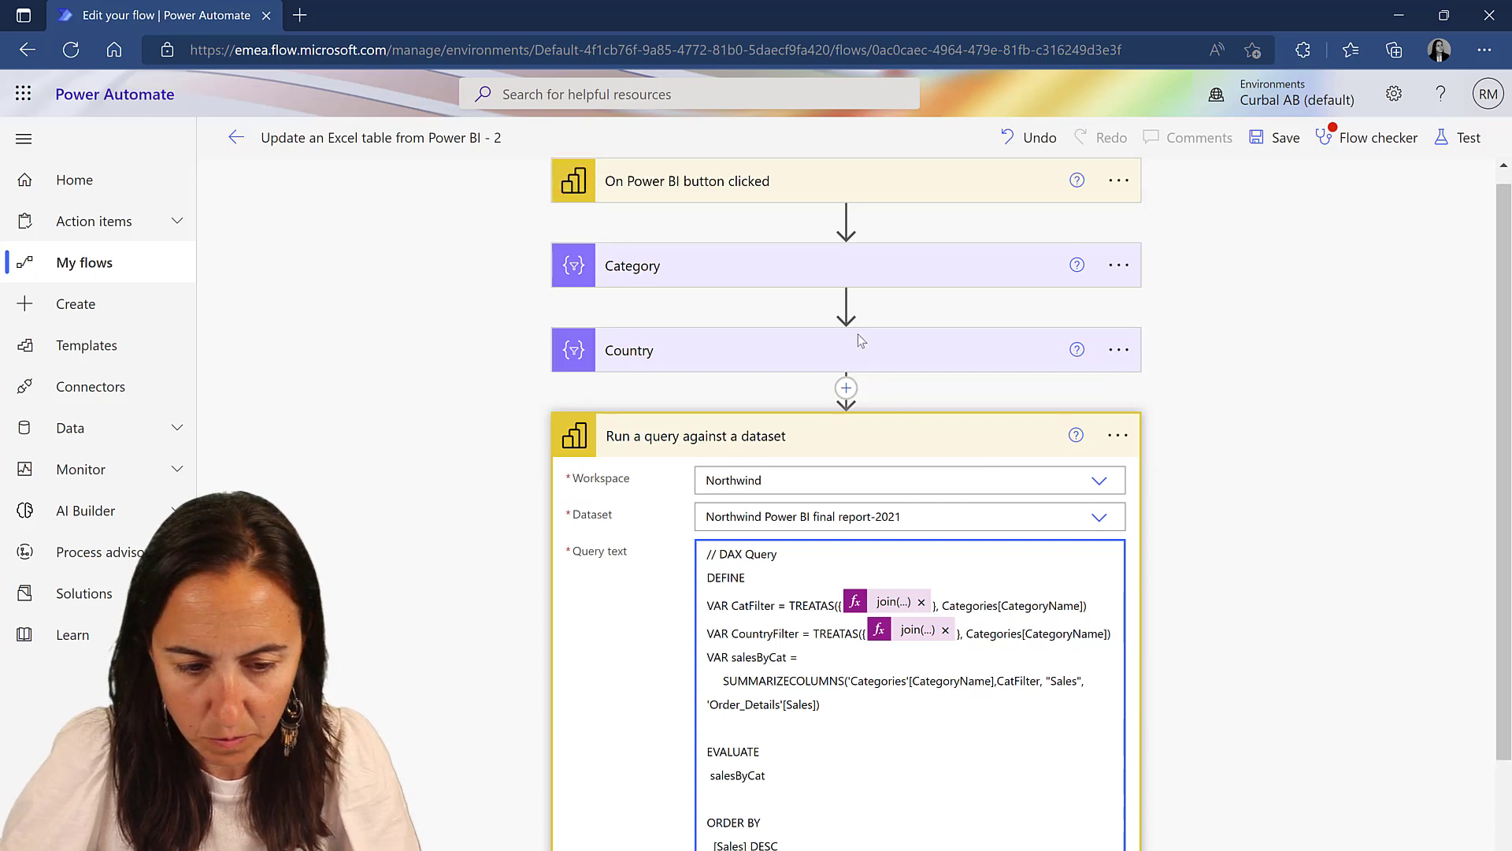
pyautogui.click(913, 632)
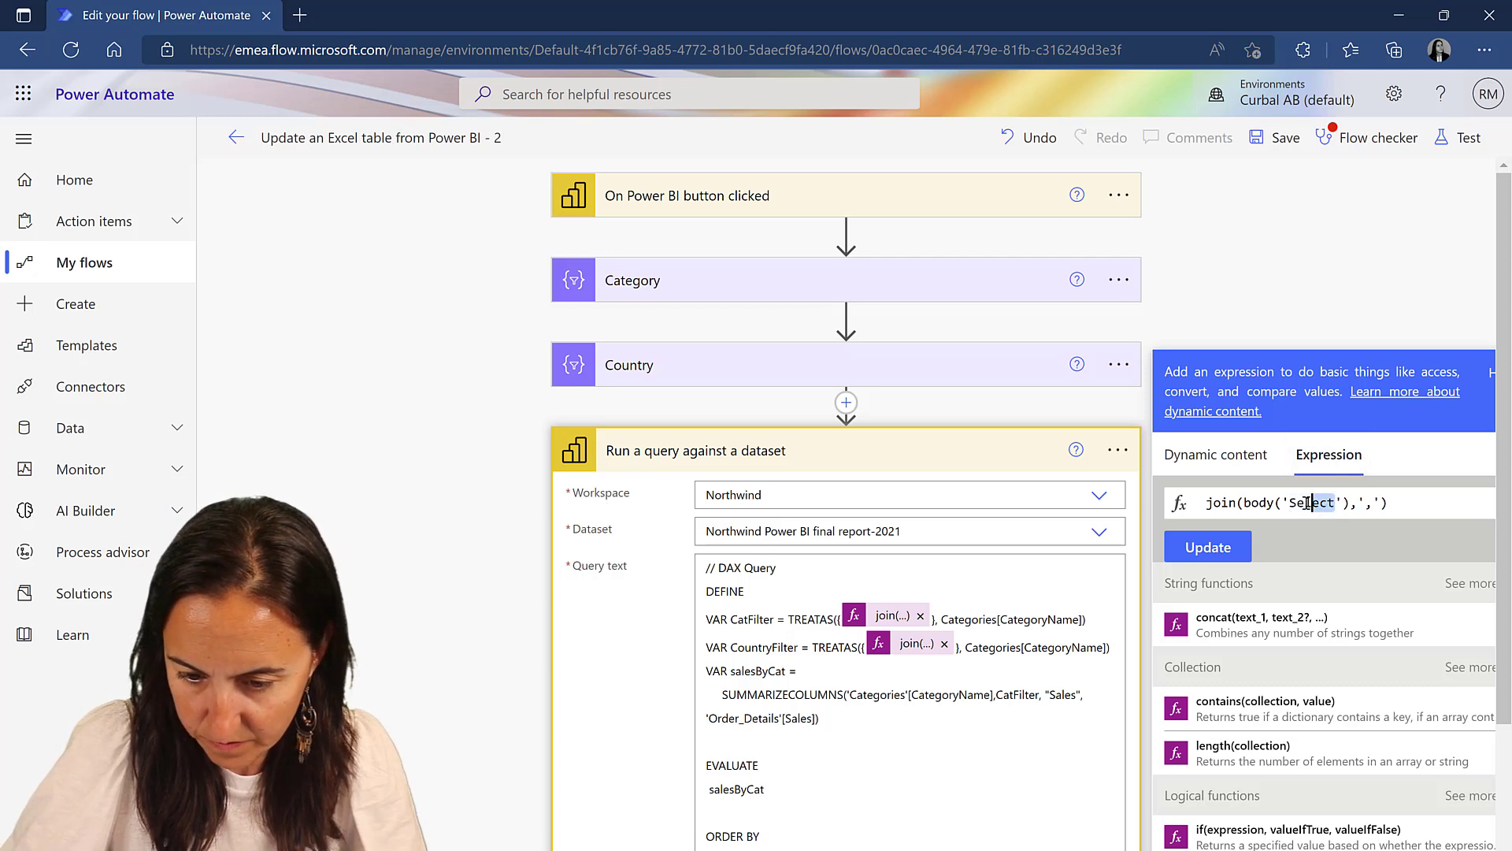
pyautogui.write('Coun')
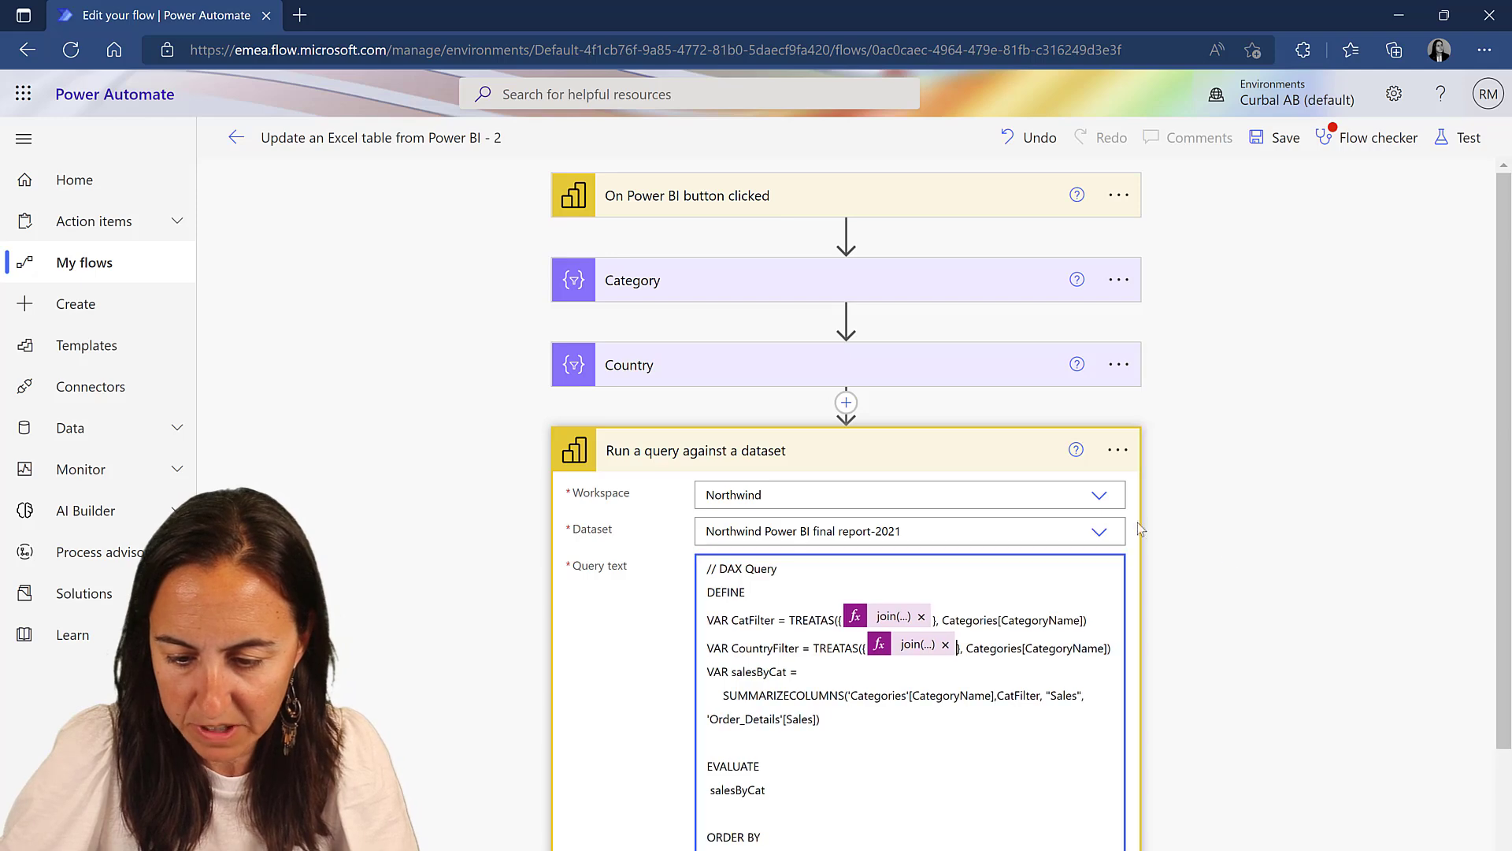
# Change the country filter's column reference to Customers[Country]
pyautogui.click(880, 691)
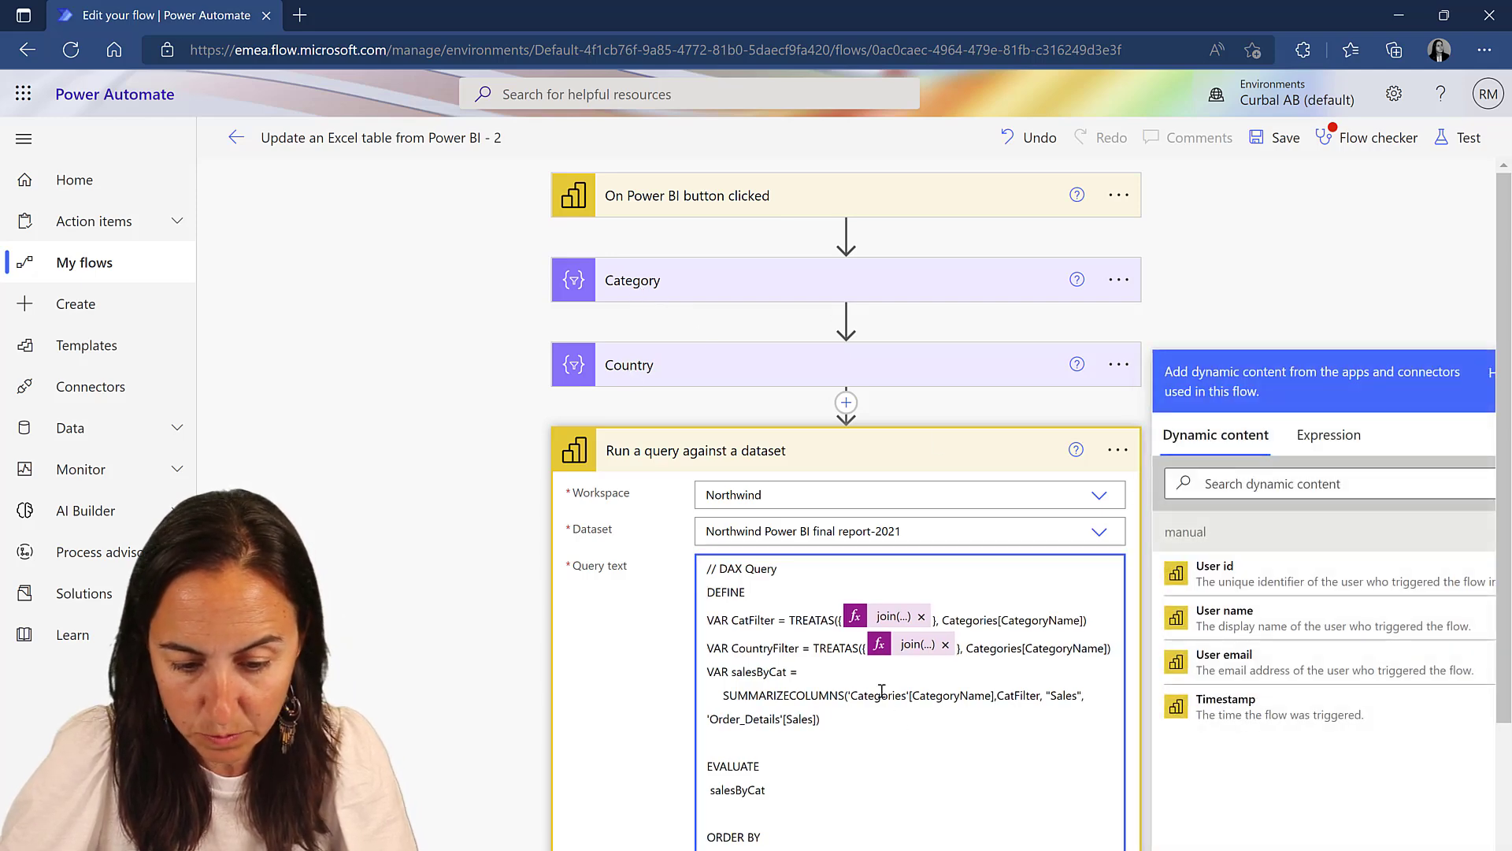
pyautogui.moveTo(980, 648)
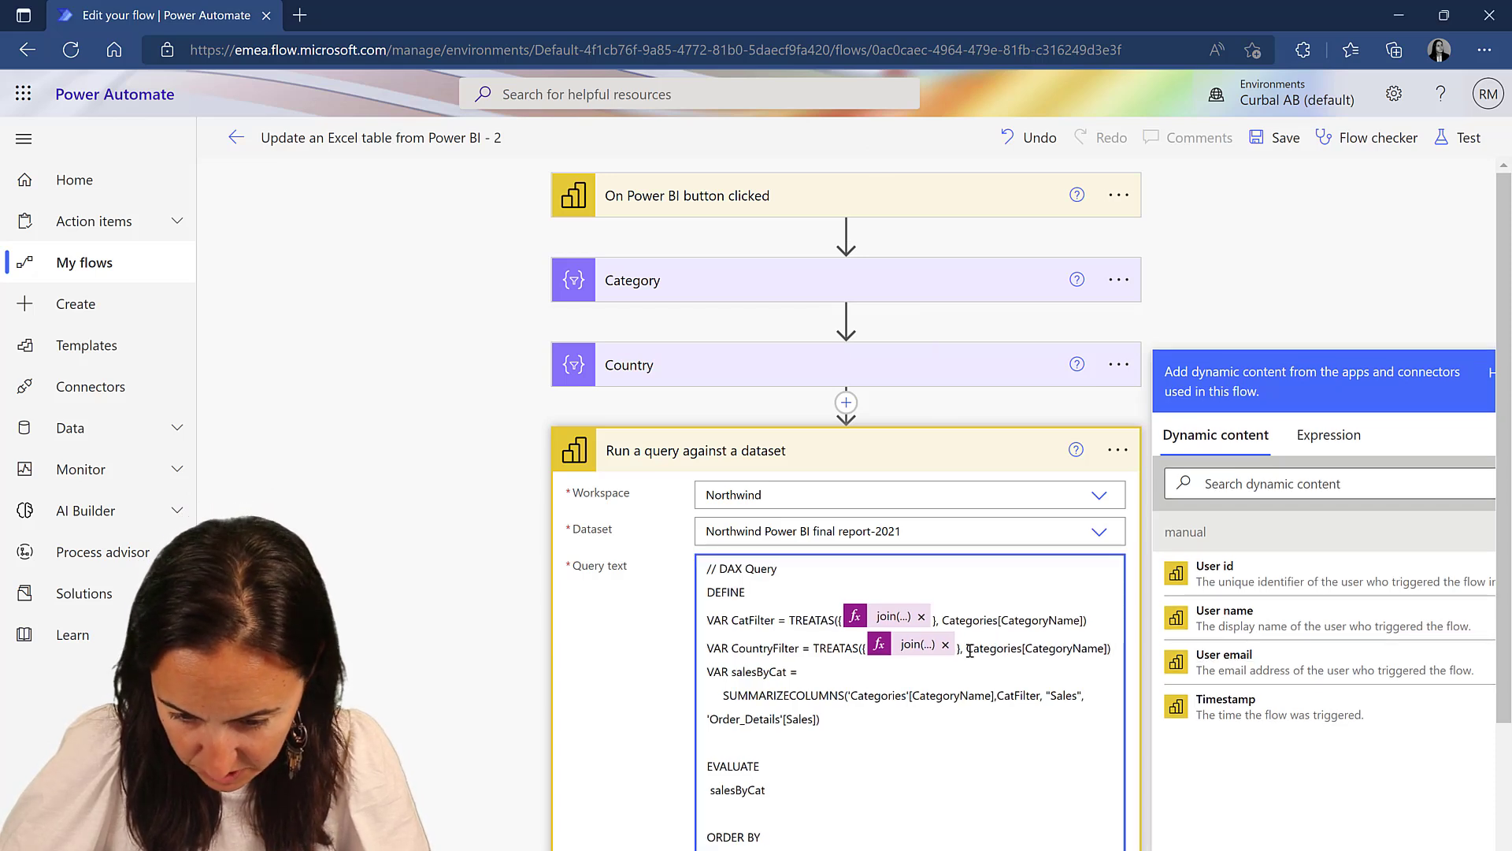
pyautogui.write('Customers[Country]')
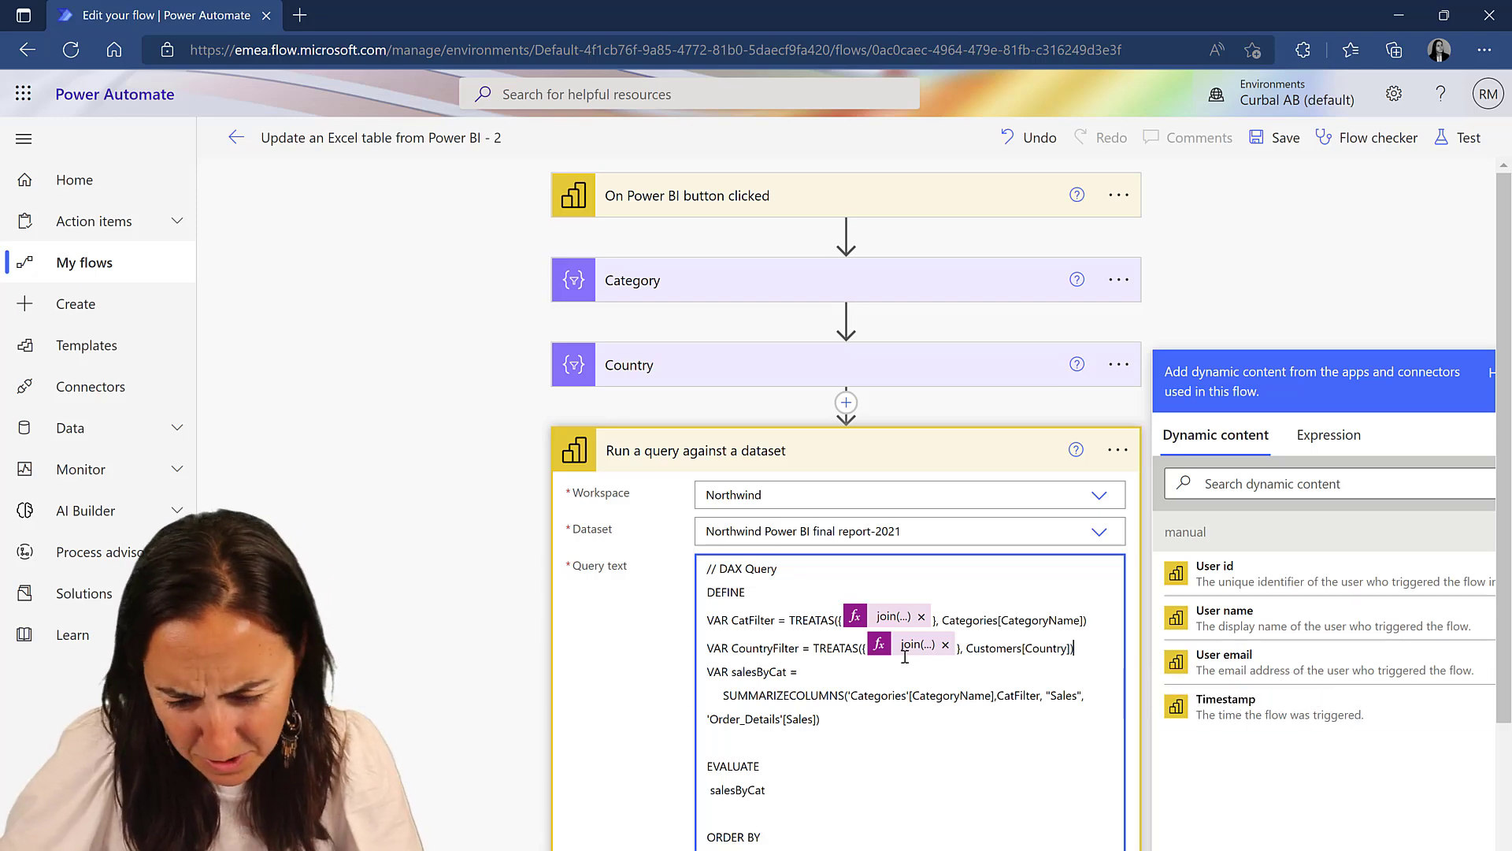
pyautogui.scroll(-3)
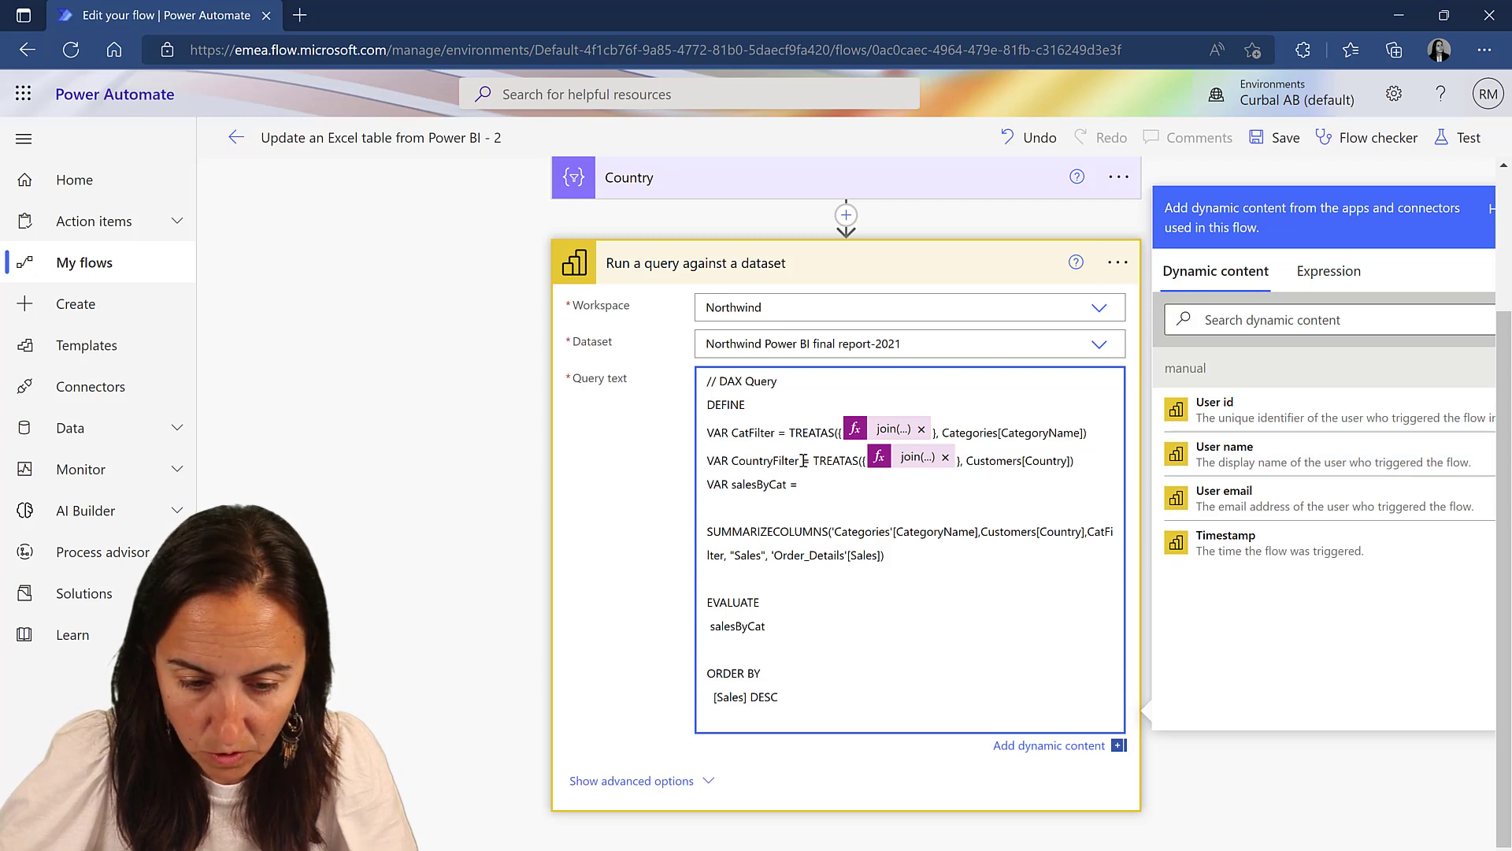
# Add CountryFilter to the query's SUMMARIZECOLUMNS call
pyautogui.doubleClick(766, 460)
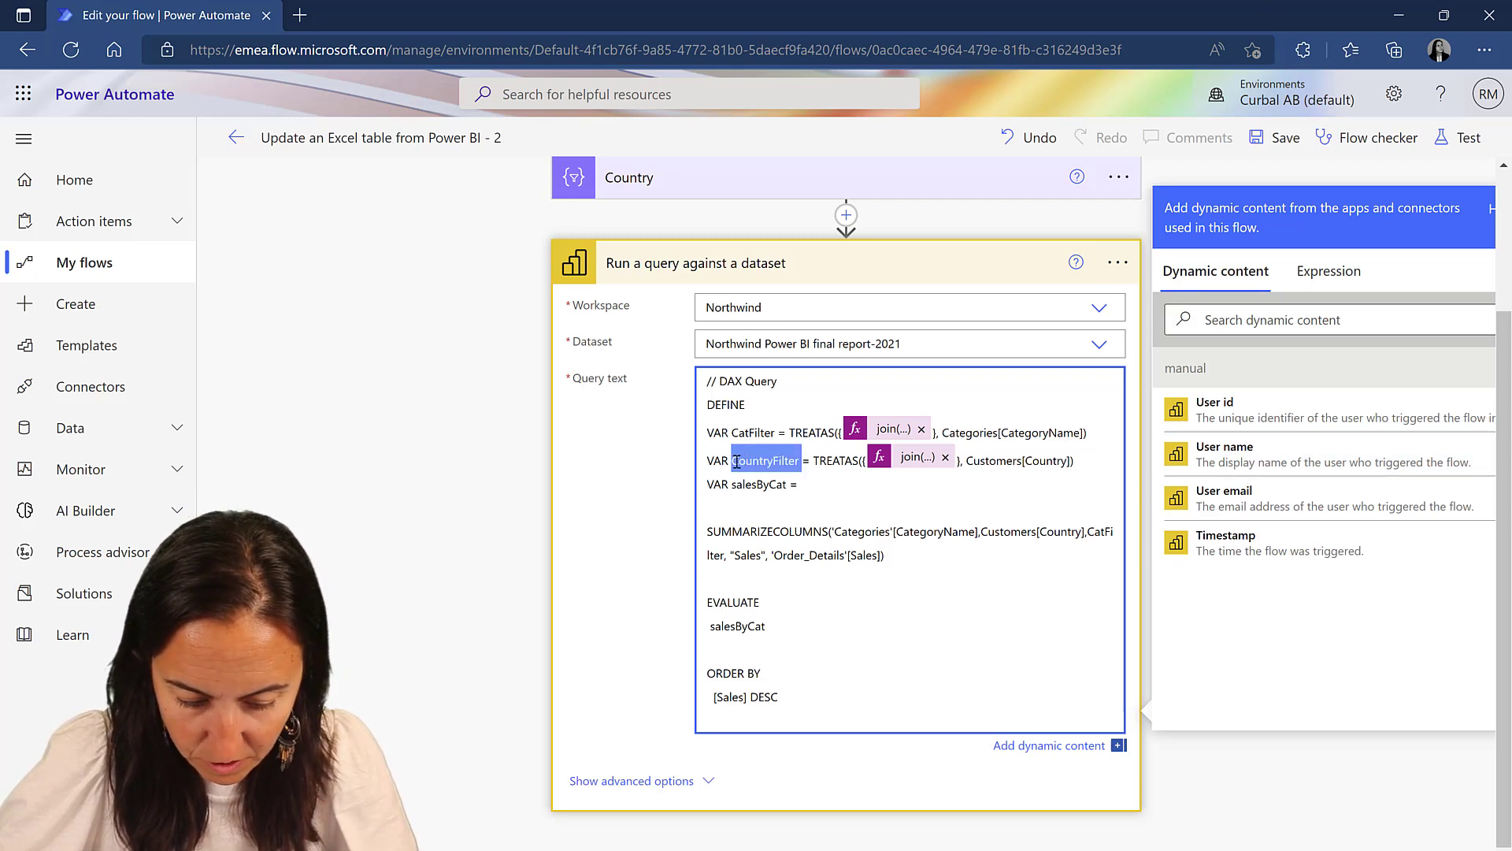
pyautogui.moveTo(733, 554)
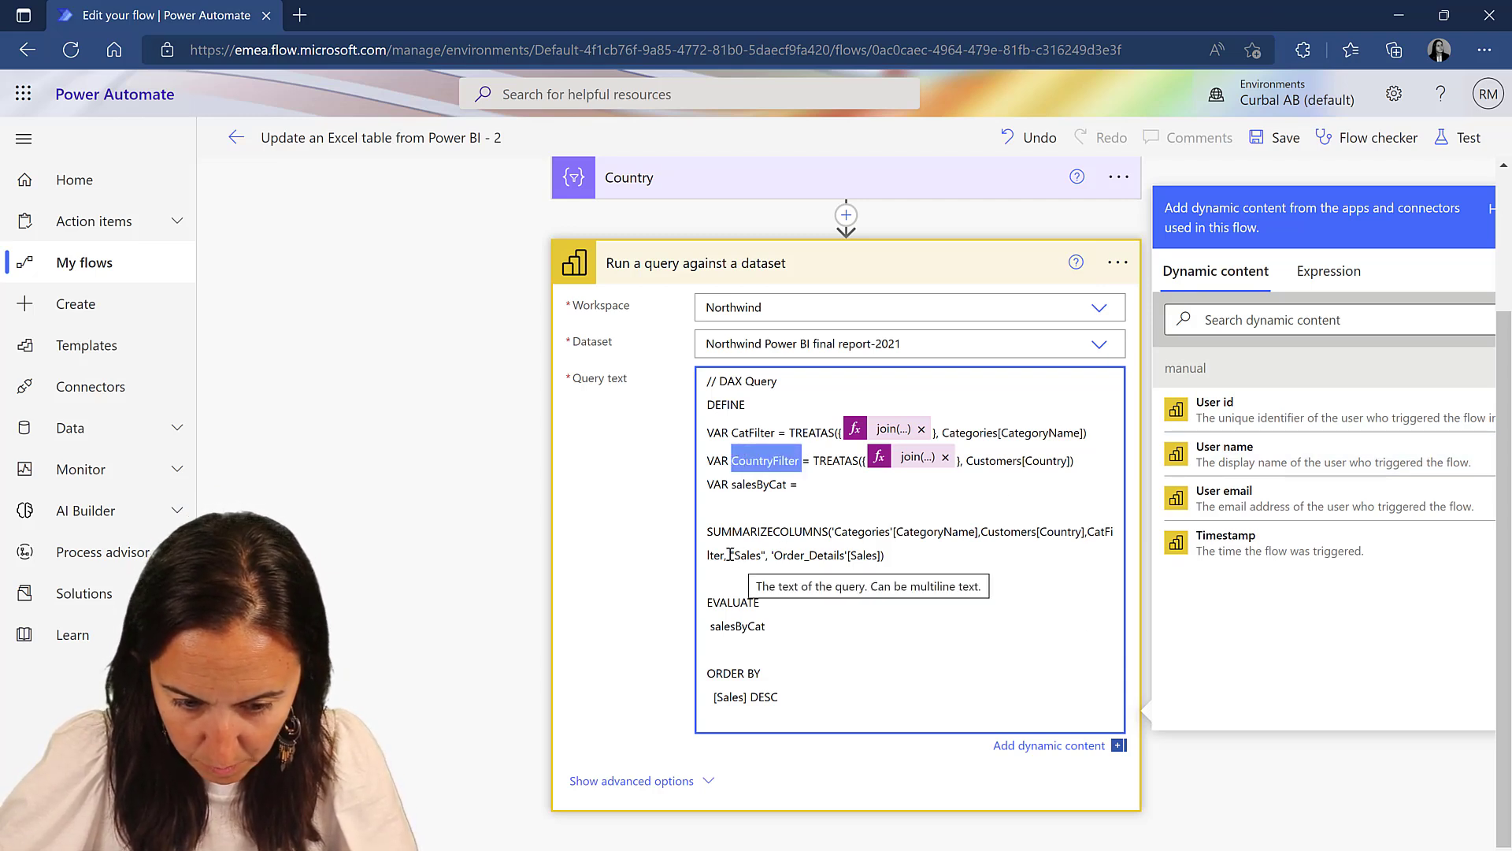
pyautogui.write('CountryFilter')
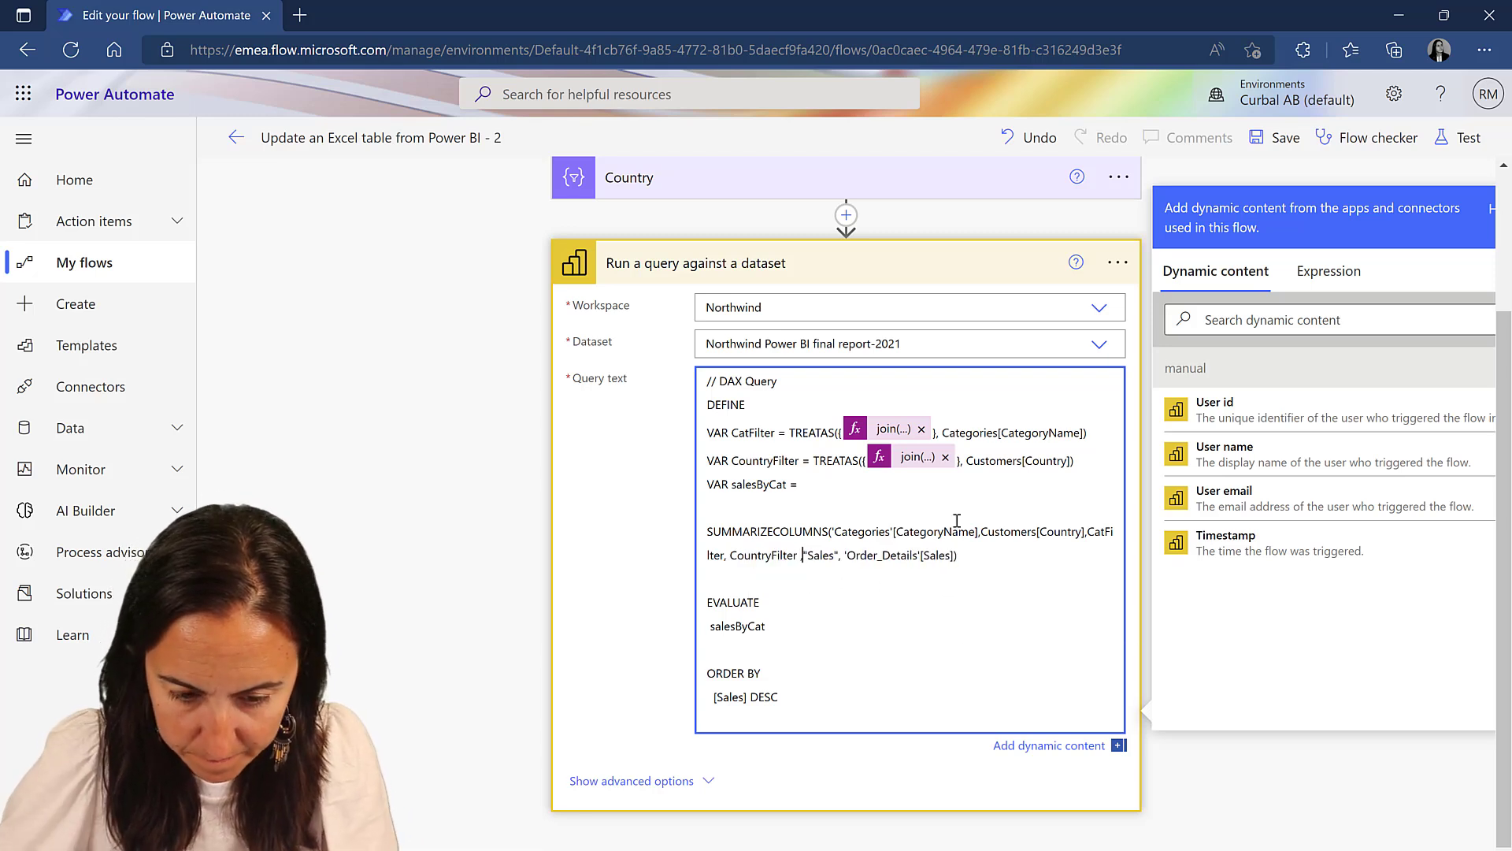
pyautogui.scroll(-3)
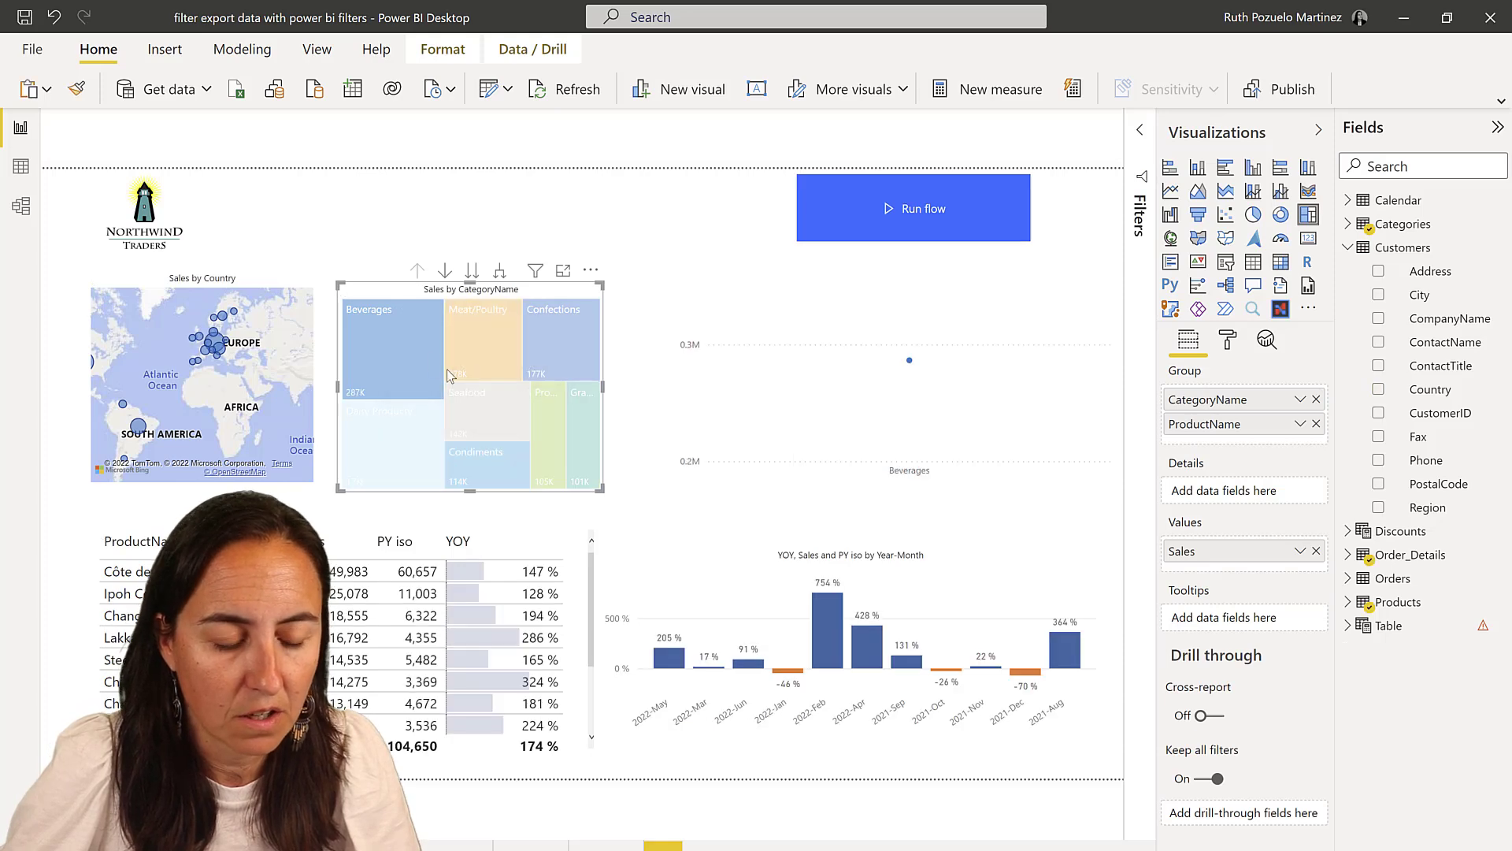
# Add Meat/Poultry to the Beverages treemap selection and trigger the Run flow button
pyautogui.click(482, 343)
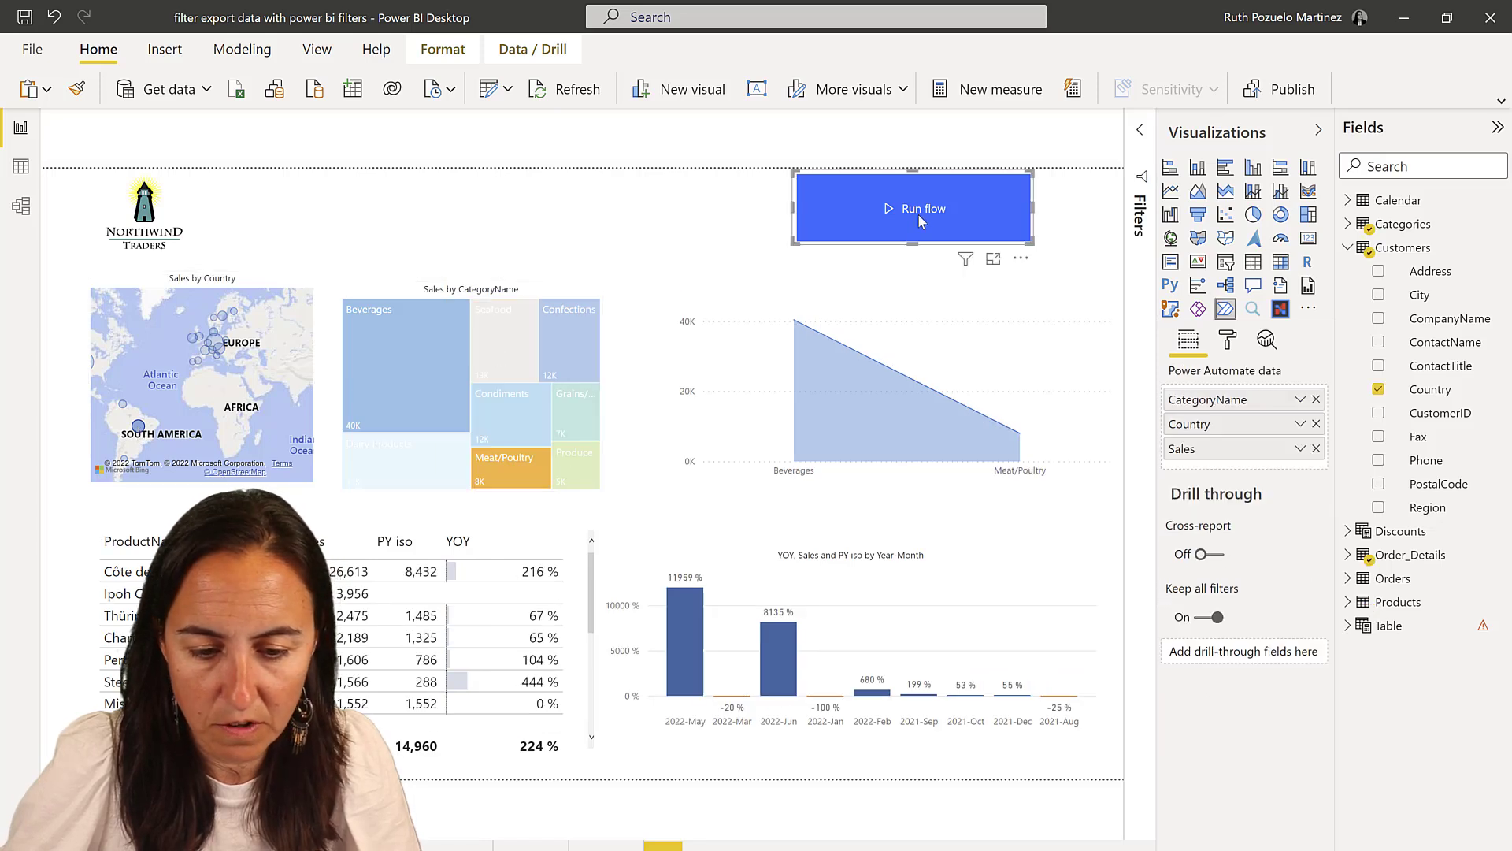
pyautogui.click(911, 207)
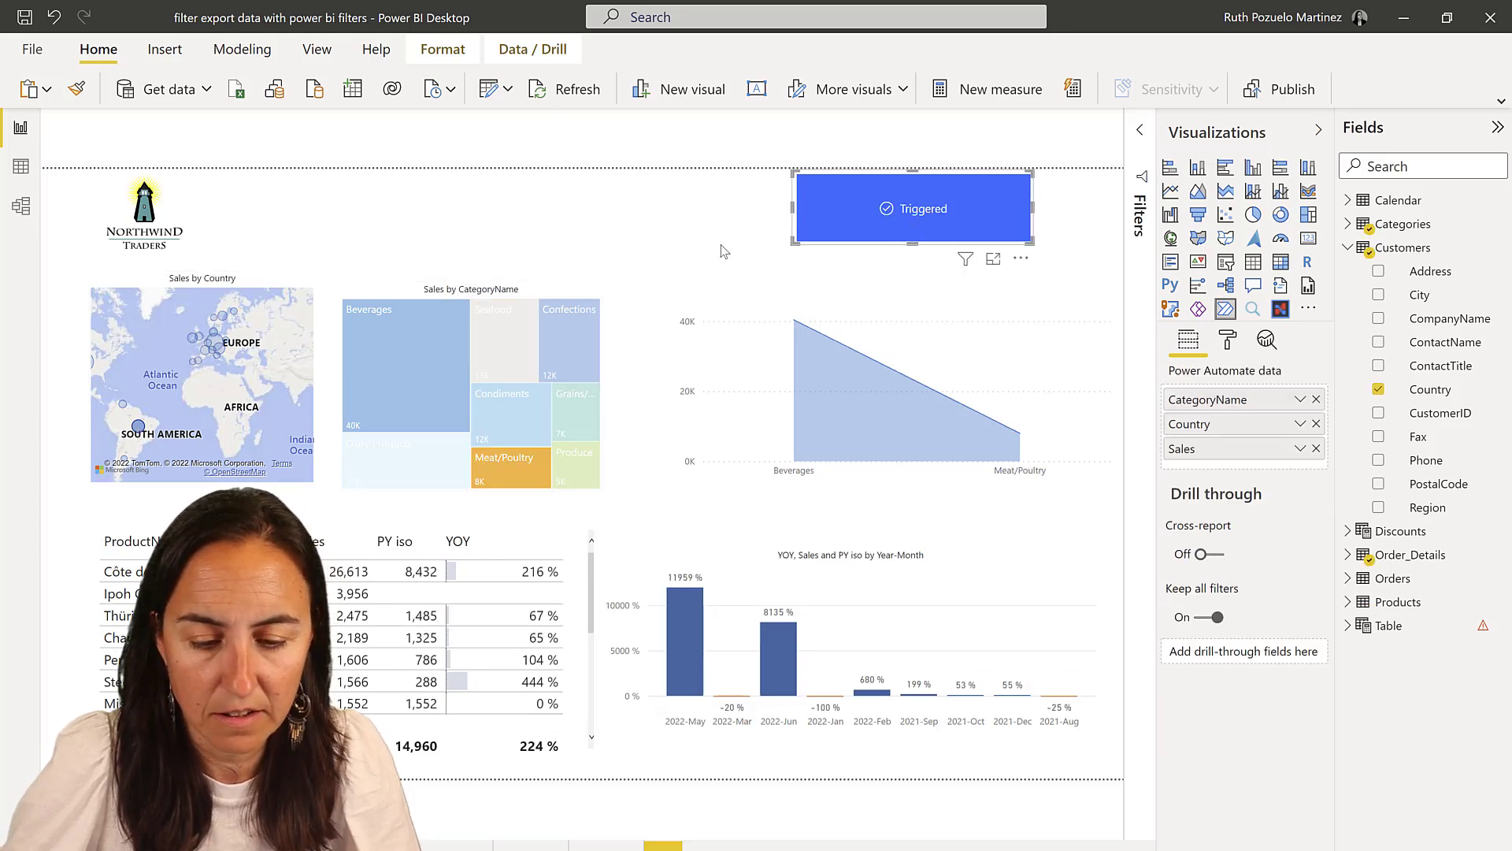
pyautogui.moveTo(618, 248)
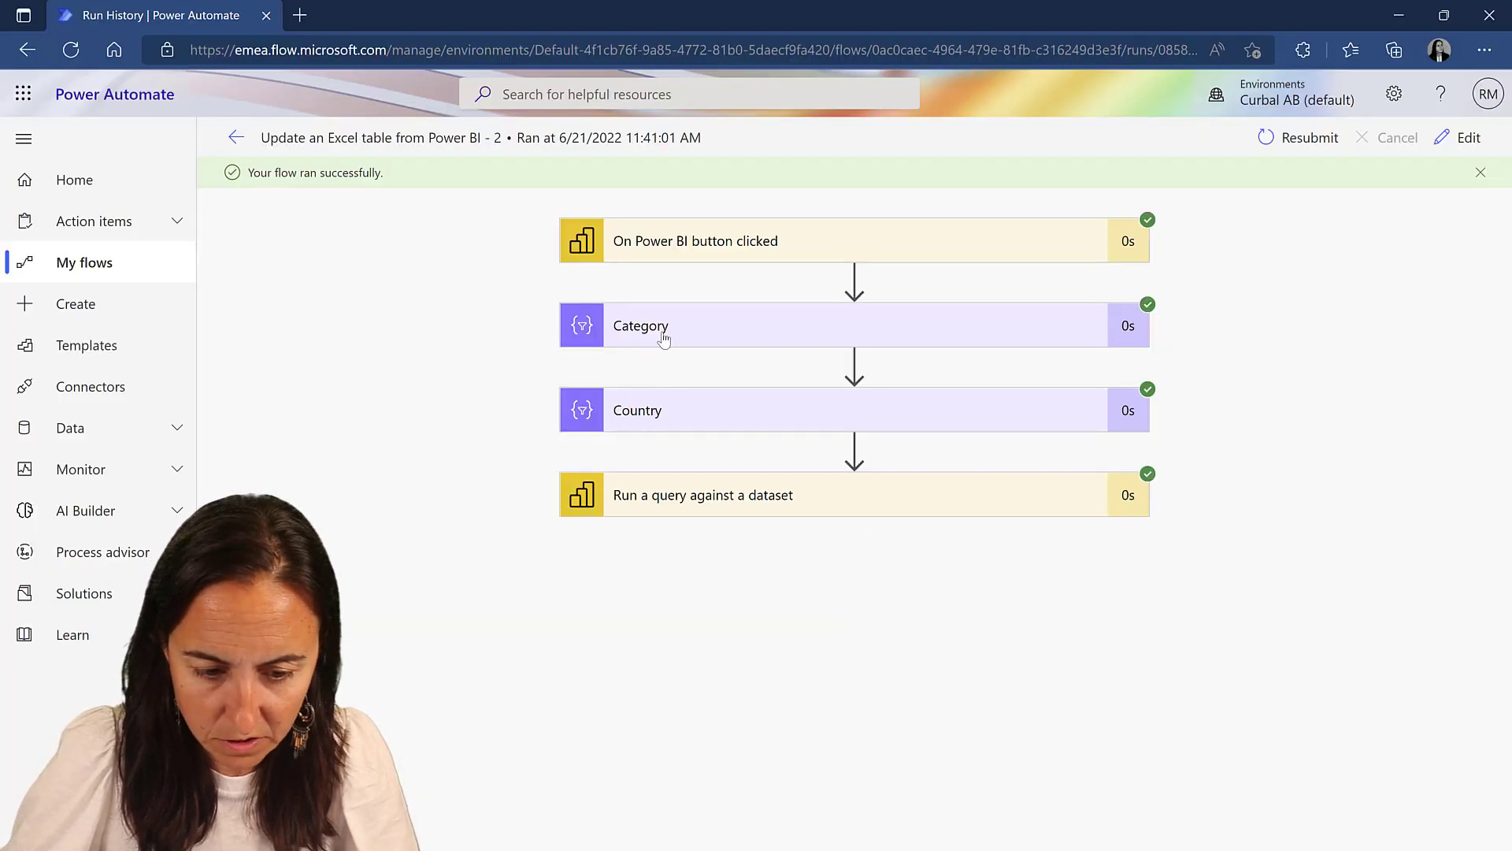
# Inspect the Category step's run details, then add Venezuela to the map's country selection
pyautogui.click(640, 325)
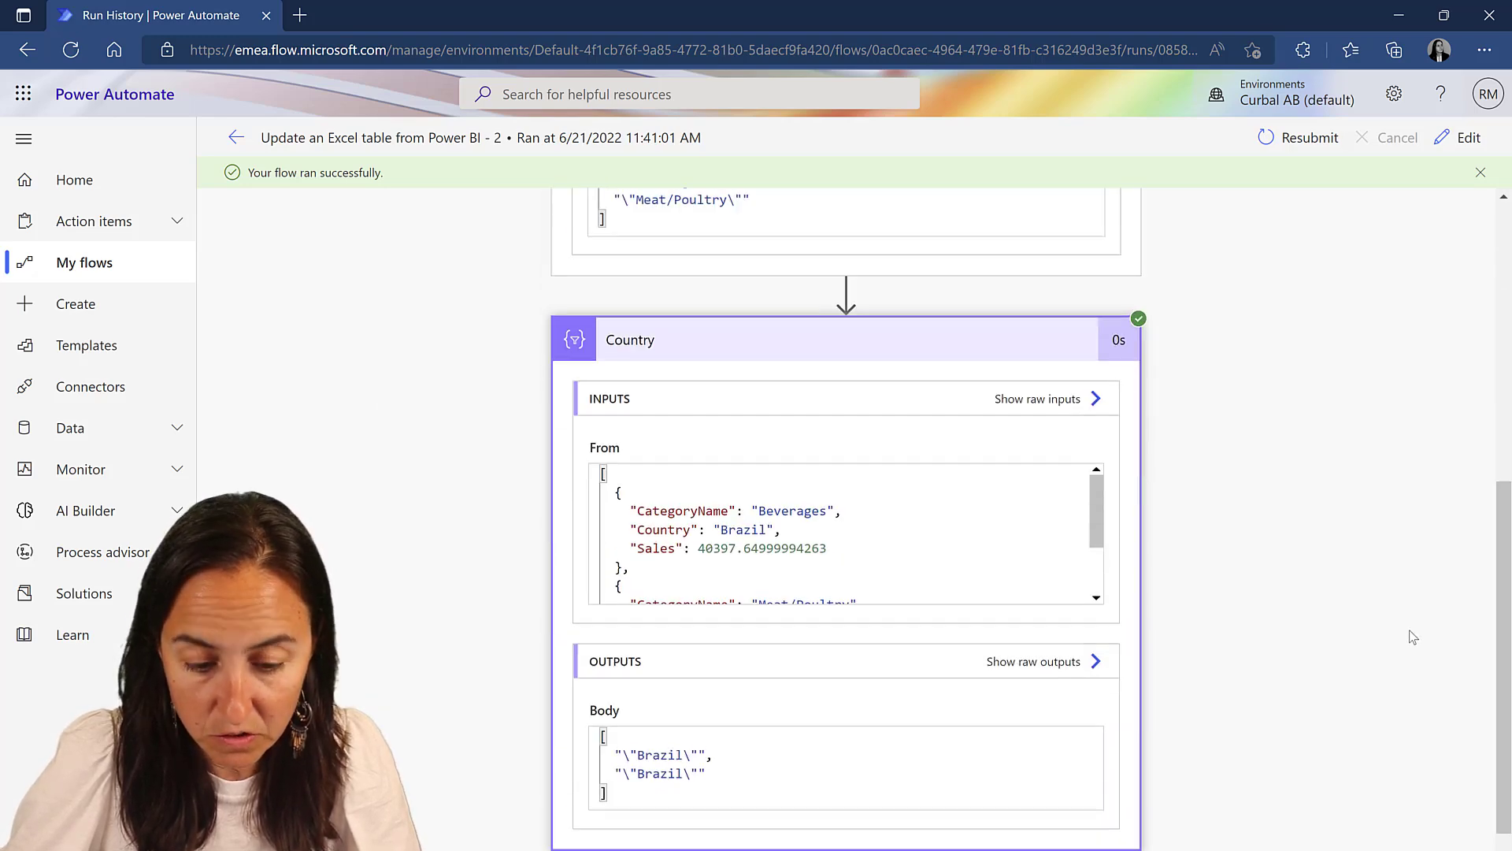
pyautogui.scroll(-3)
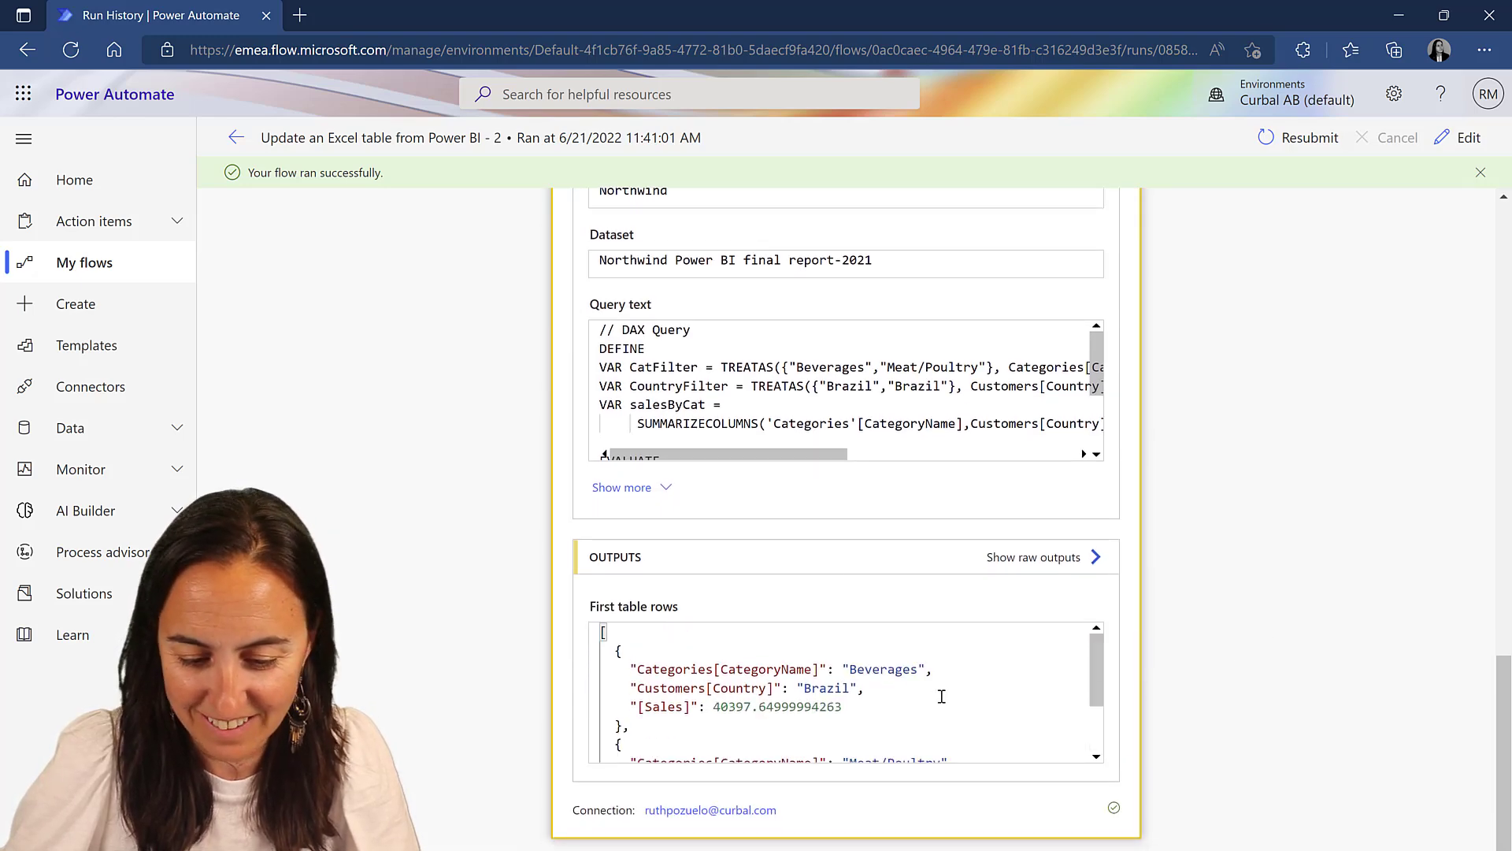
pyautogui.moveTo(1027, 523)
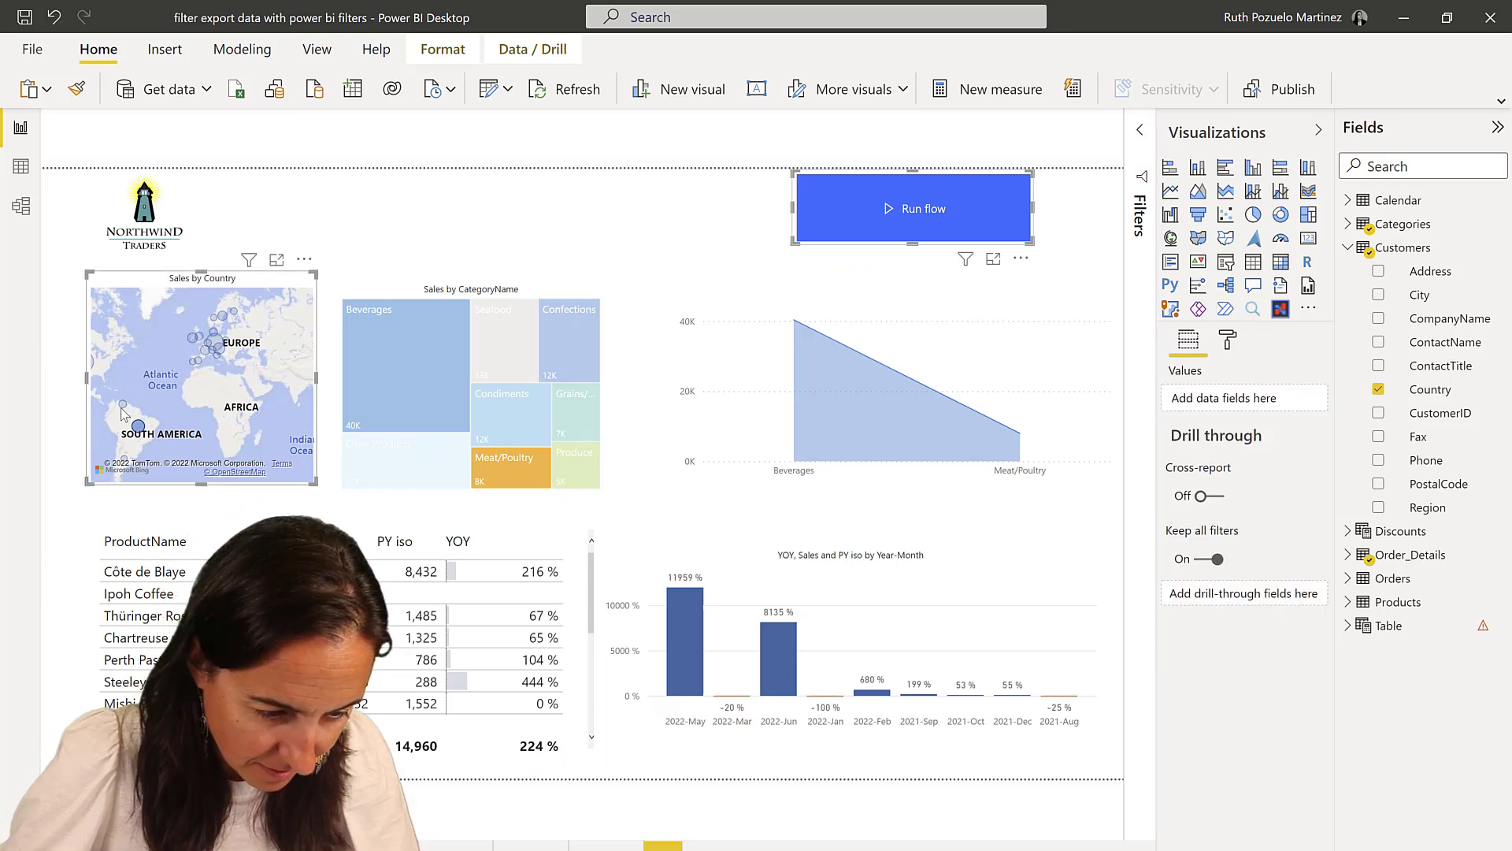
pyautogui.moveTo(123, 404)
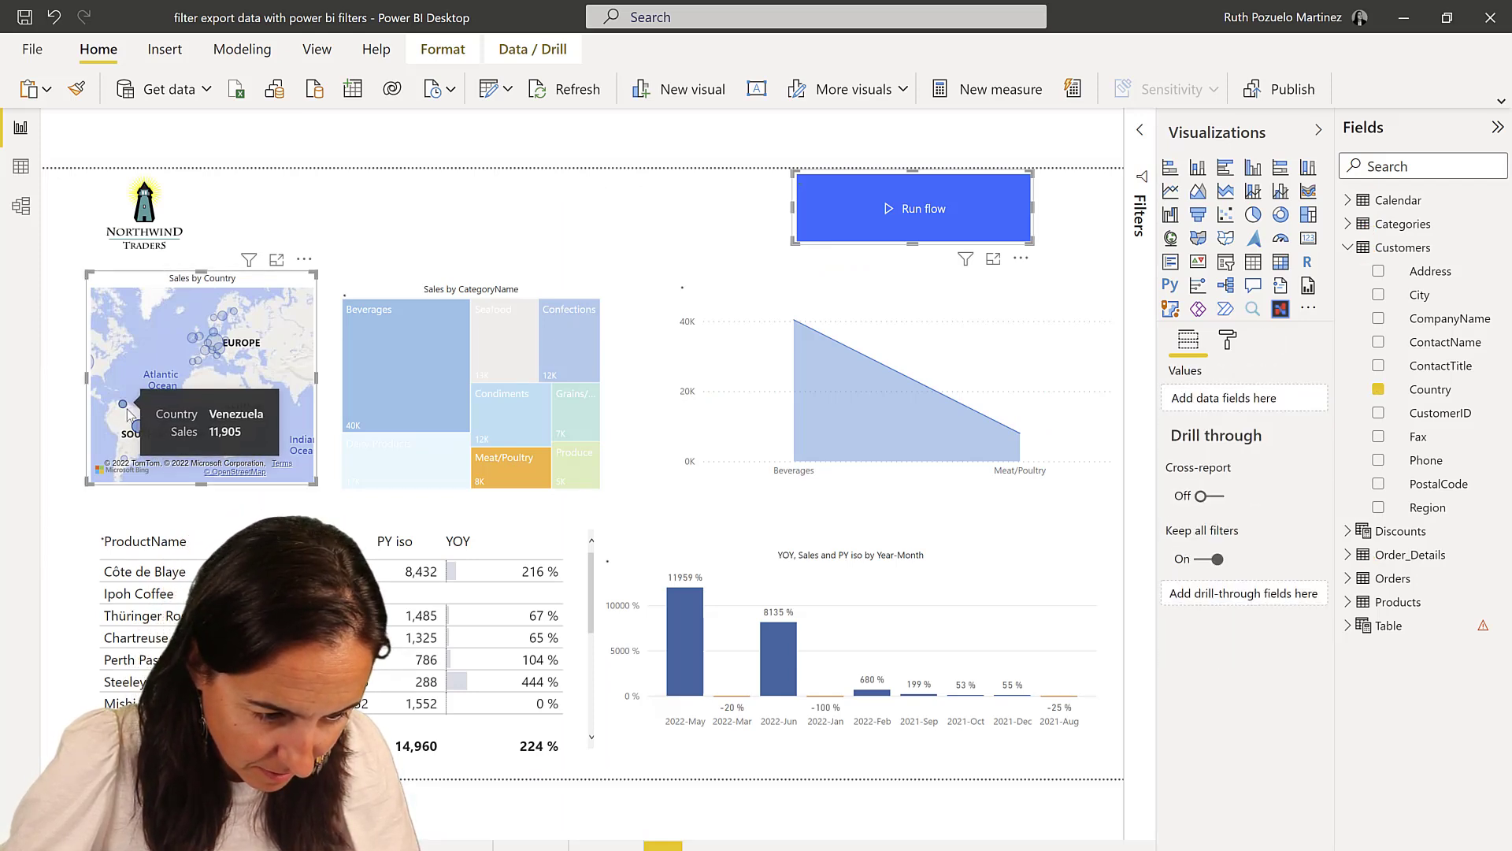
pyautogui.click(911, 208)
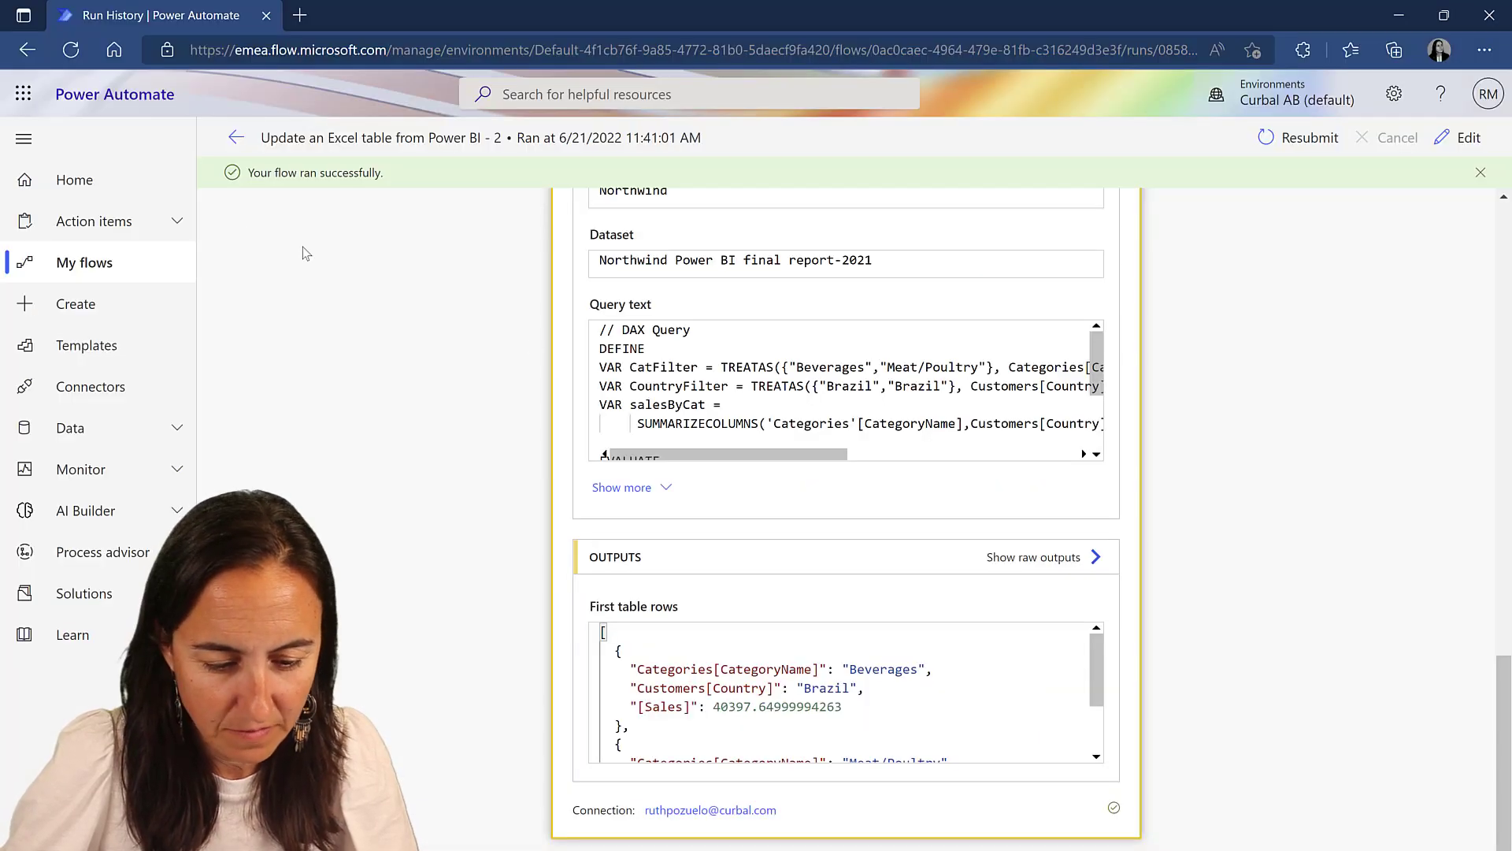
# Open the latest run's raw Run a query outputs showing Brazil and Venezuela sales
pyautogui.click(228, 137)
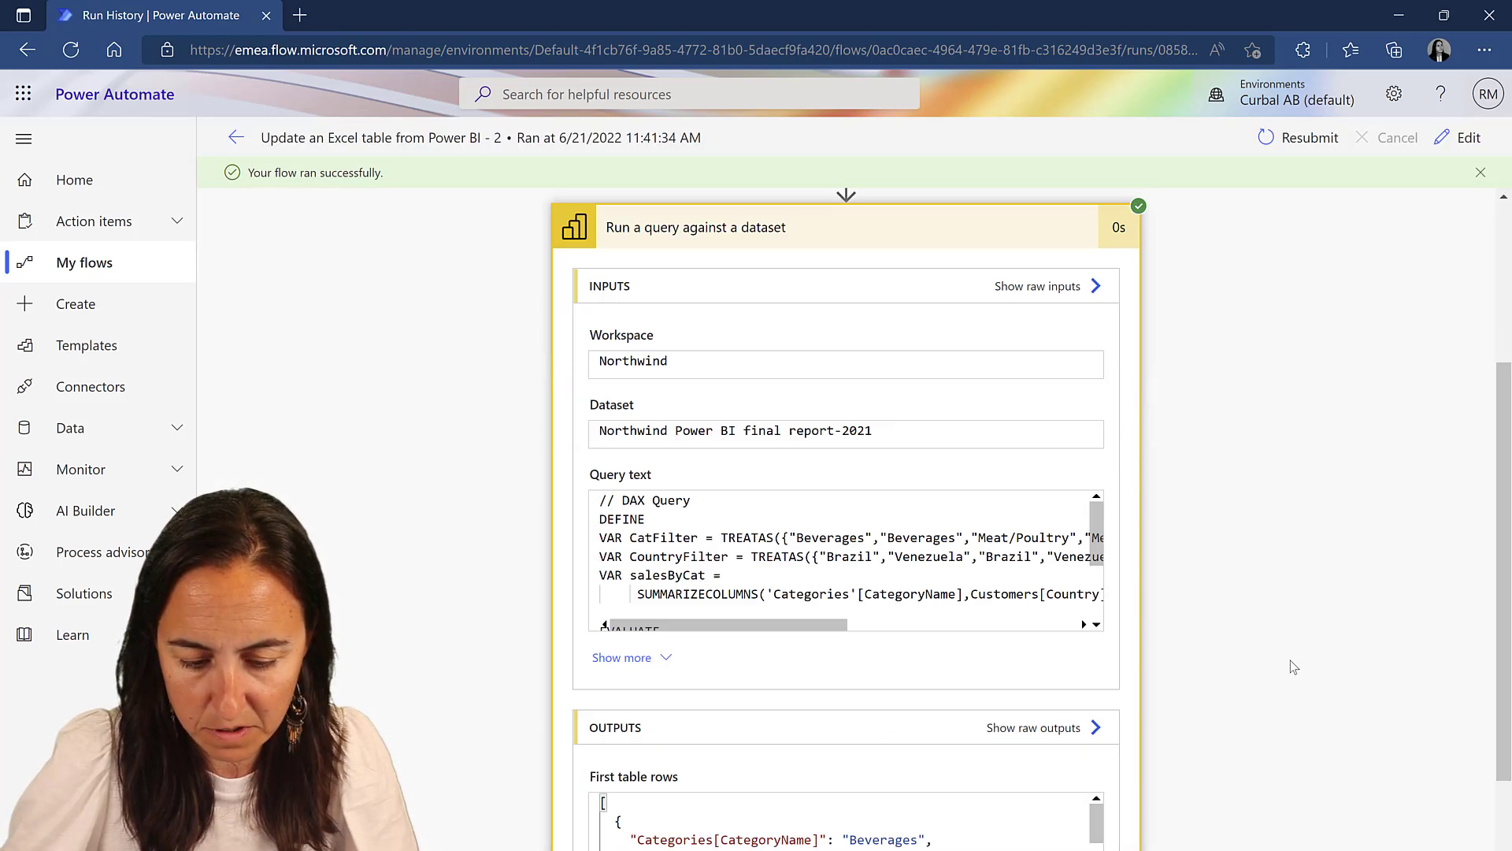
pyautogui.scroll(-3)
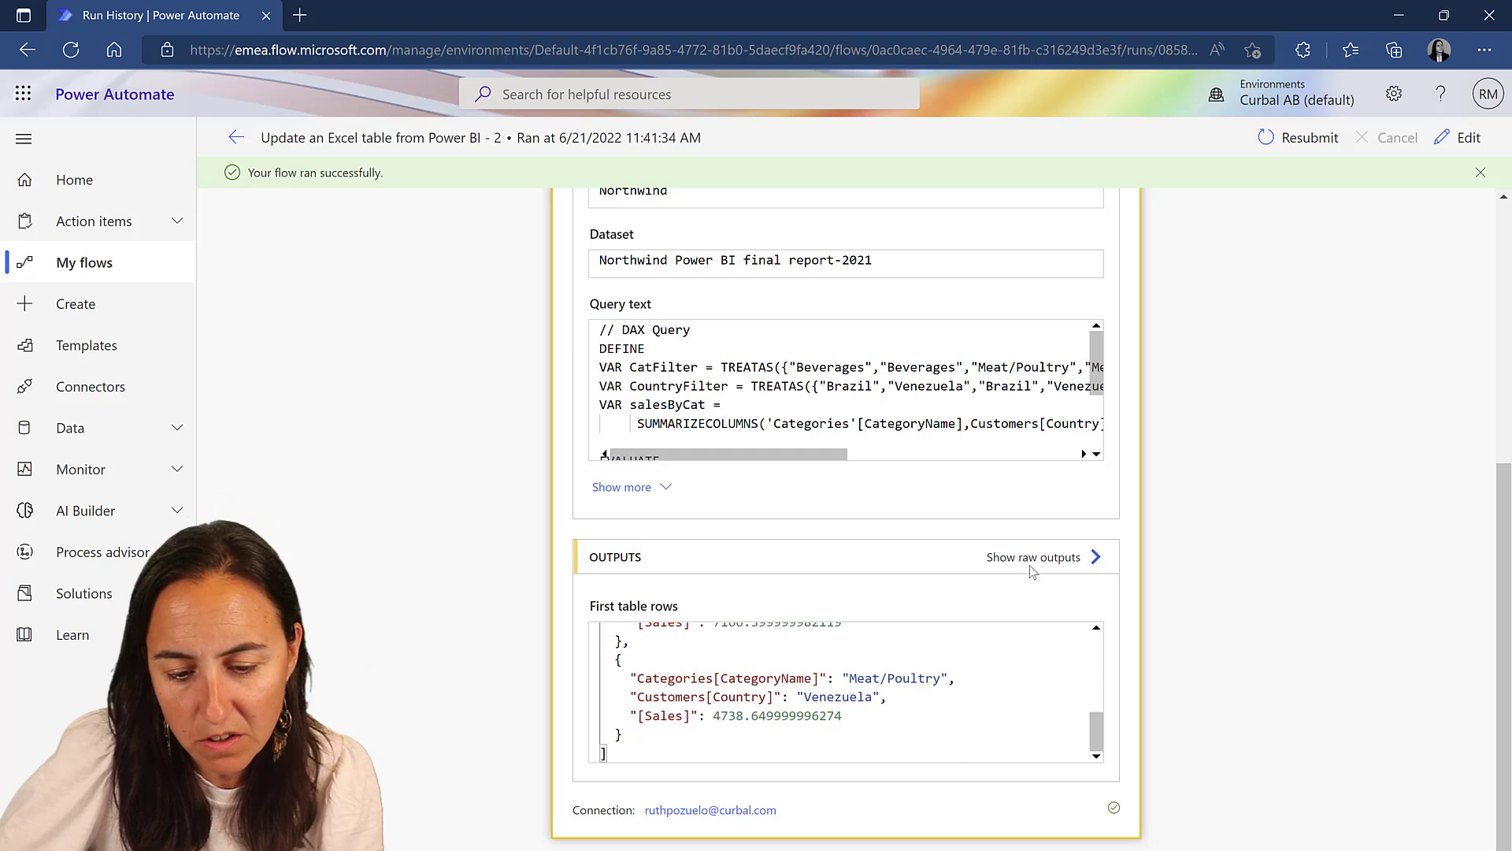
pyautogui.click(1032, 557)
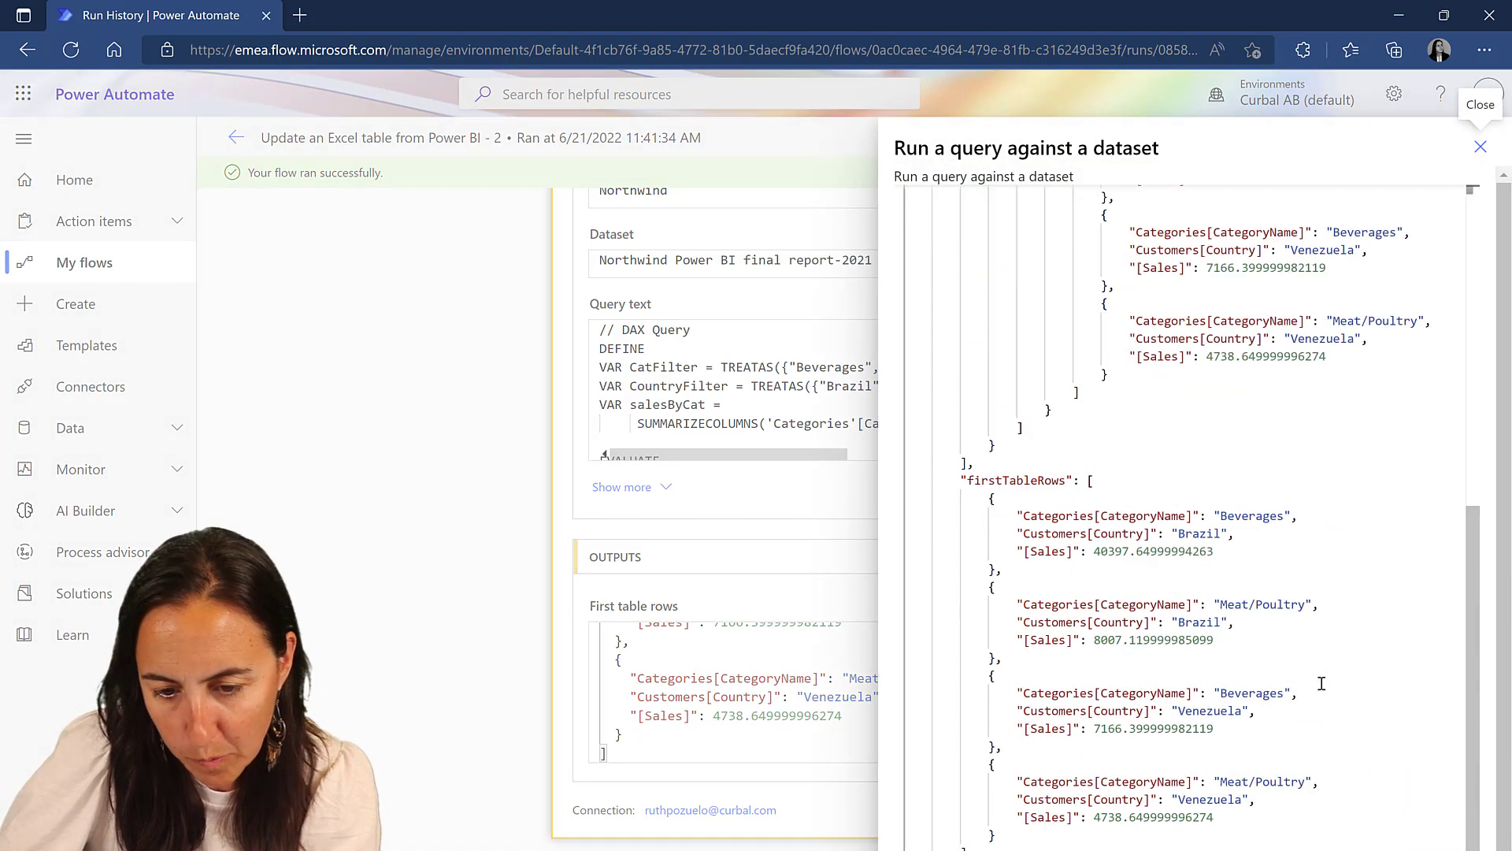